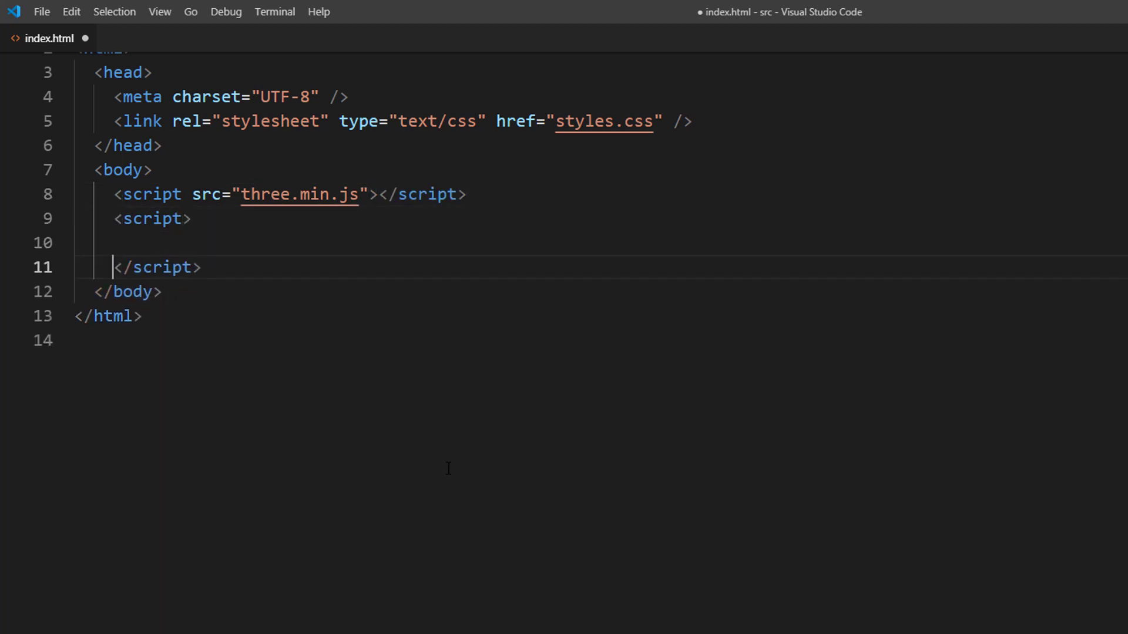
Declare scene and camera, and start init() creating a new THREE.Scene.
type("let sce")
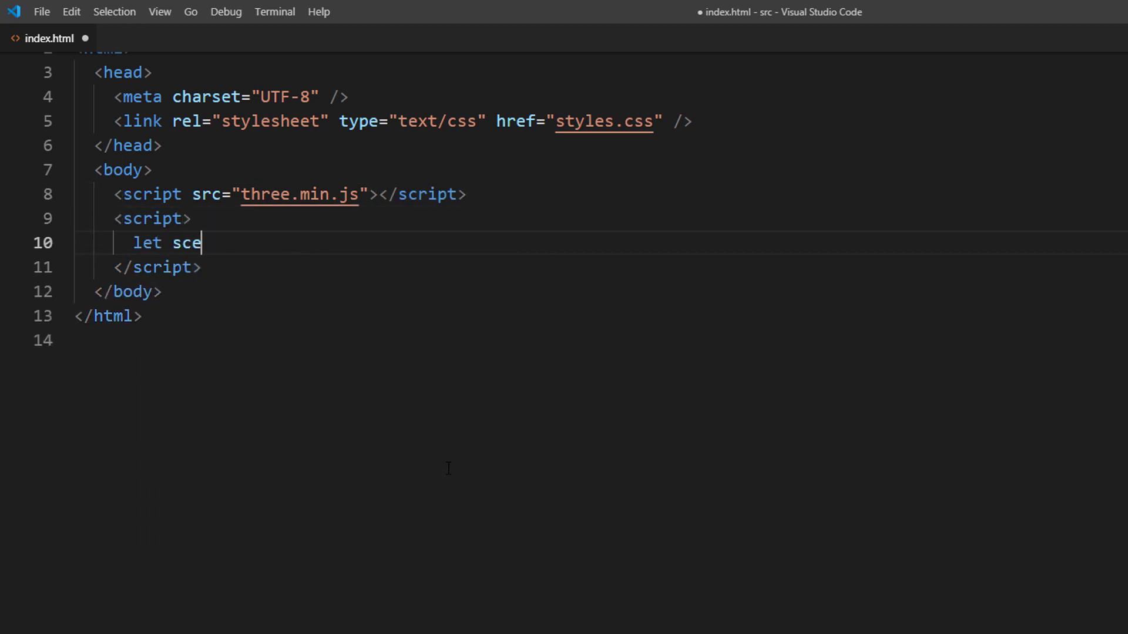
type("ne, camera;")
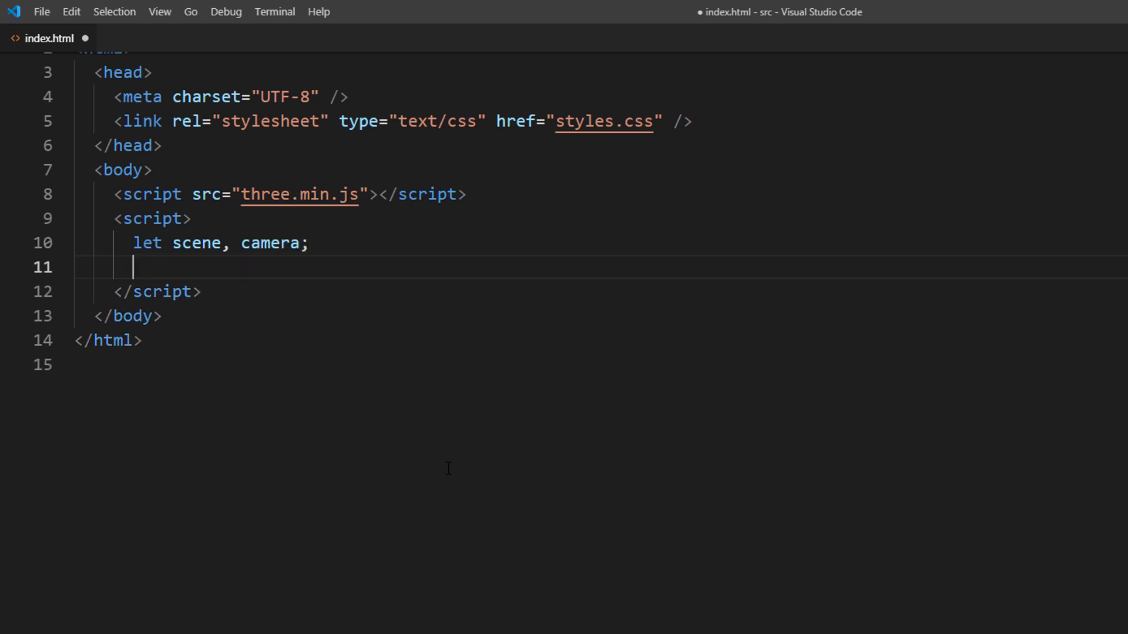
type("function init() {")
type("scene")
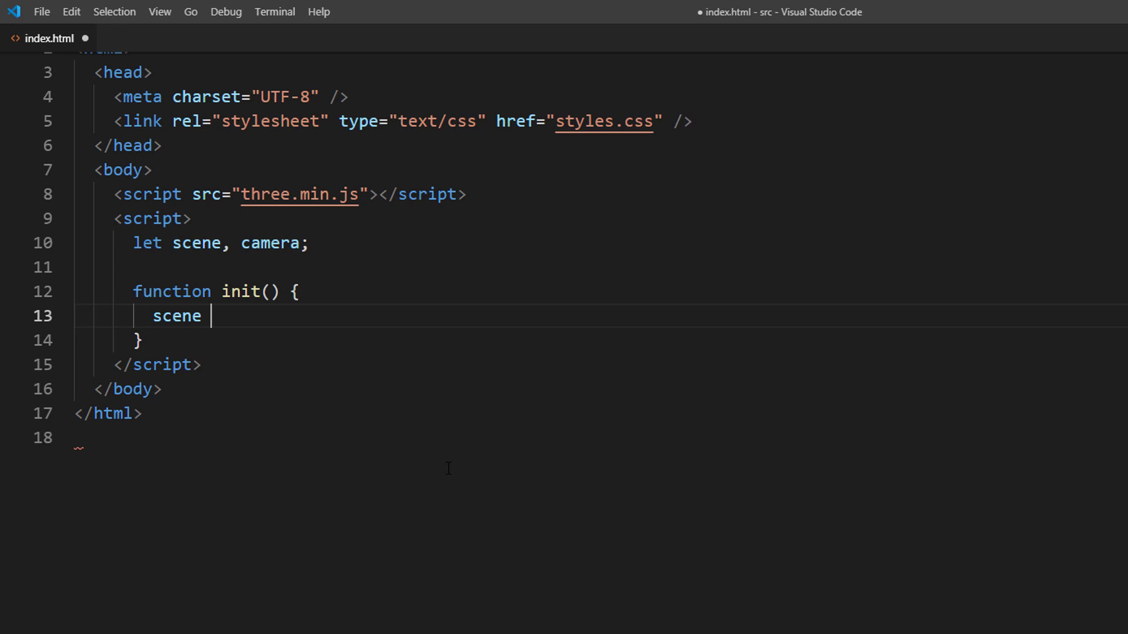
type("= new THREE.S")
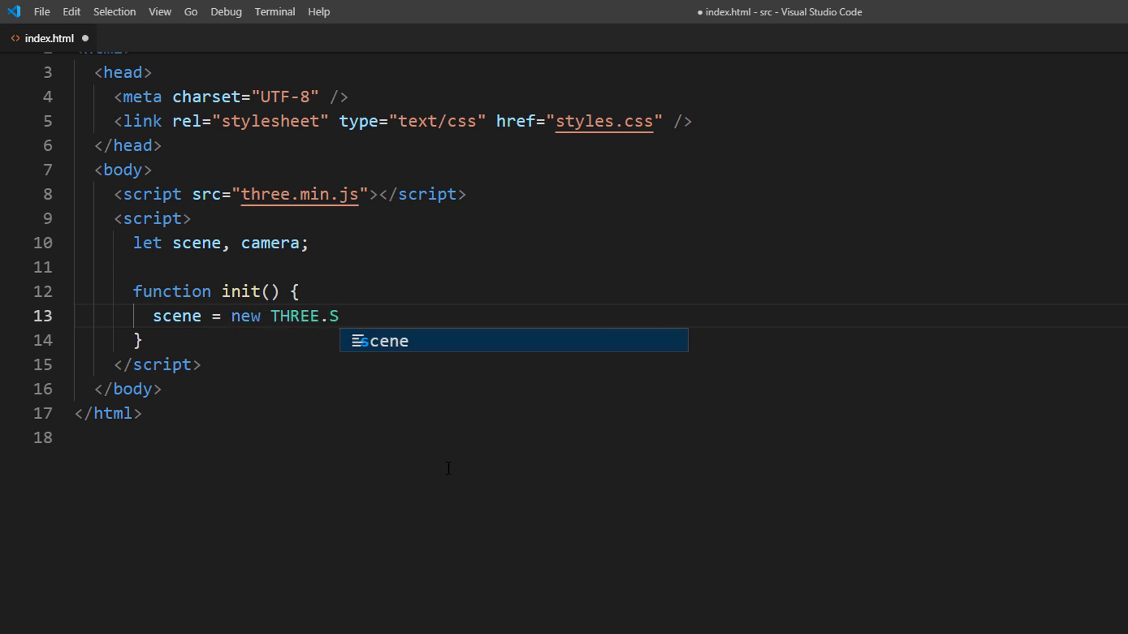
key("Enter")
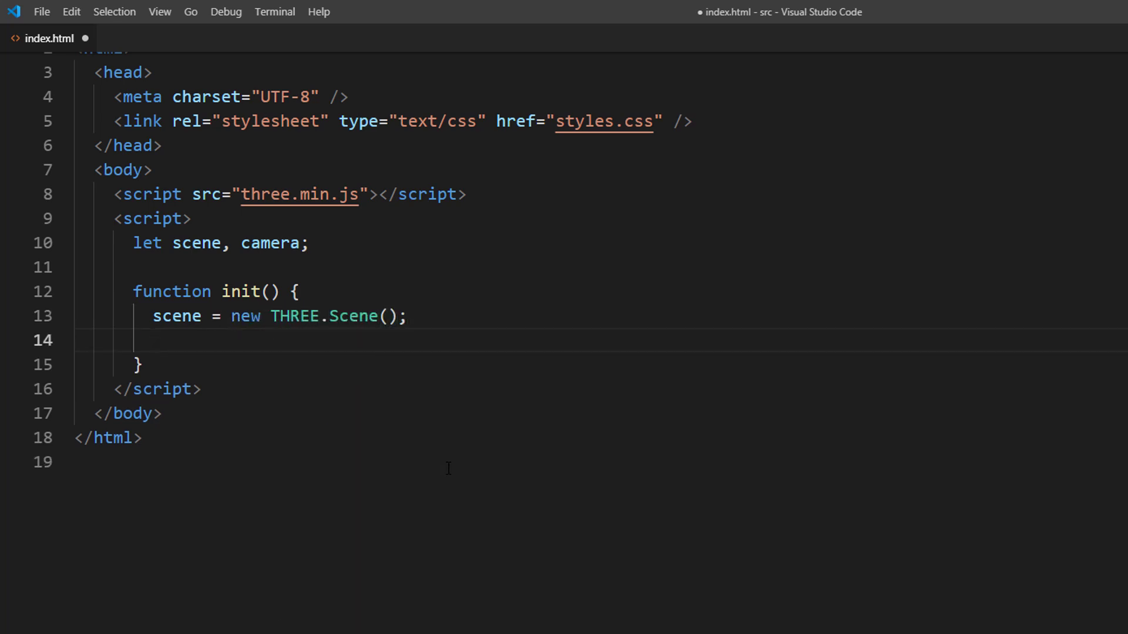
Create a 60-degree PerspectiveCamera with window innerWidth/innerHeight aspect and near plane 1.
type("camera = new THRE")
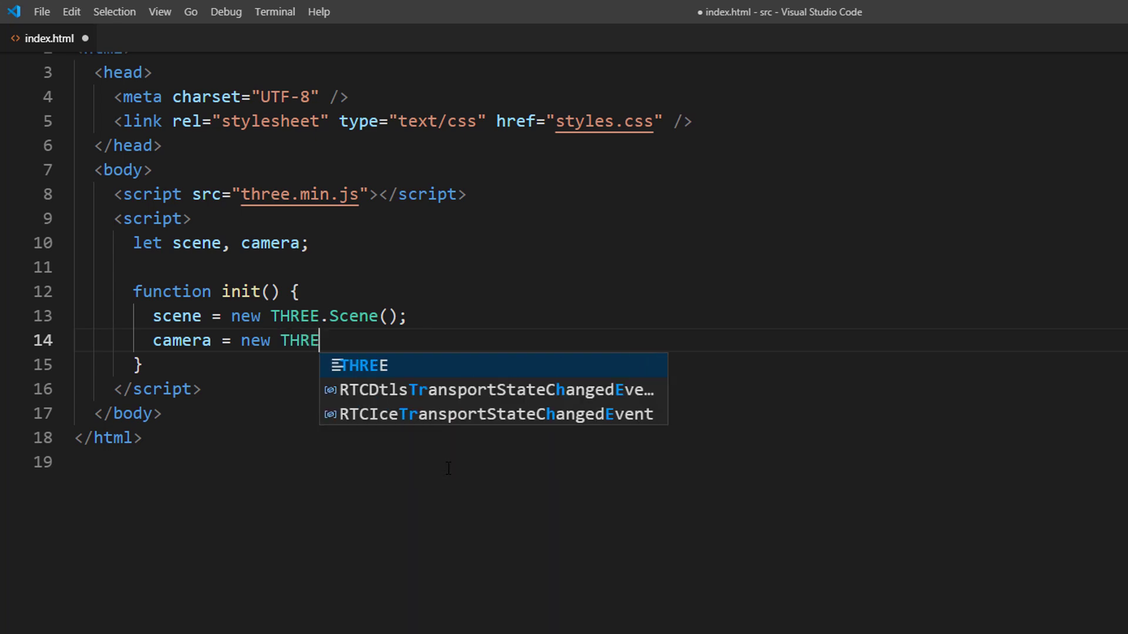
type("E.PerspectiveC")
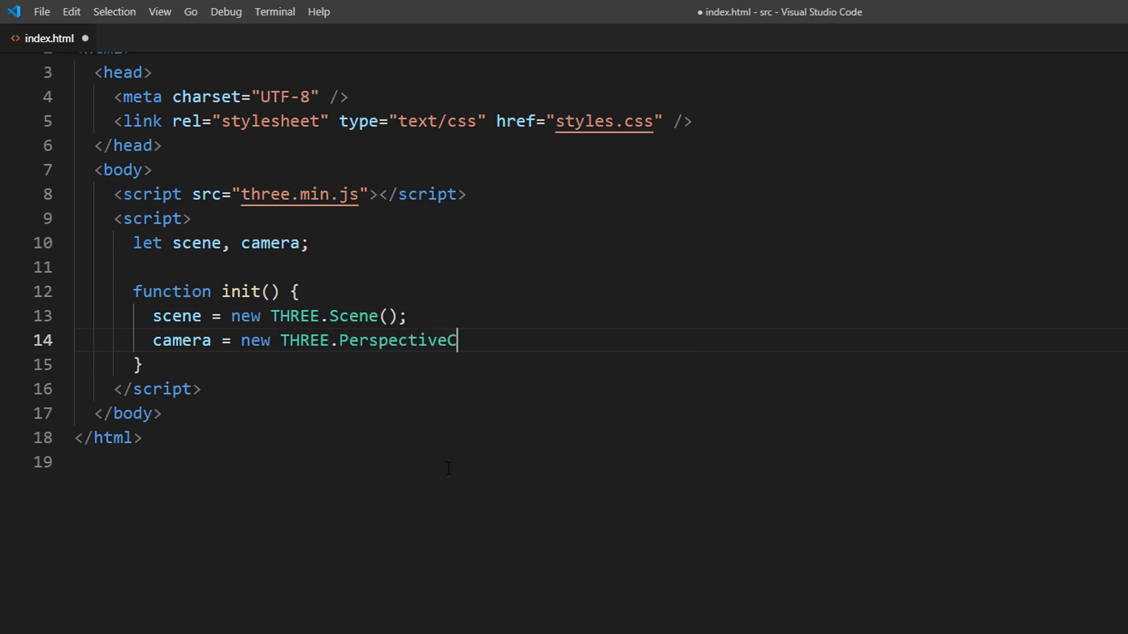
type("amera(60,")
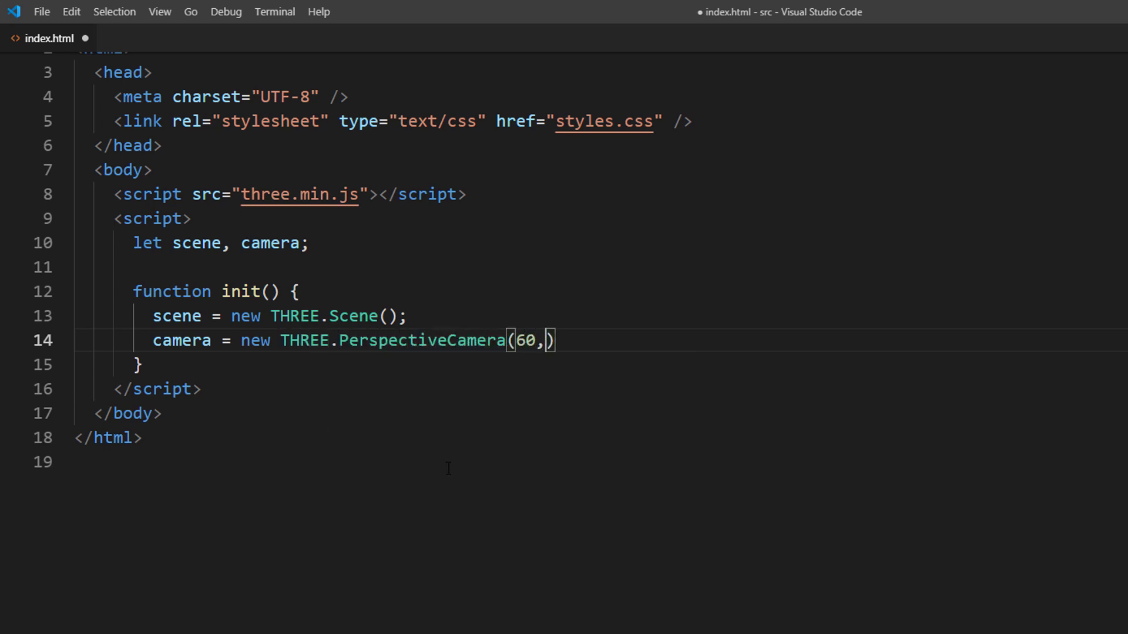
type("window.innerwid")
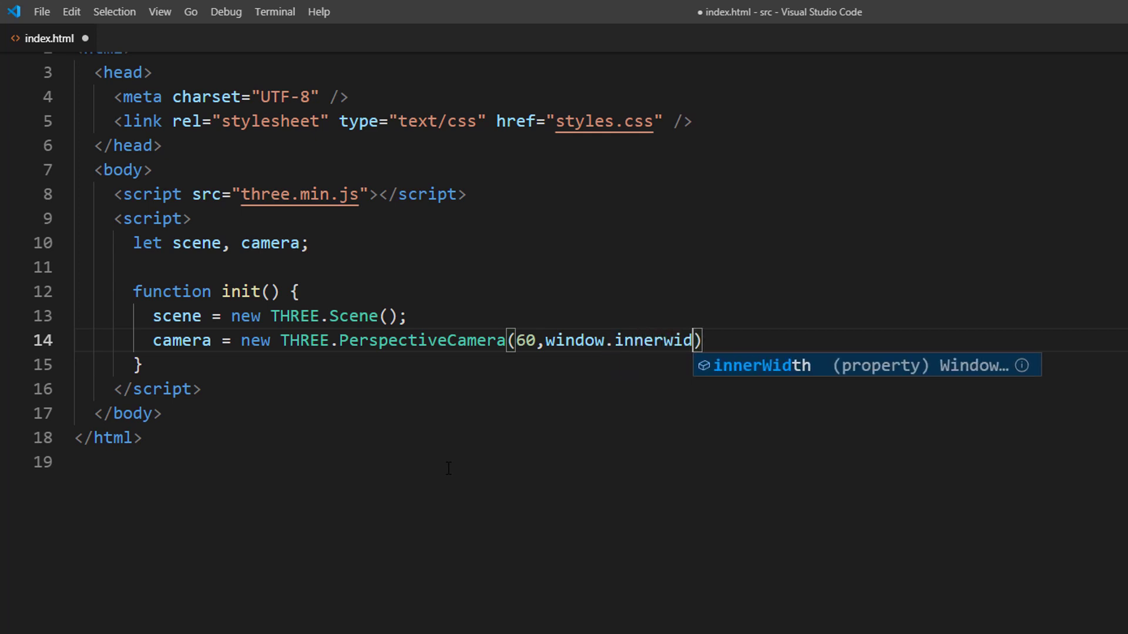
type("th / window.")
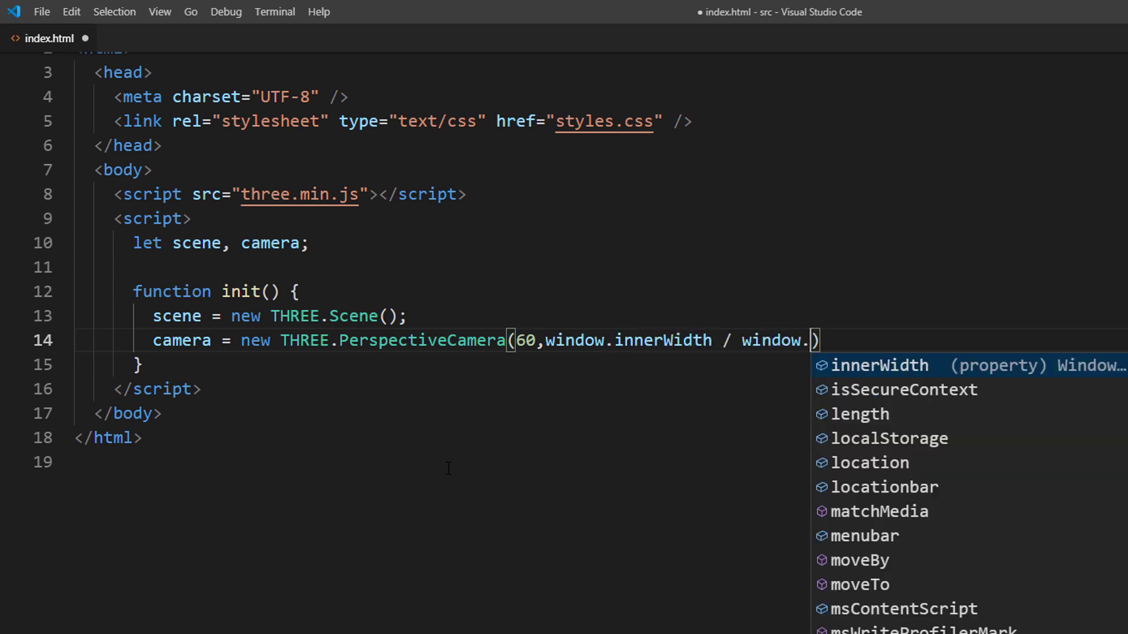
type("innerHeight,1,1000")
type("c")
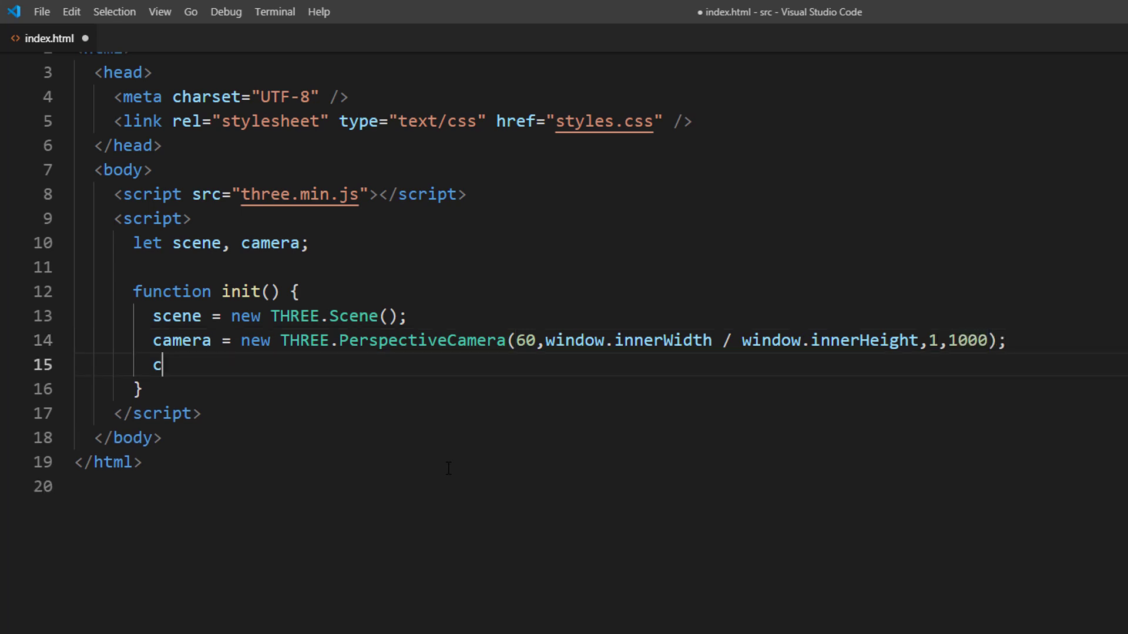
Set the camera position and rotations: x 1.16, y -0.12, z 0.2.
type("amera.position.z = 1;")
type("camera.rotation.x =")
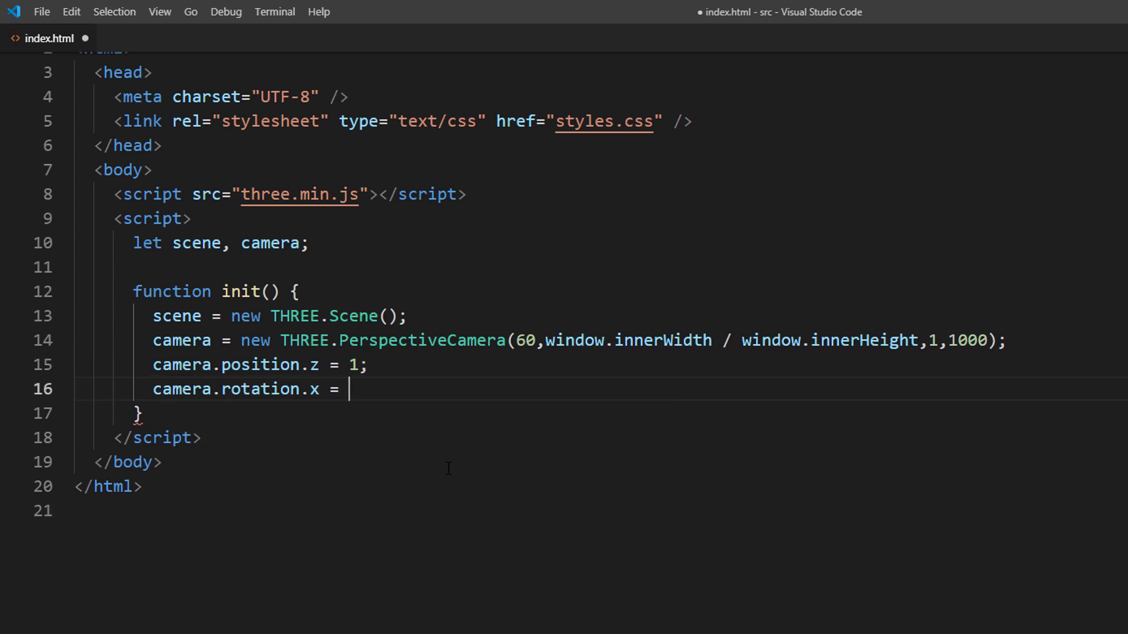
type("1.16;")
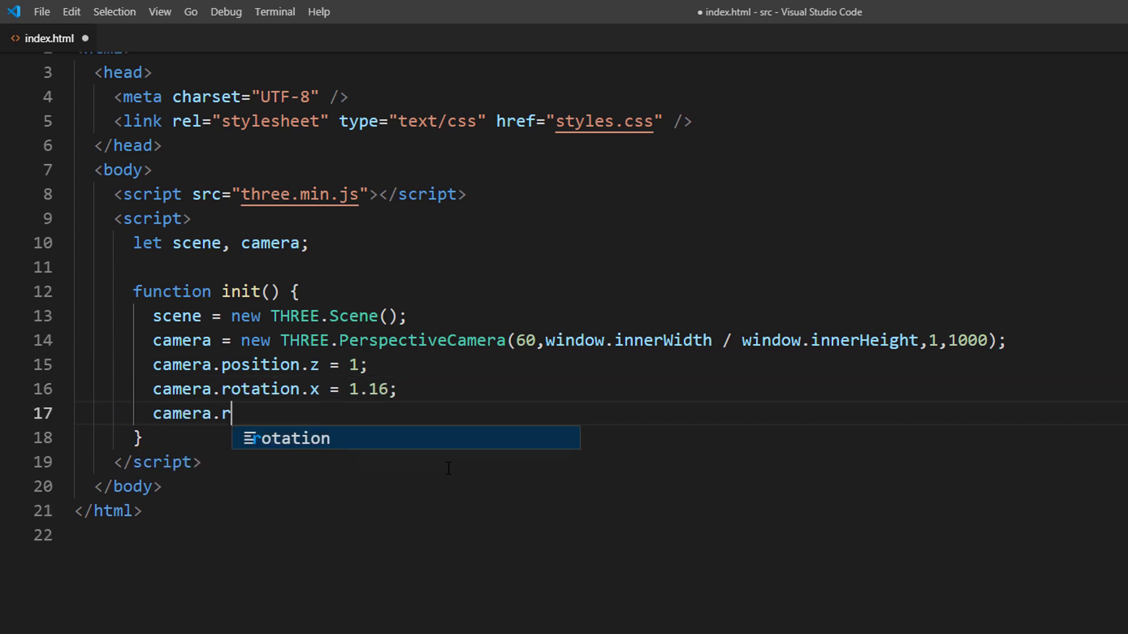
type("otation.y = -")
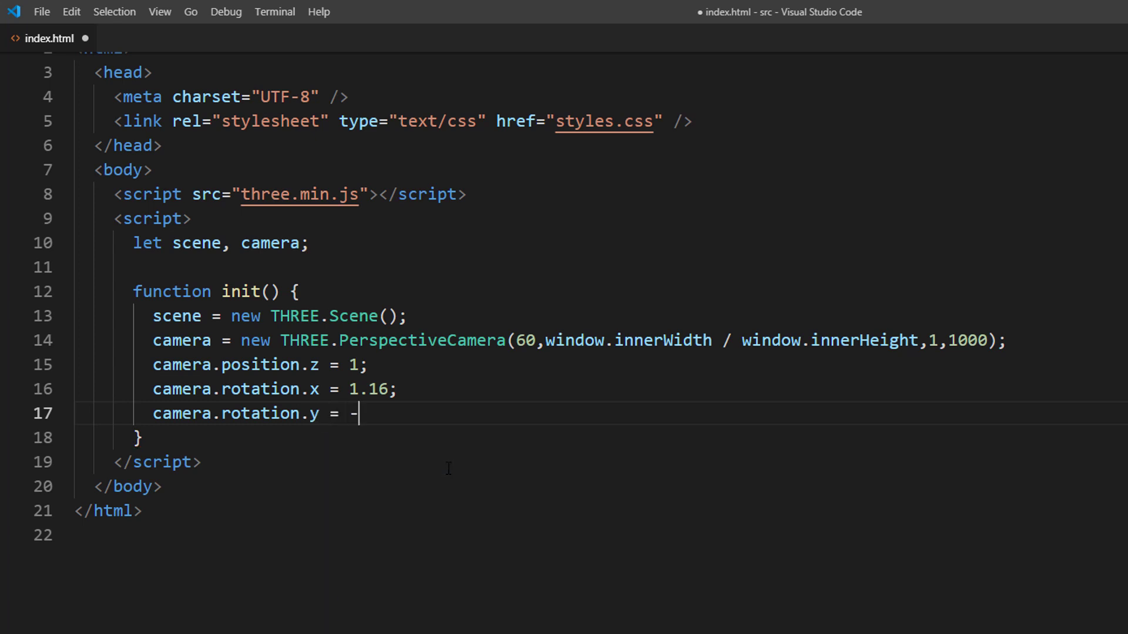
type("0.12;")
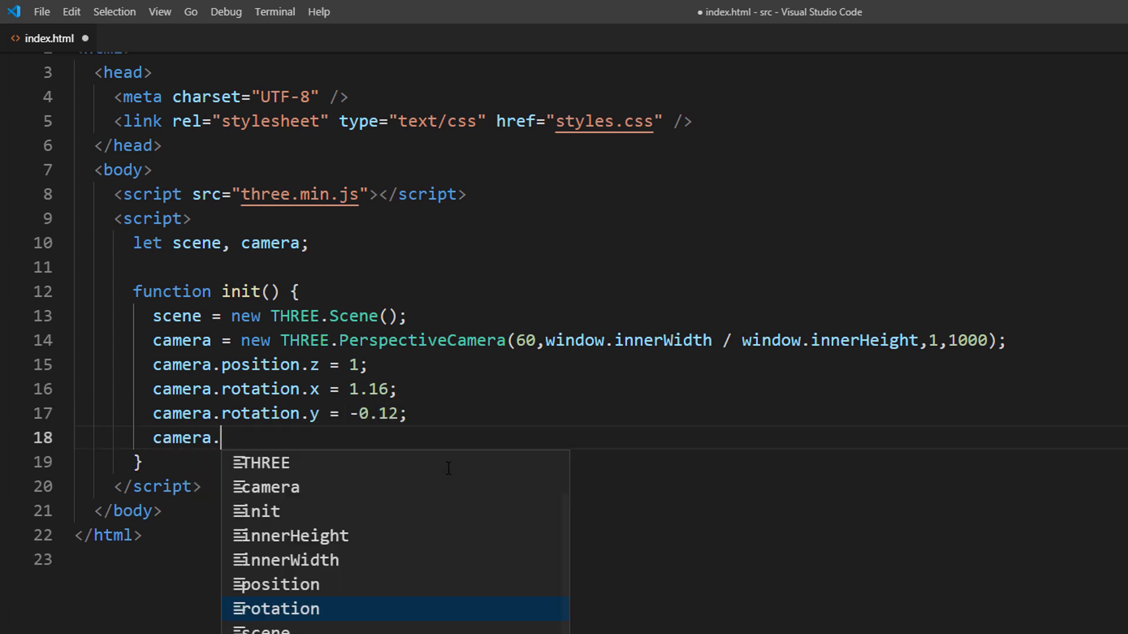
type("rotation.z = 0.27;")
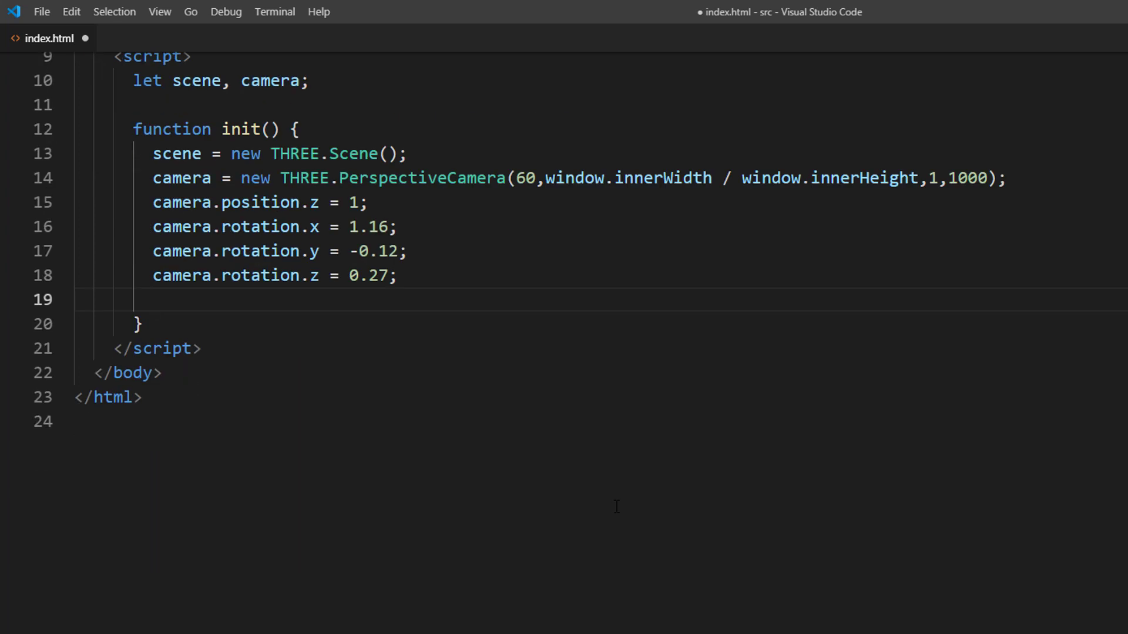
Create an AmbientLight(0x555555) and add it to the scene.
type("let ambi")
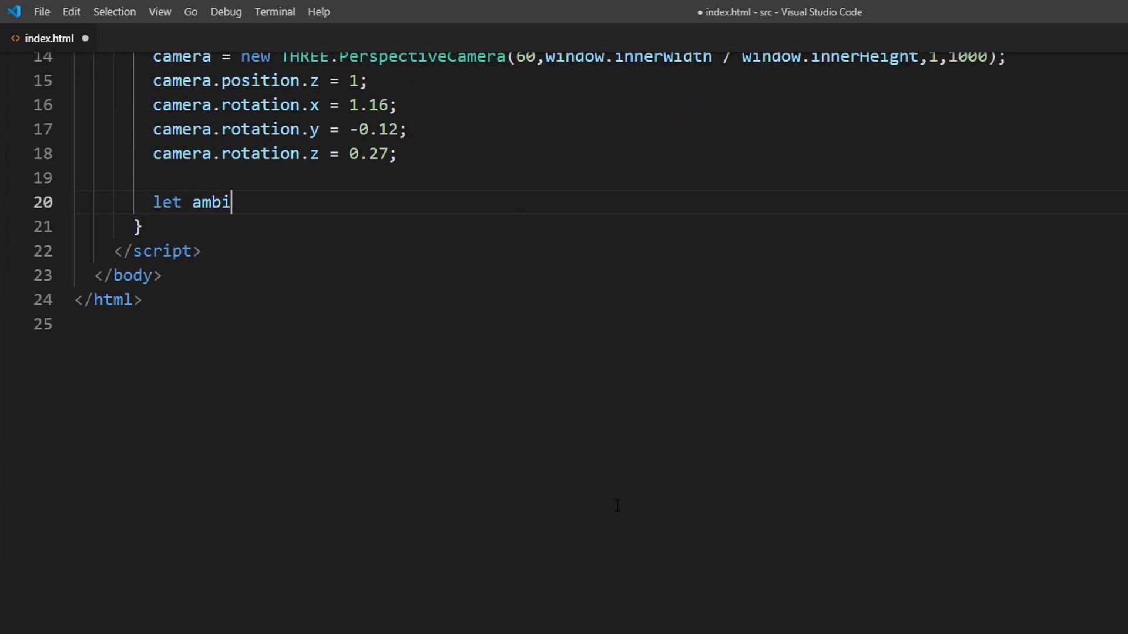
type("ent = new THRE")
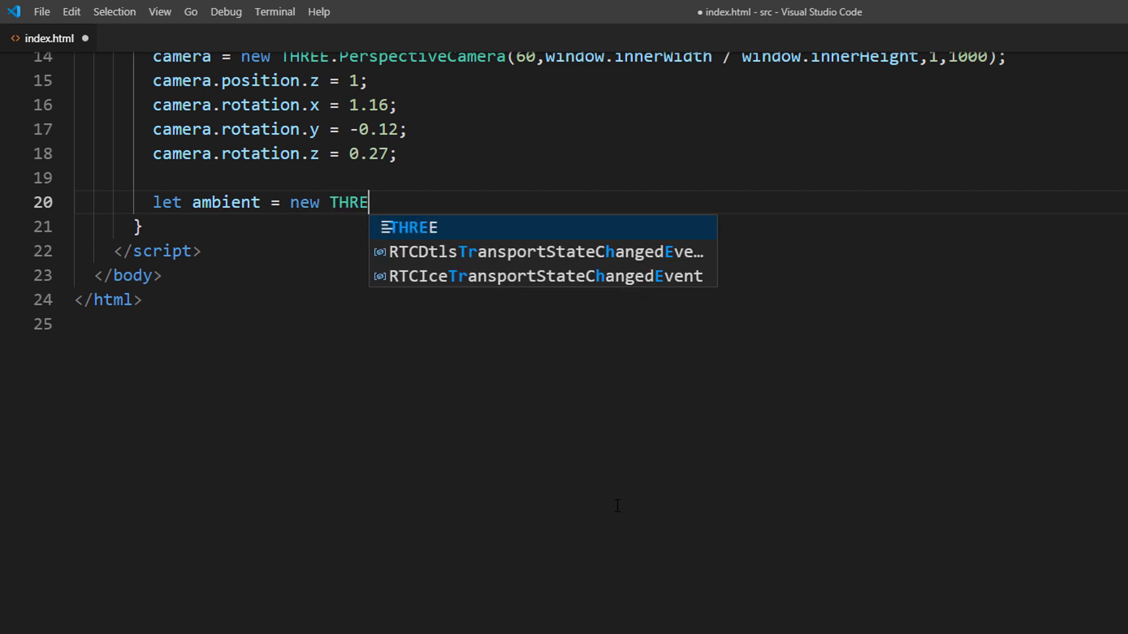
type(".AmbientLig")
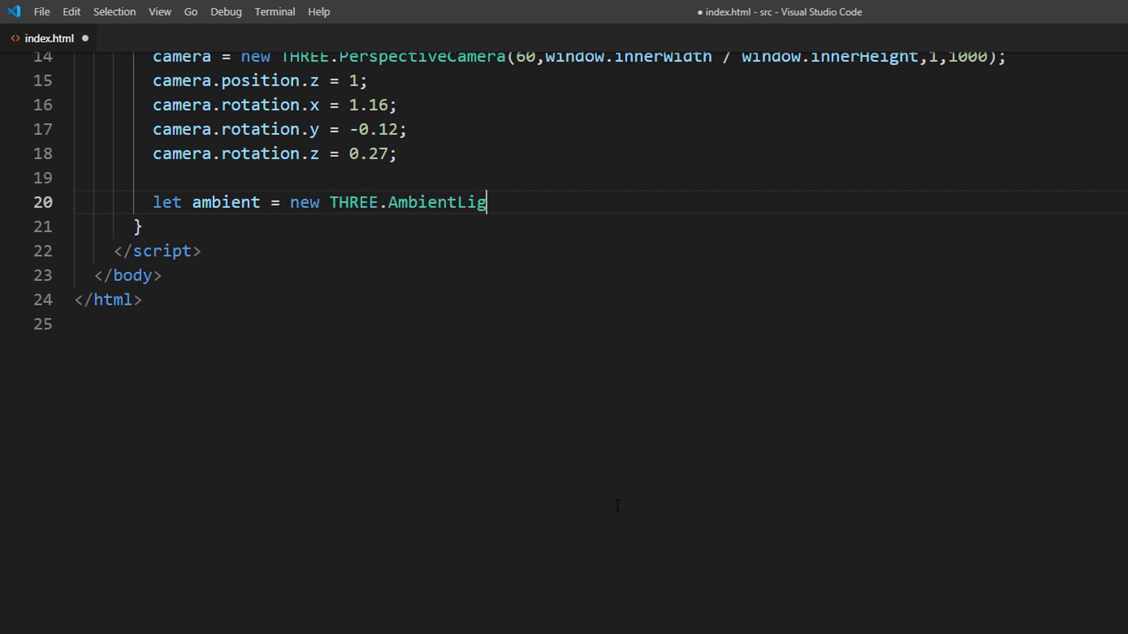
type("ht(0x555555);")
type("scene.add")
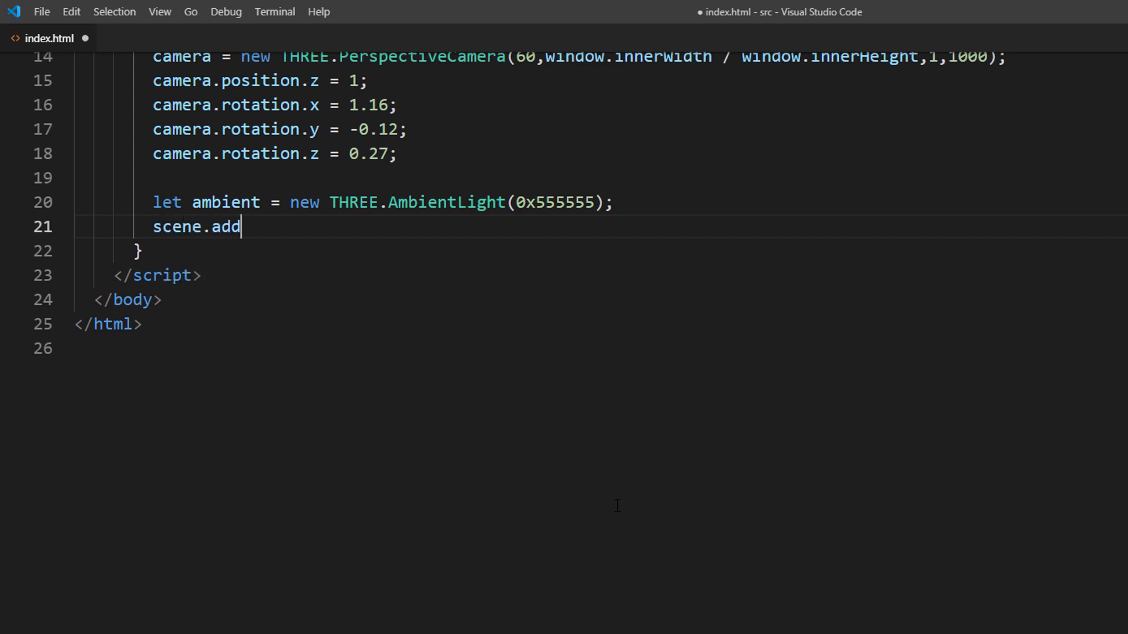
type("(ambient);")
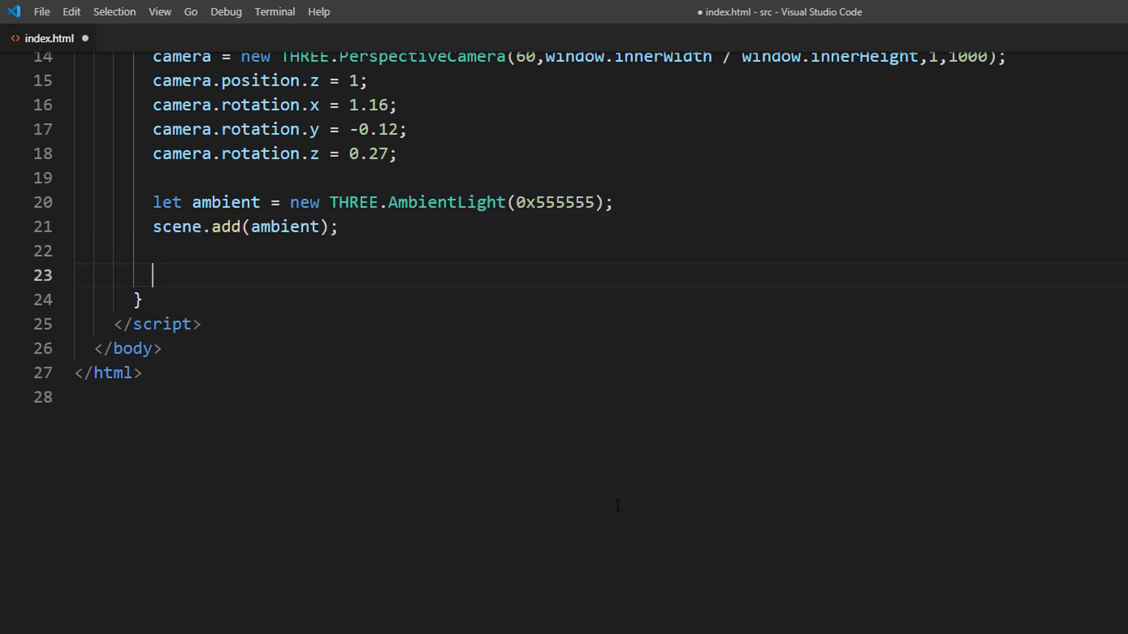
Create a WebGLRenderer sized to window innerWidth by innerHeight.
type("renderer = new")
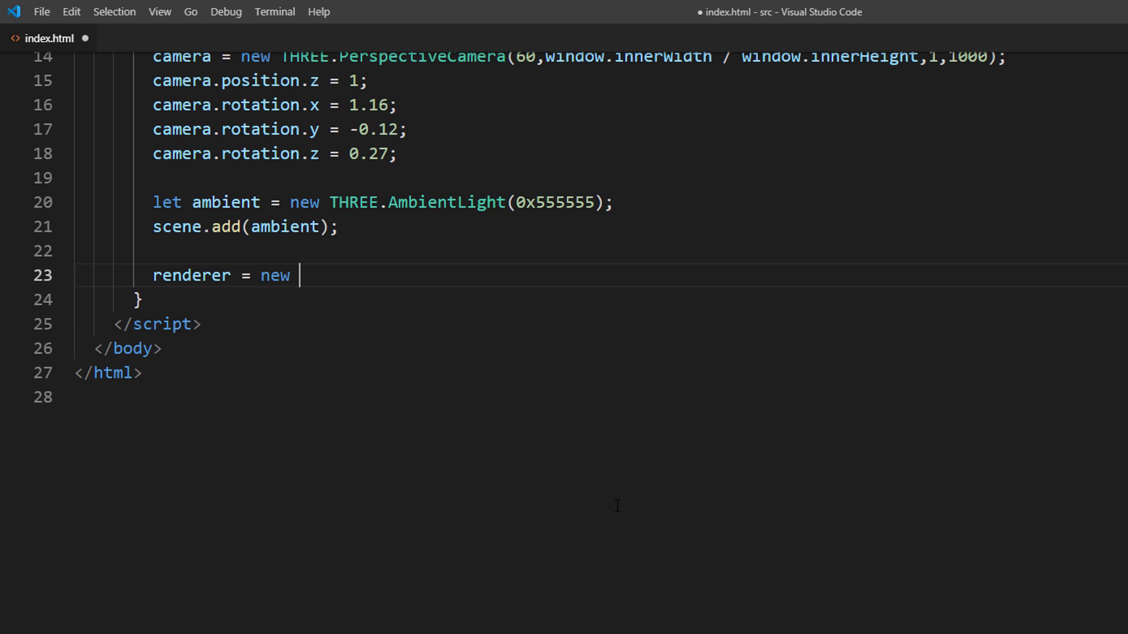
type("THREE.WebGLR")
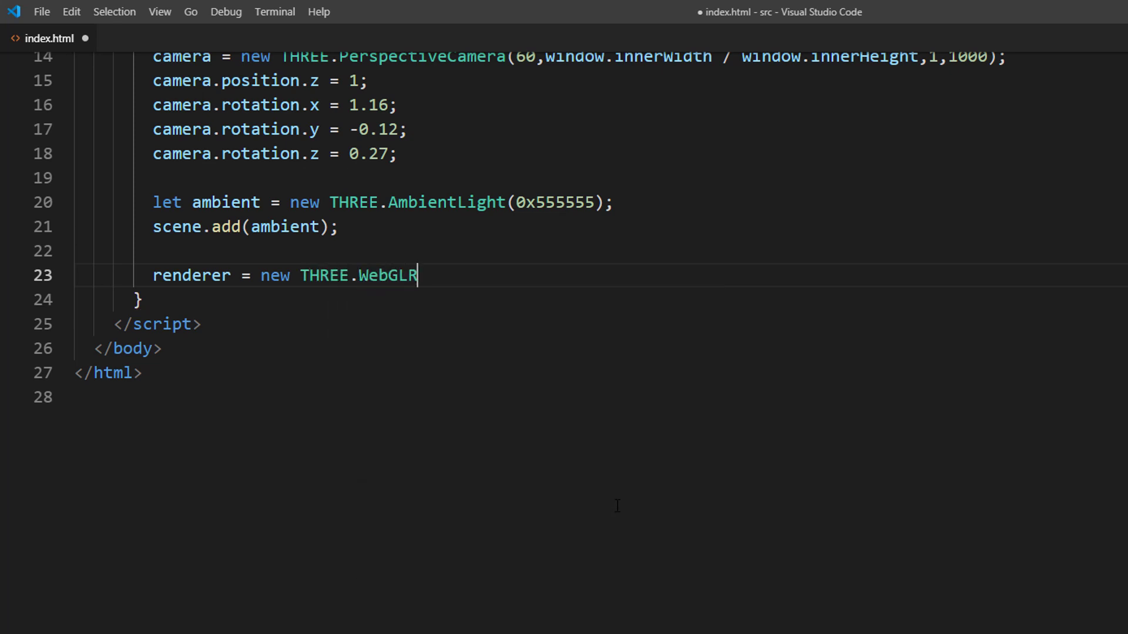
type("enderer();")
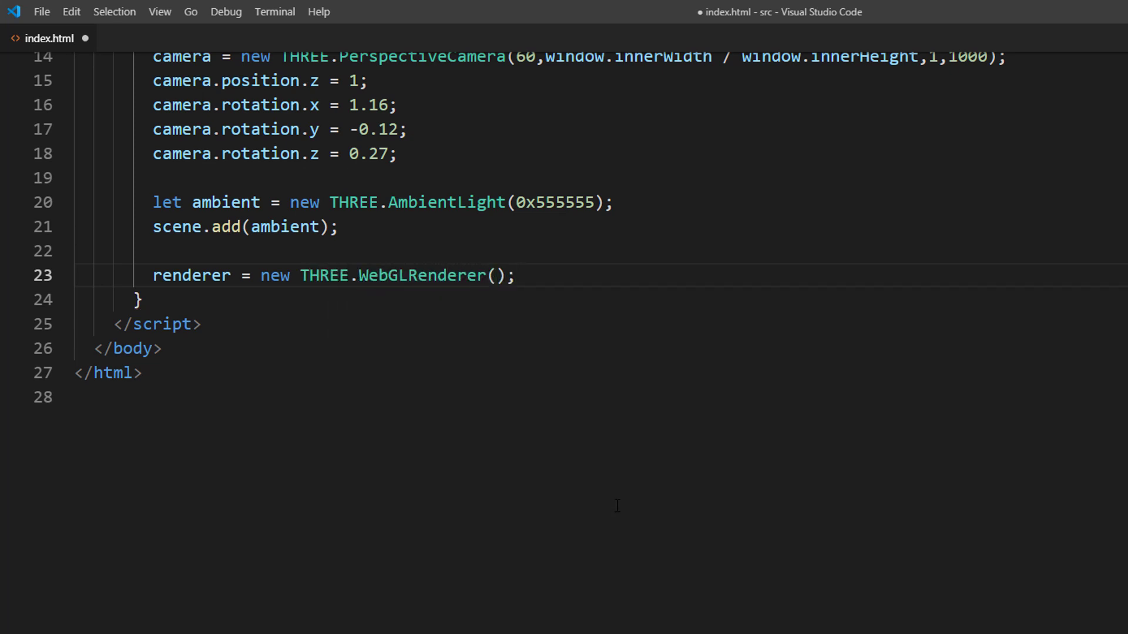
type("renderer.setSize")
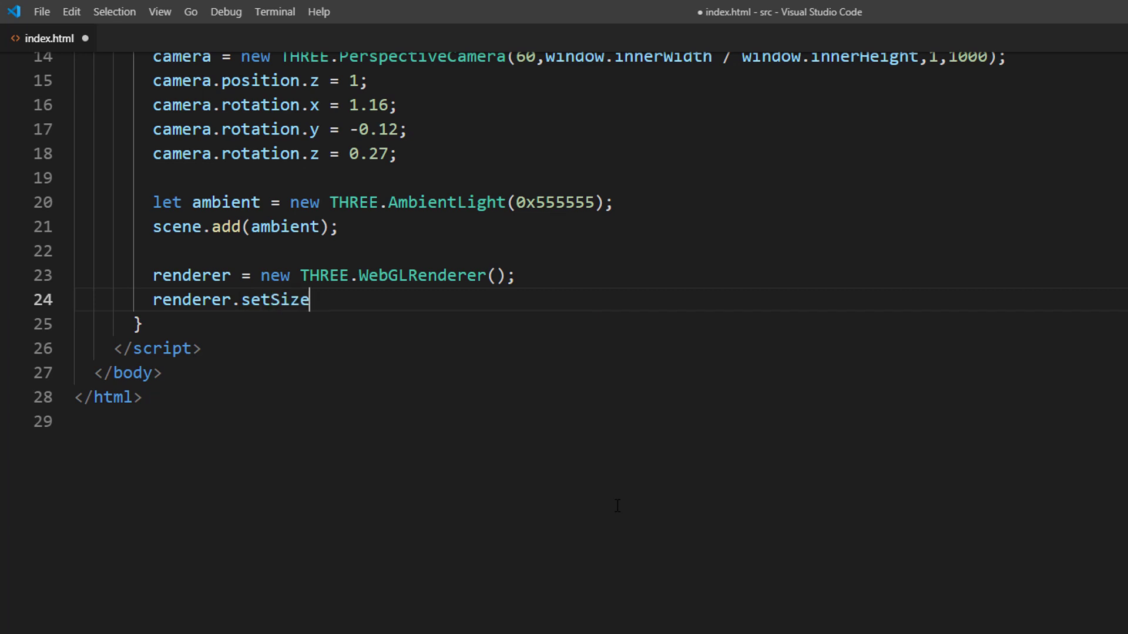
type("(window.")
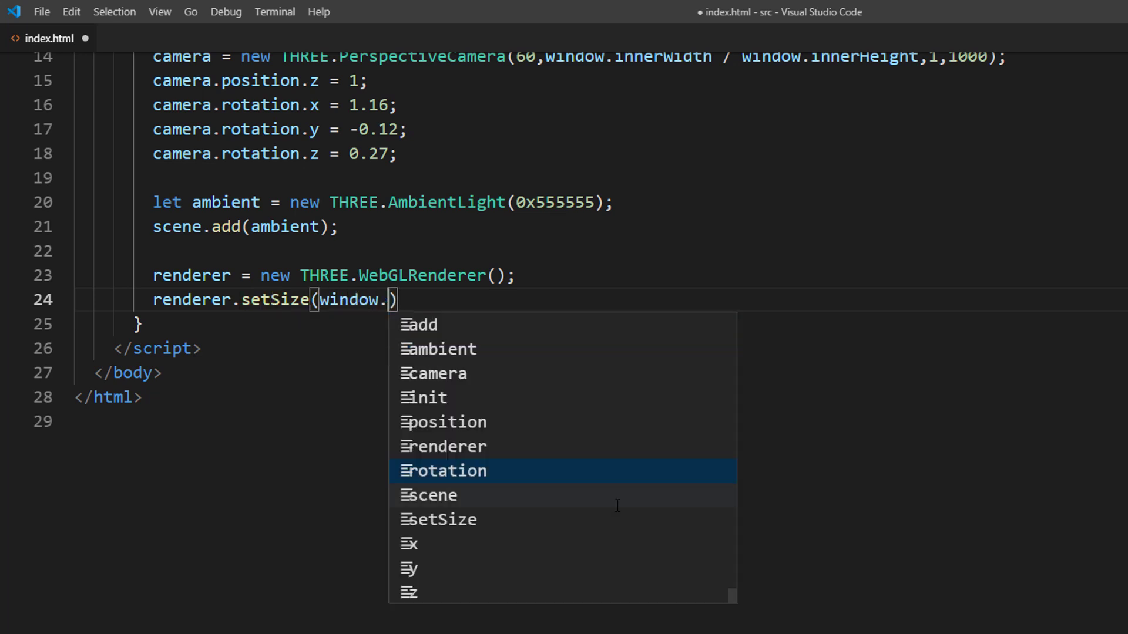
type("innerWidth,window")
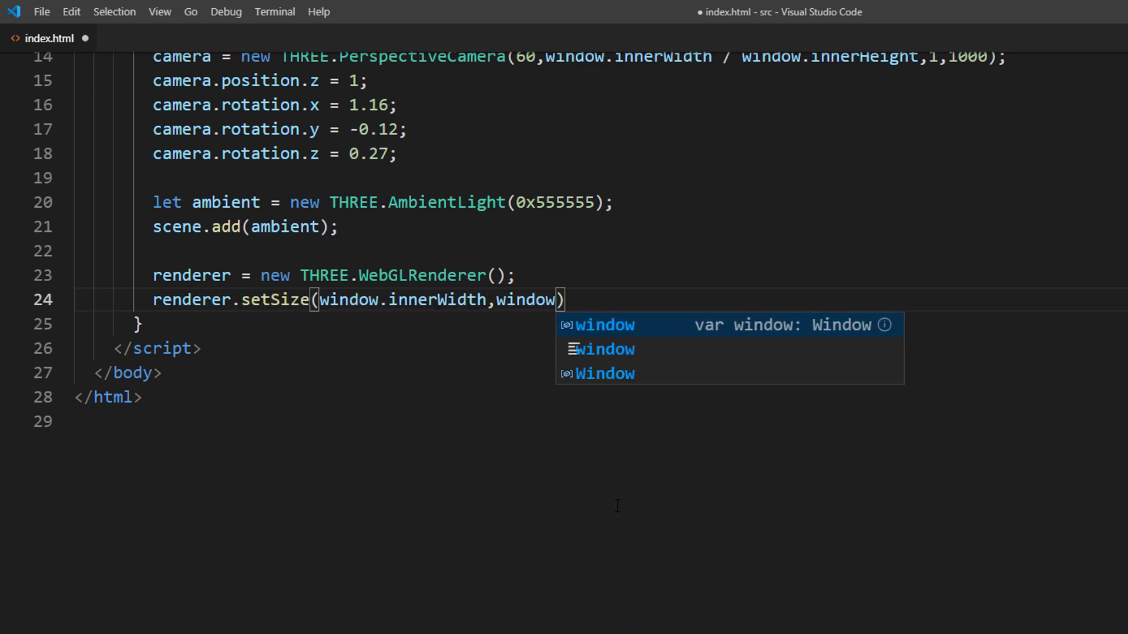
type(".innerHeight")
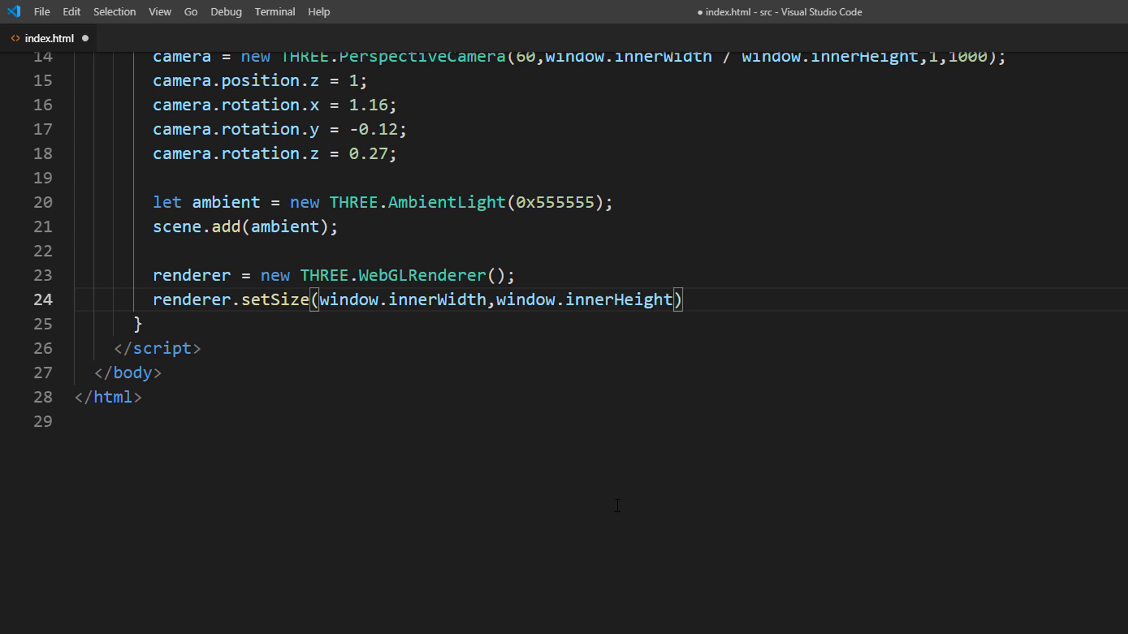
Add FogExp2(0x03544e, 0.001) to the scene and set the clear colour to the fog colour.
type("scene.")
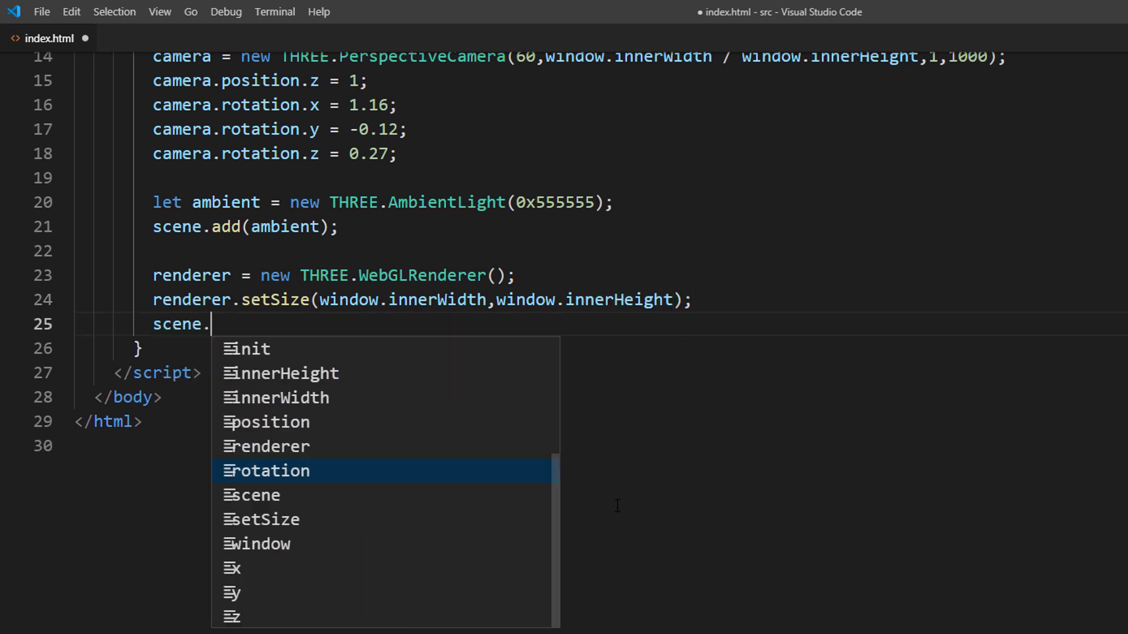
type("fog = new THREE.FogExp2(0x")
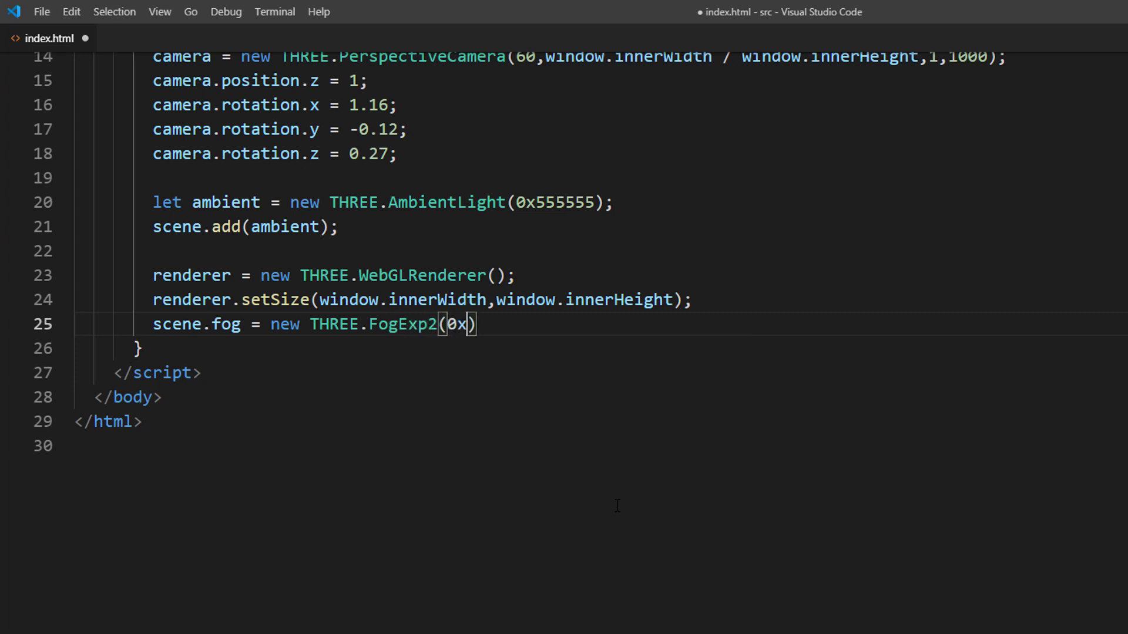
type("03544e,")
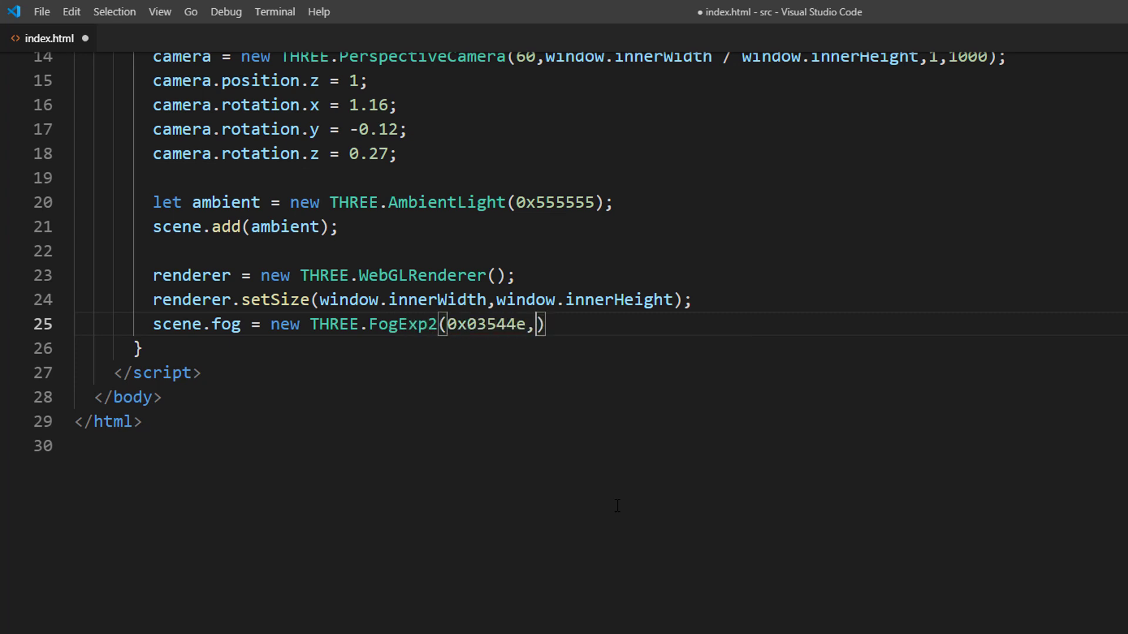
type("0.001);")
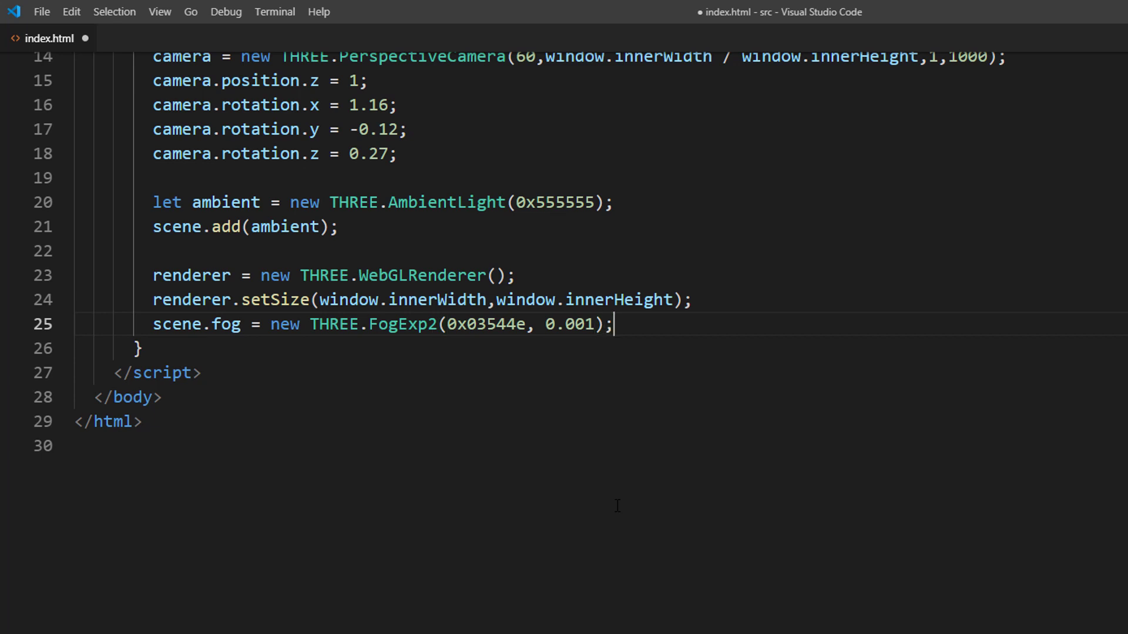
type("renderer")
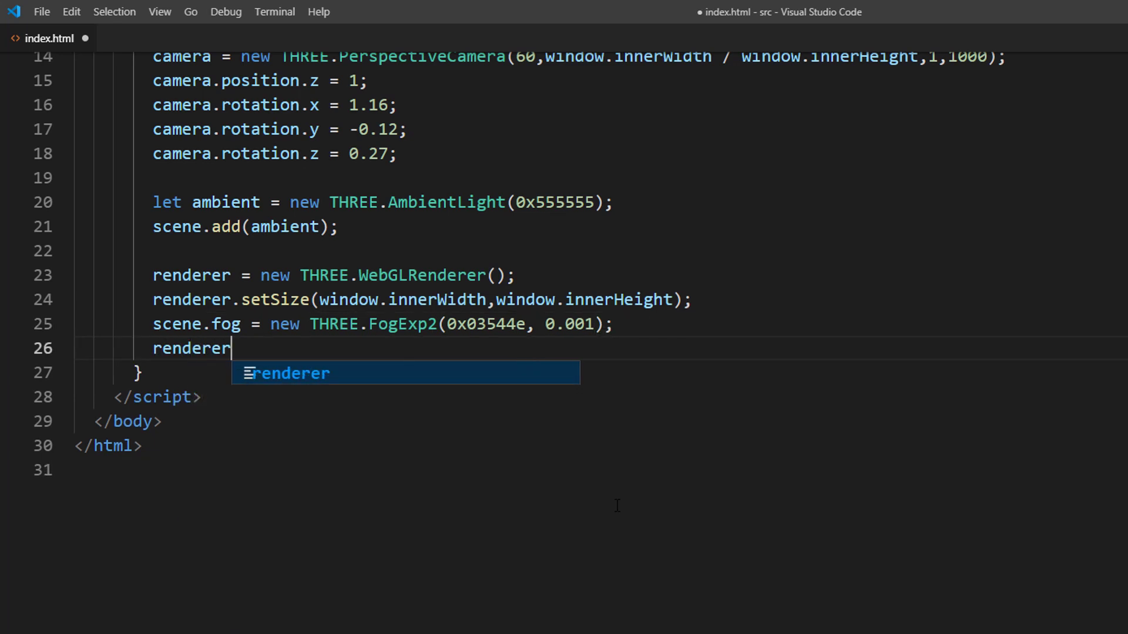
type(".setClearColor")
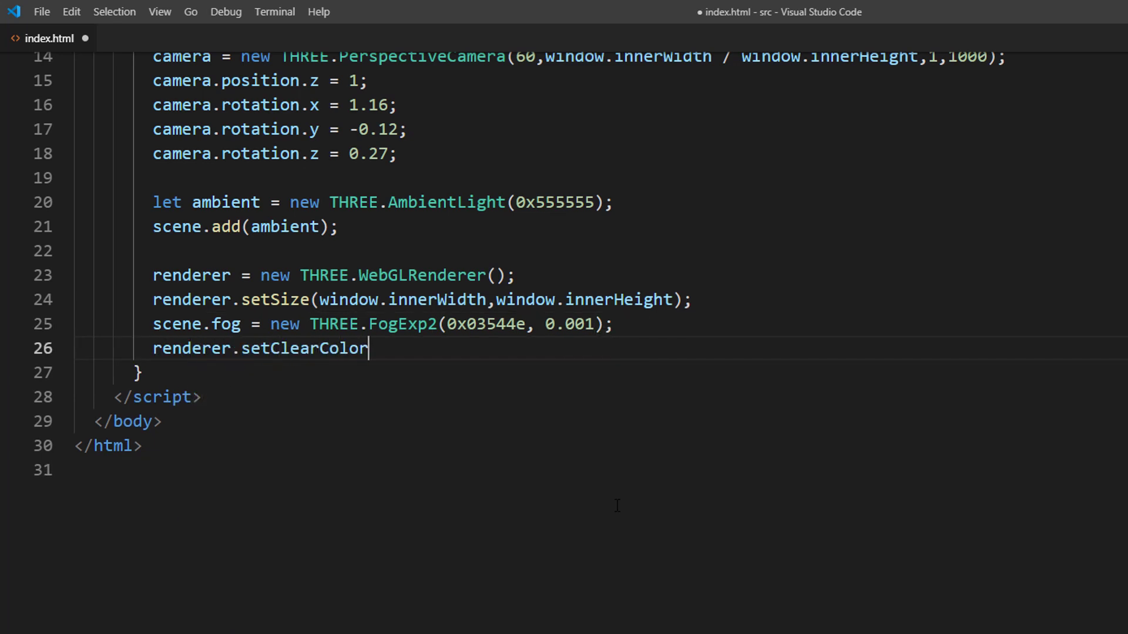
type("(scene.fog.color);")
type("document")
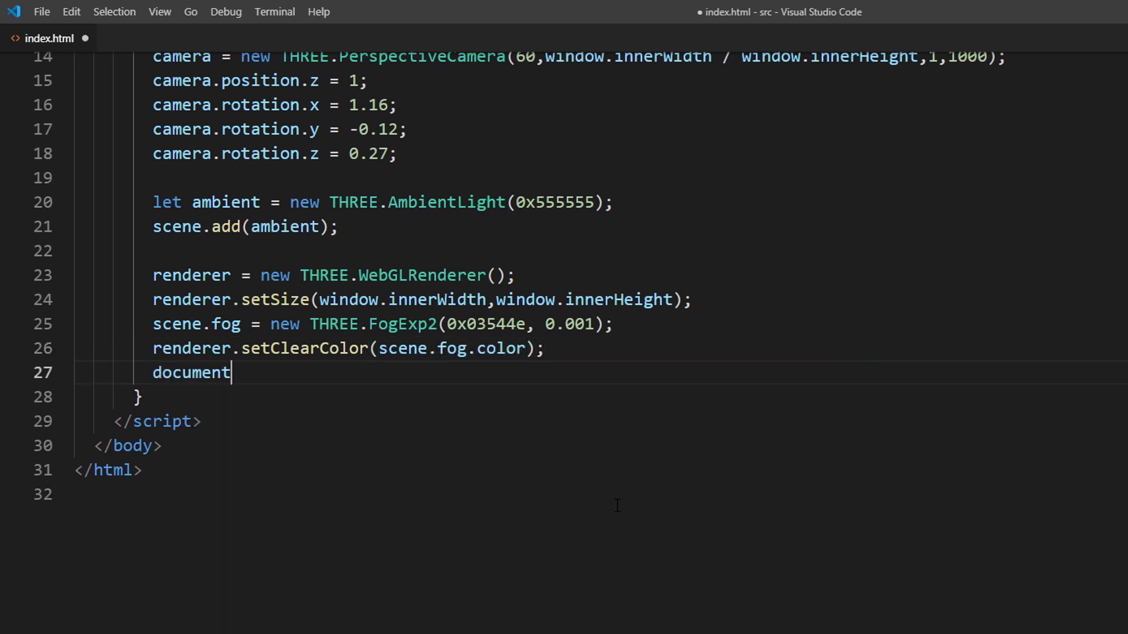
Append the renderer's domElement to document.body.
type(".body.appendChild(renderer.dom")
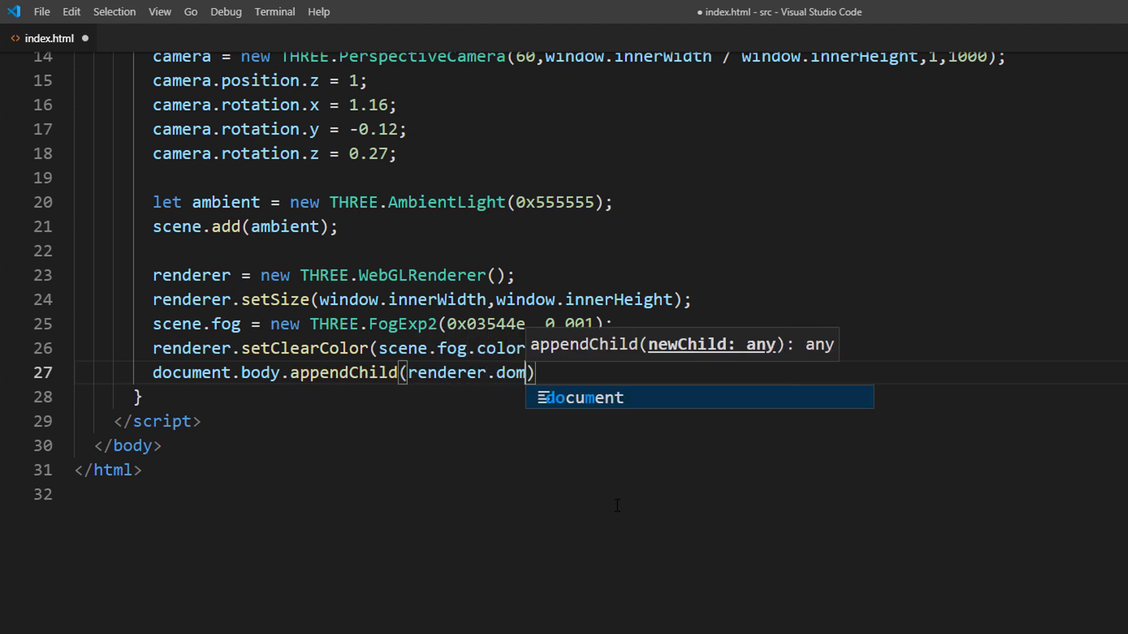
type("Element);")
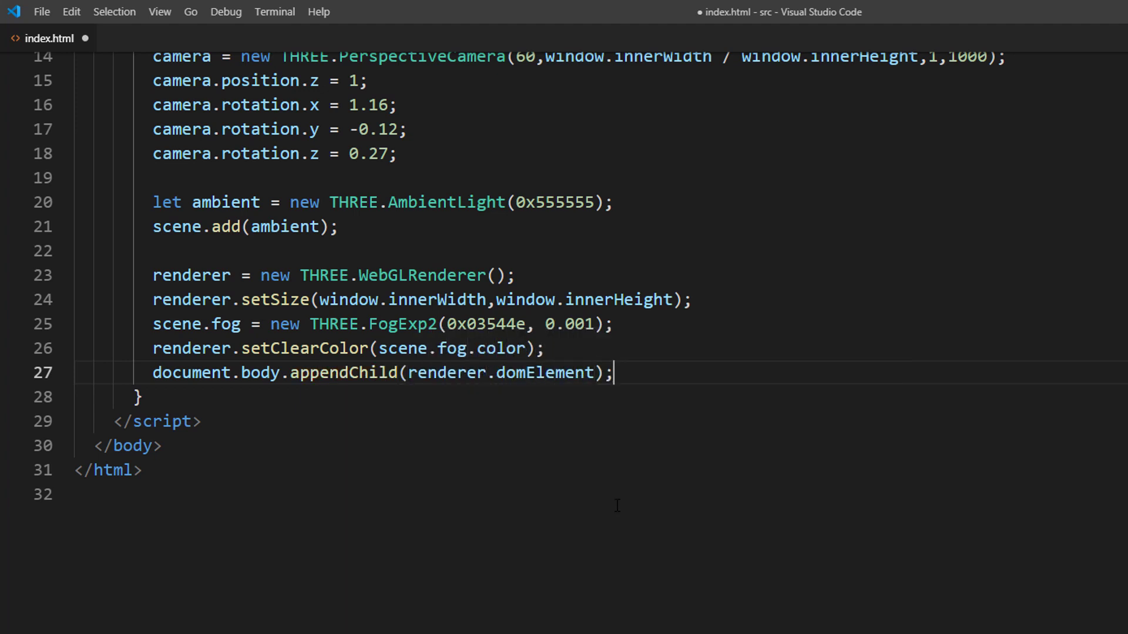
Write render() calling renderer.render(scene,camera) and requestAnimationFrame(render), then call init().
type("function")
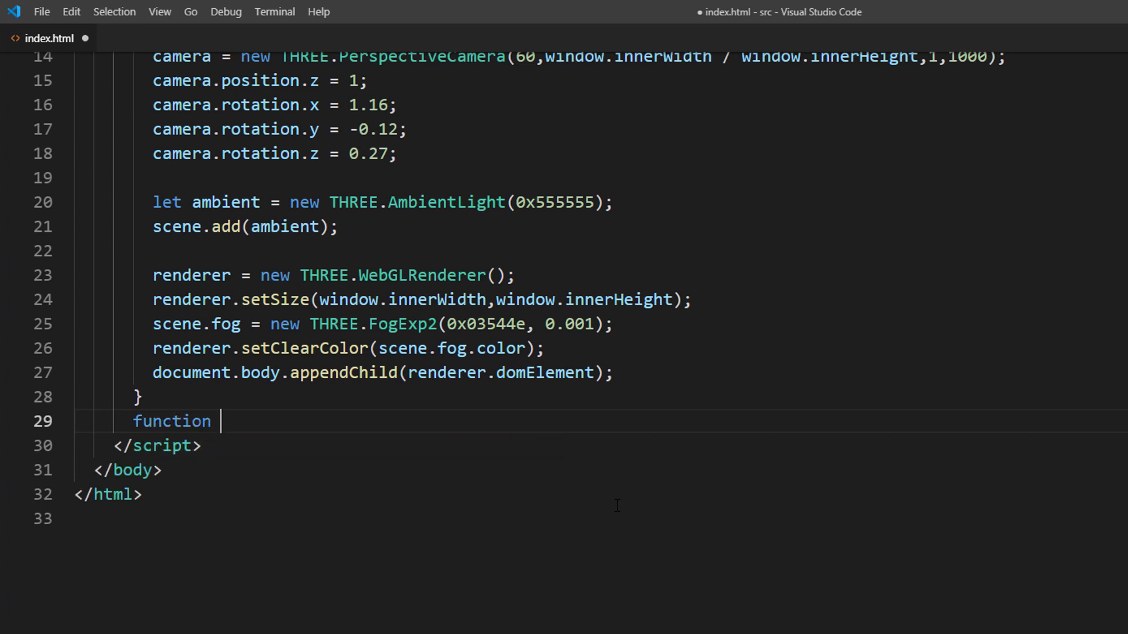
type("render() {")
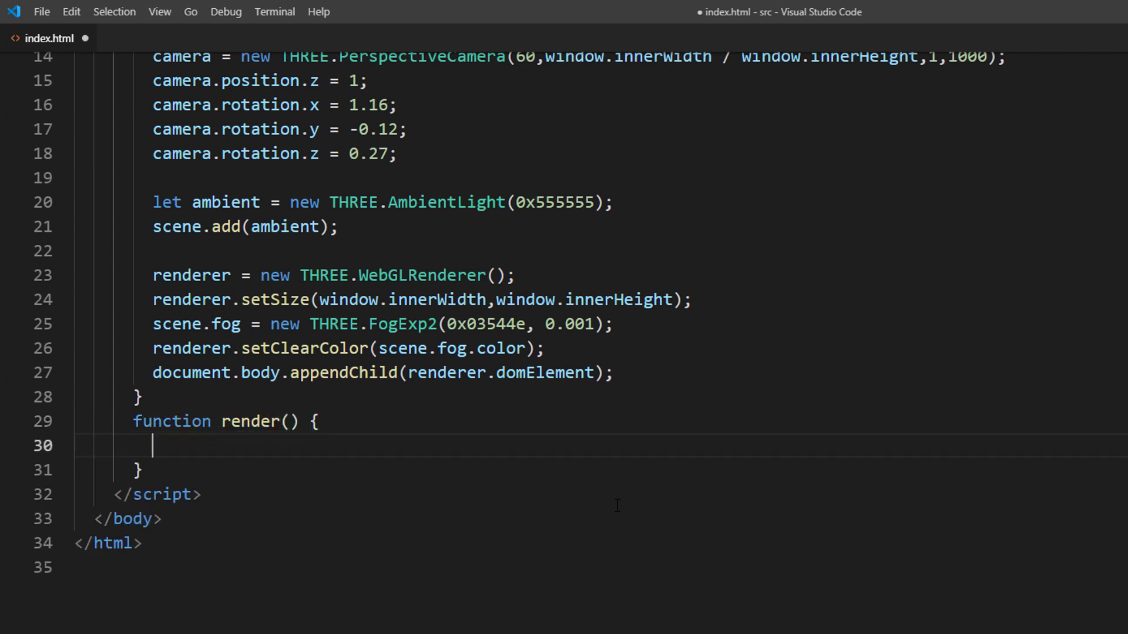
type("renderer.render")
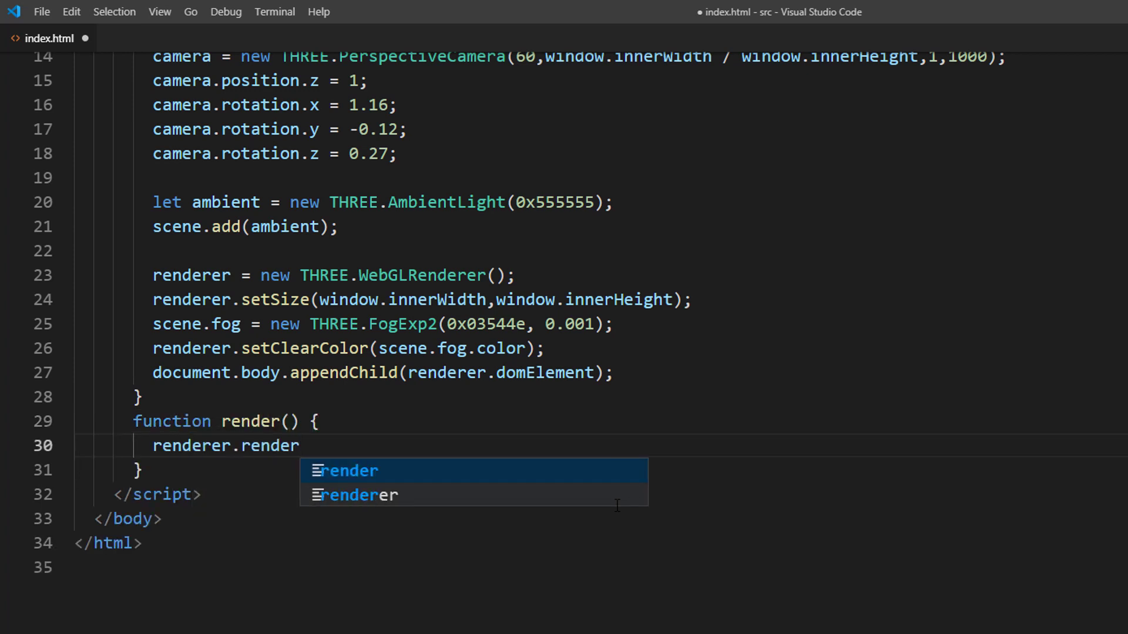
type("(scene,camera);")
type("req")
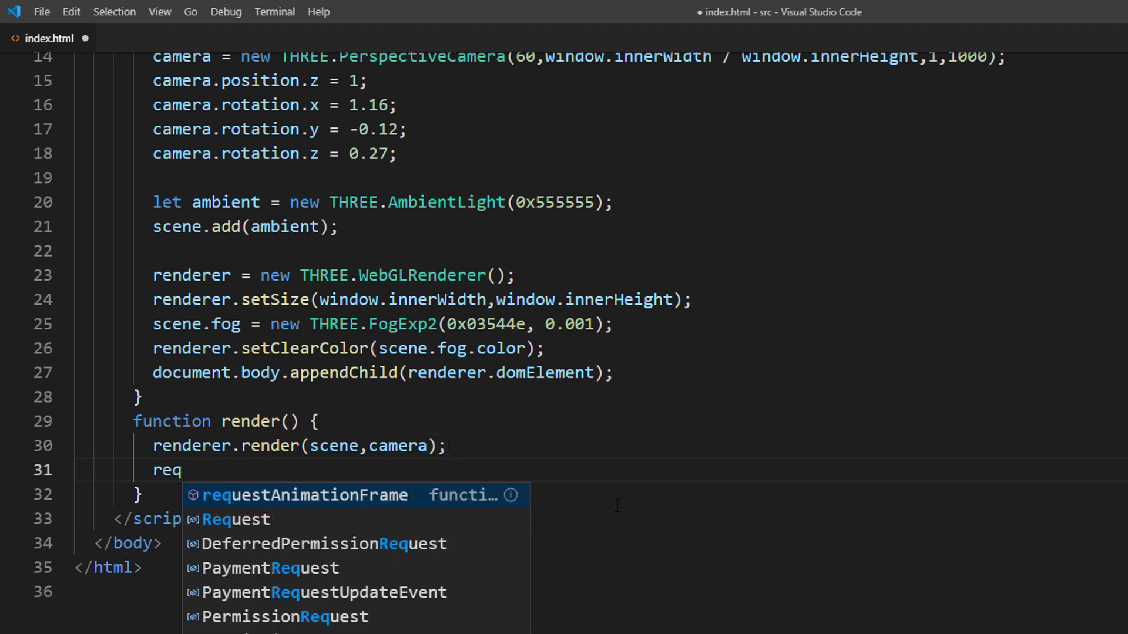
key("Tab")
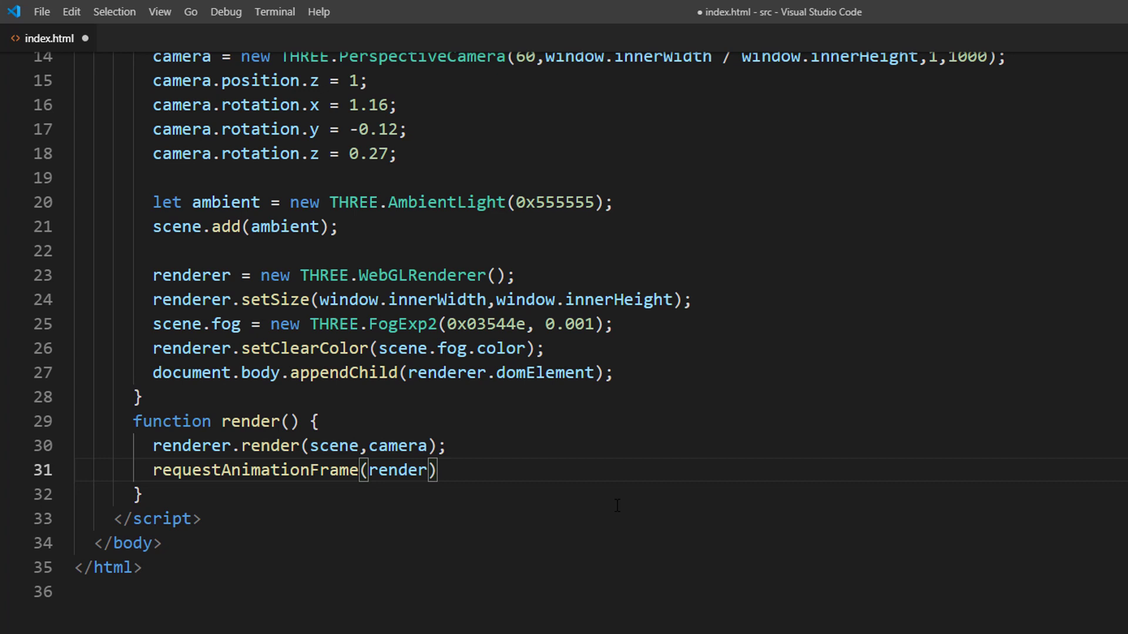
type(";")
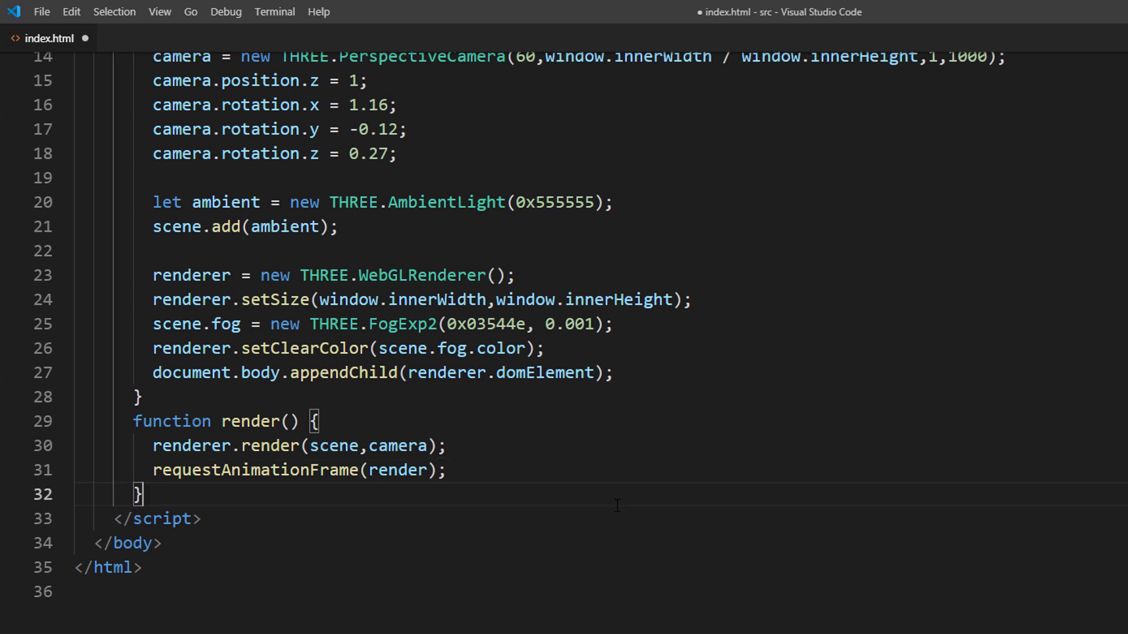
type("init();")
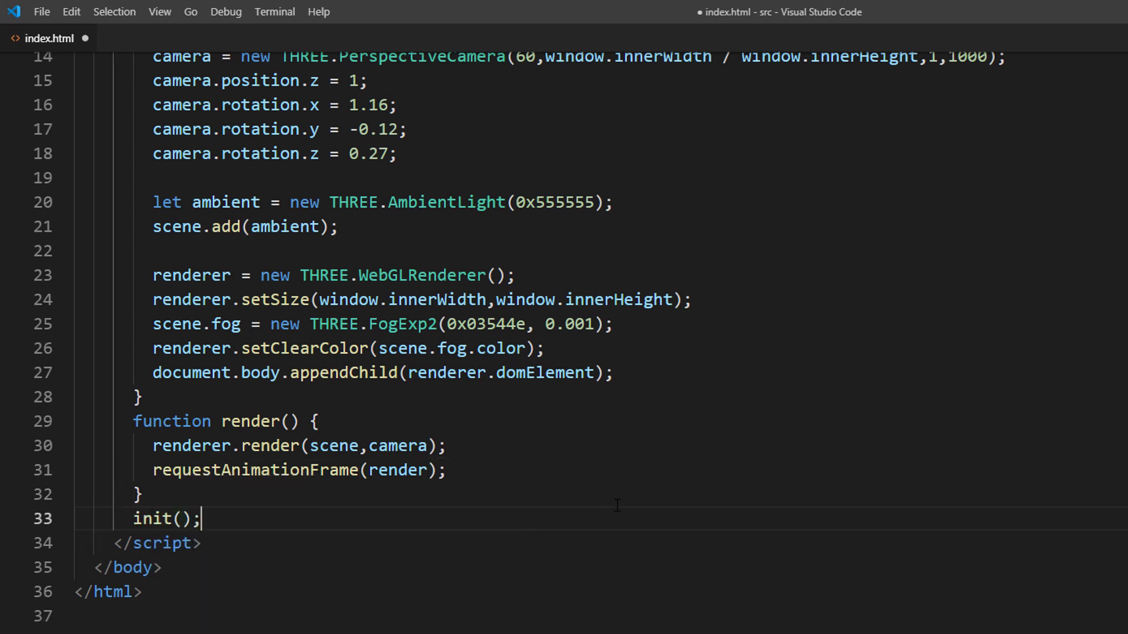
type("re")
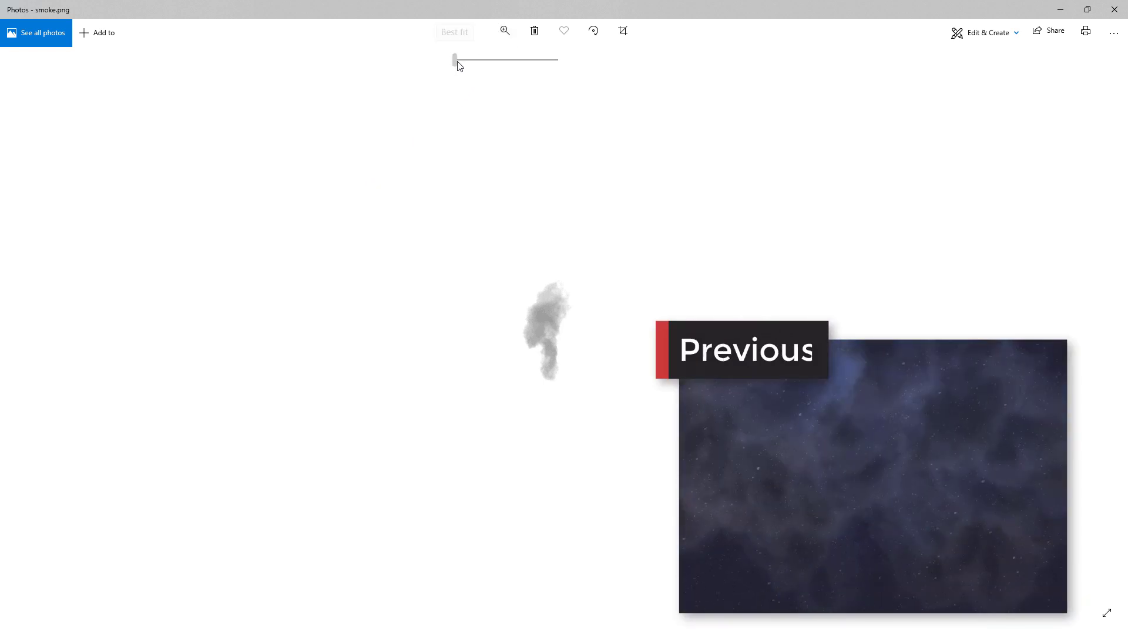
Zoom in on the smoke.png image in Photos.
left_click_drag(455, 60, 530, 60)
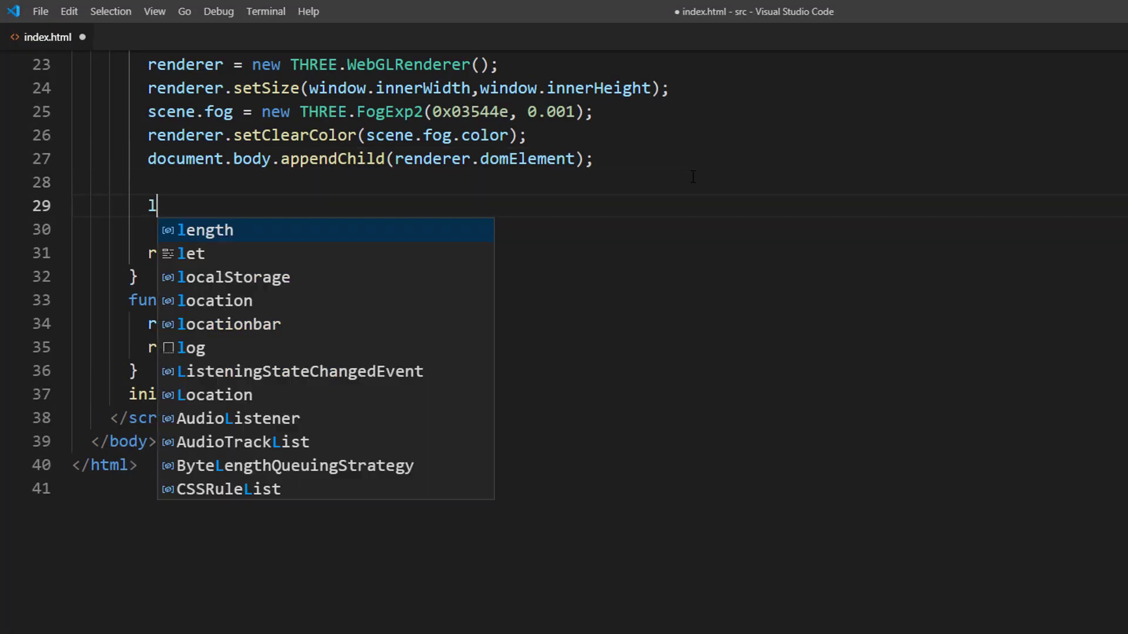
Create a THREE.TextureLoader and load smoke.png with a function(texture) callback.
type("et loader = new TH")
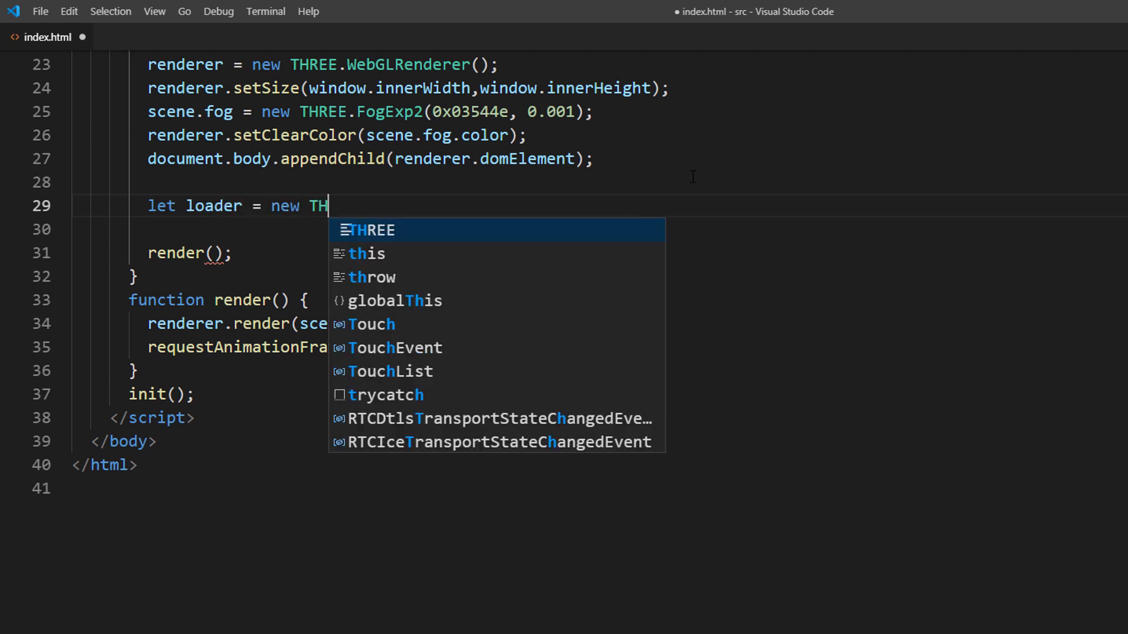
type("REE.TextureLoad")
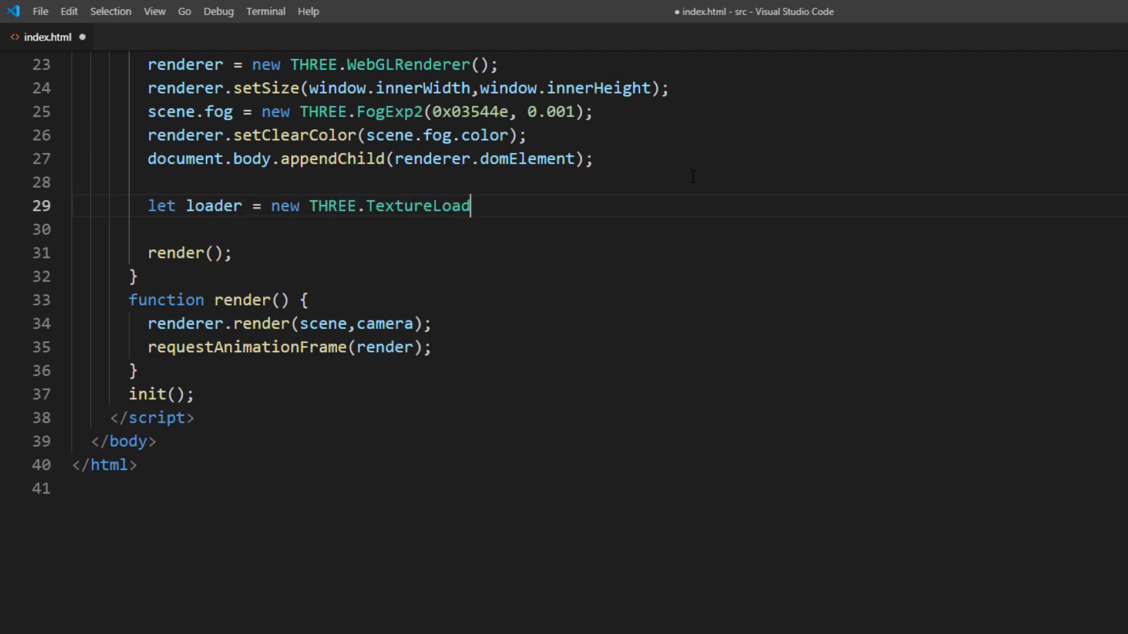
type("er();")
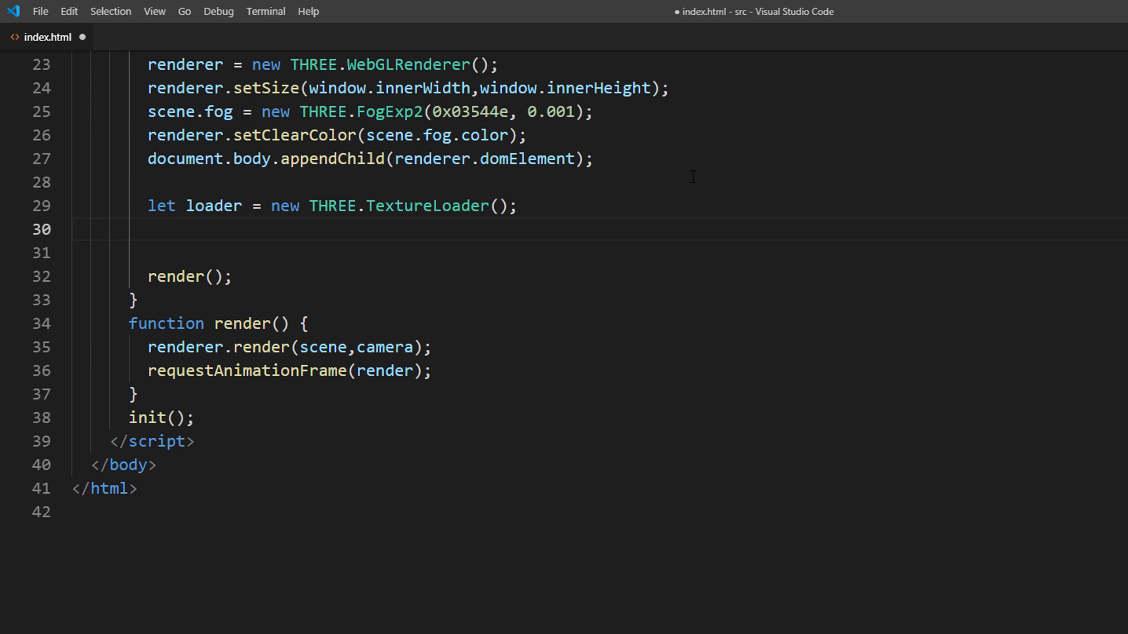
type("loader.load(\"\")")
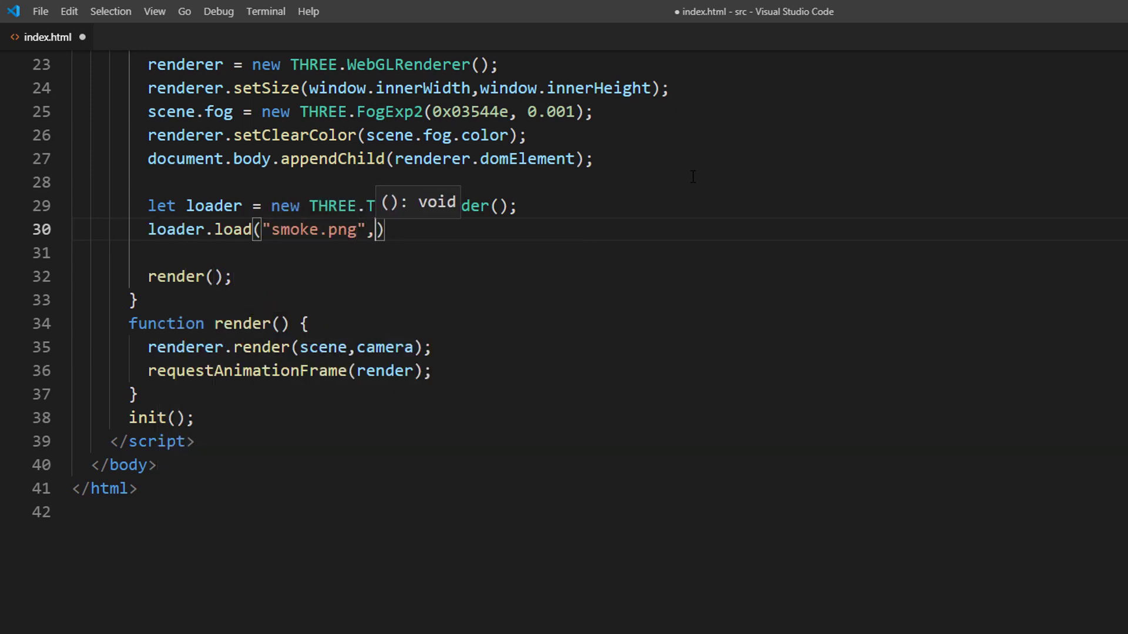
type("function(texture")
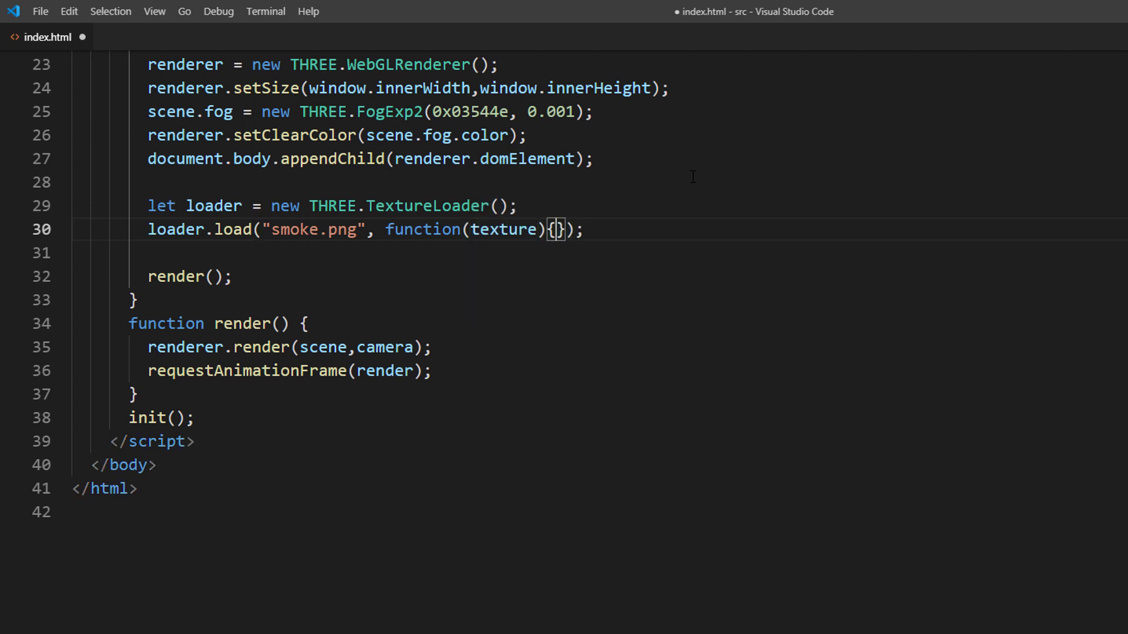
Create cloudGeo as a 500×500 THREE.PlaneBufferGeometry in the callback.
type("cloudGeo = new")
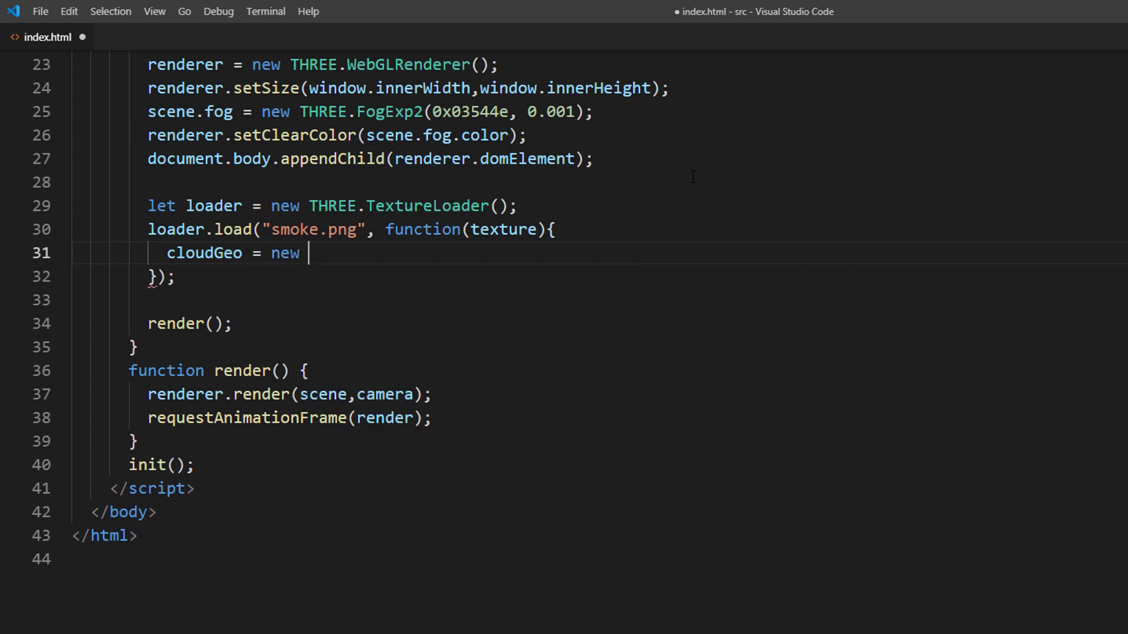
type("THREE.Plane")
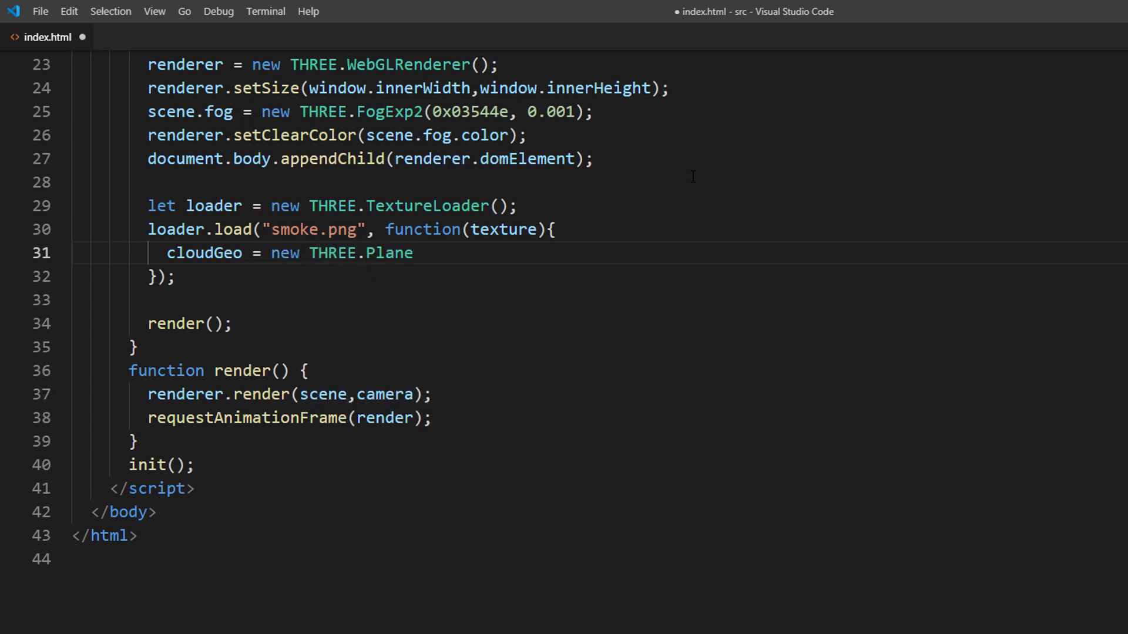
type("BufferGeometry")
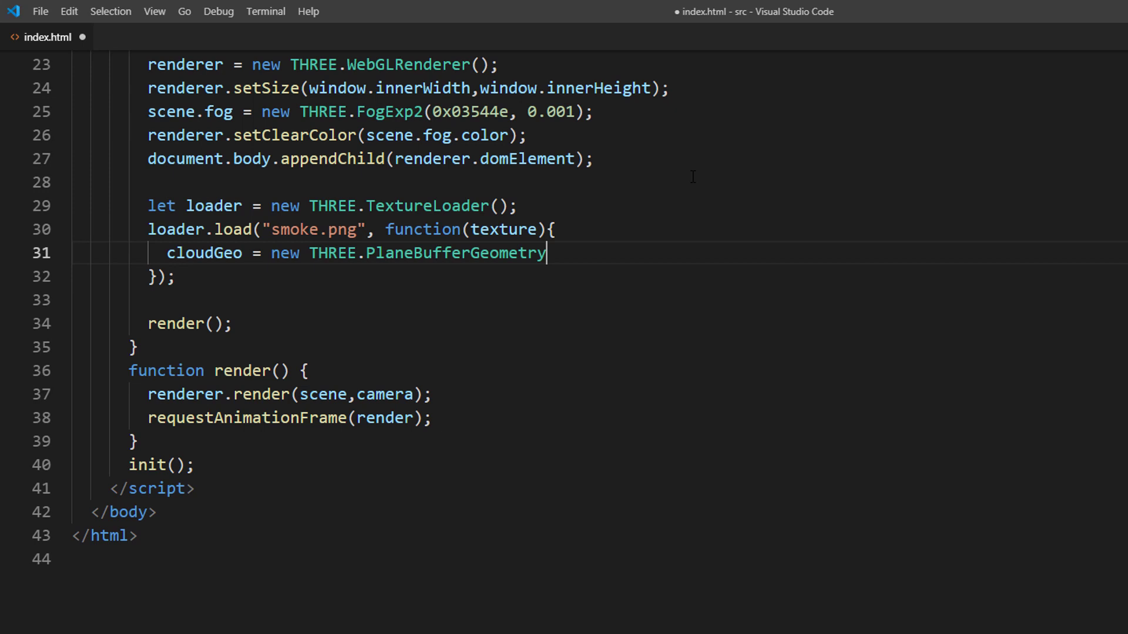
type("(500,500)")
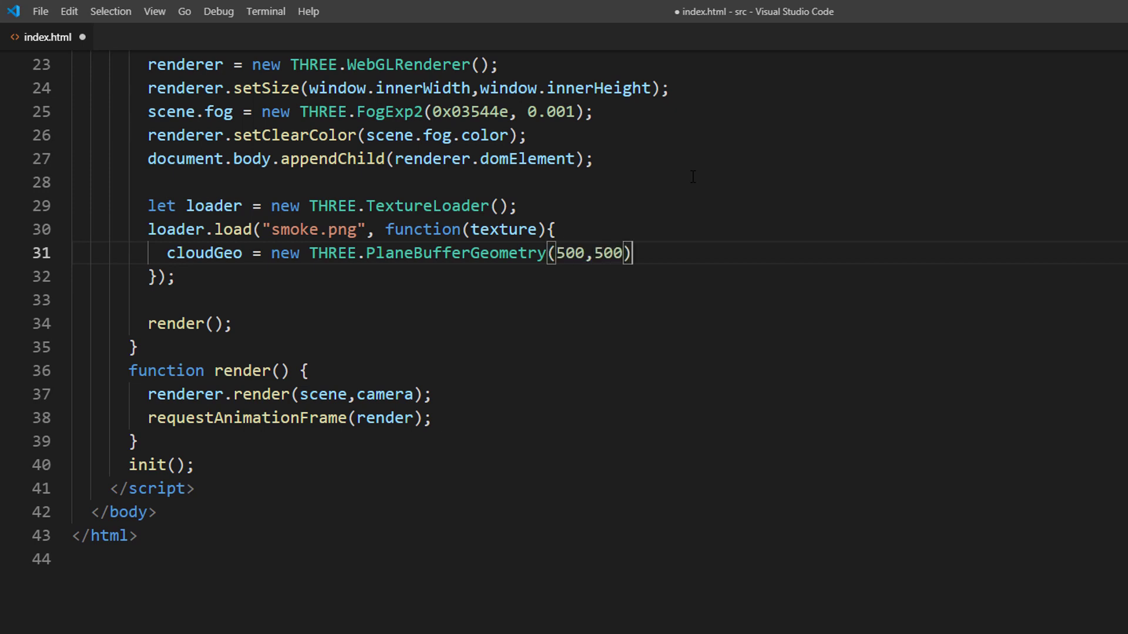
Create cloudMaterial as a MeshLambertMaterial with map: texture and transparent: true.
type("cloudM")
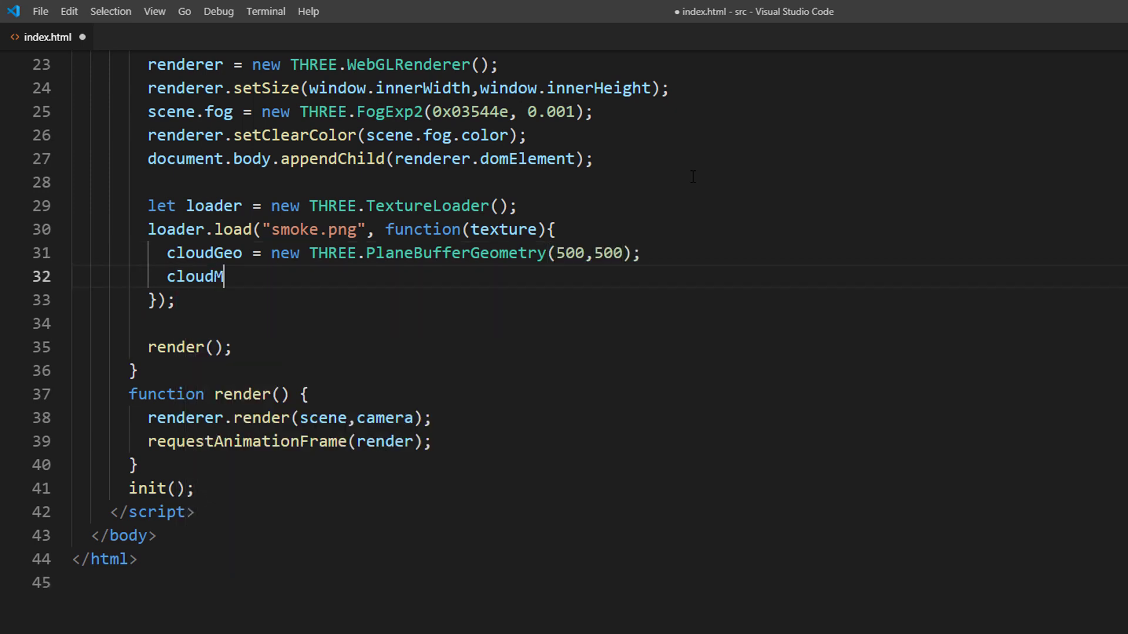
type("aterial = new")
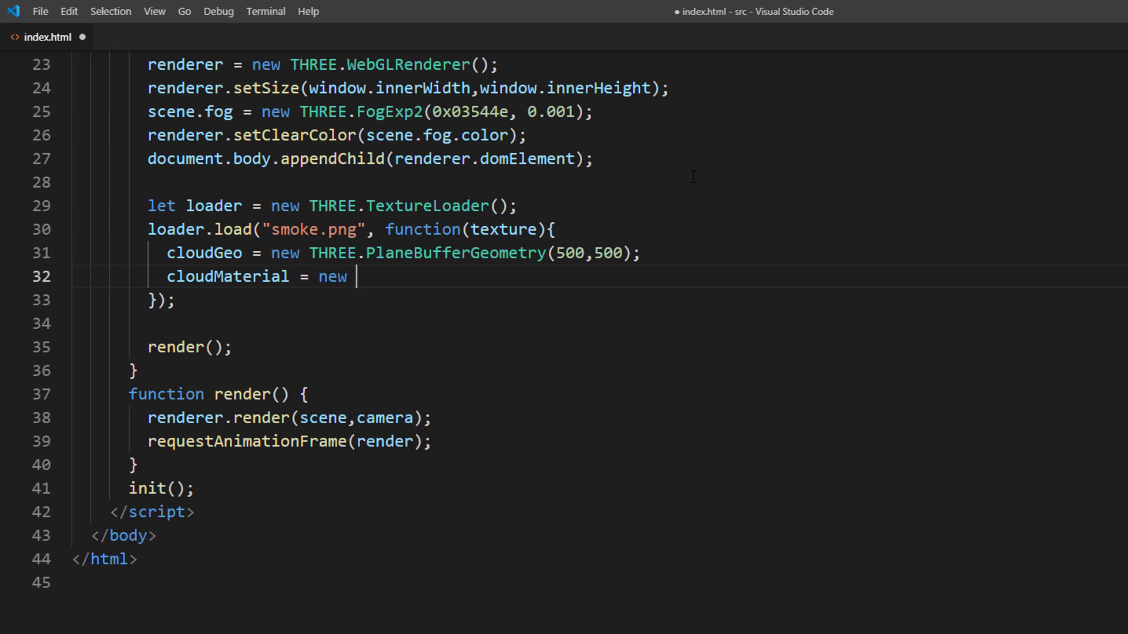
type("THREE.MeshLa")
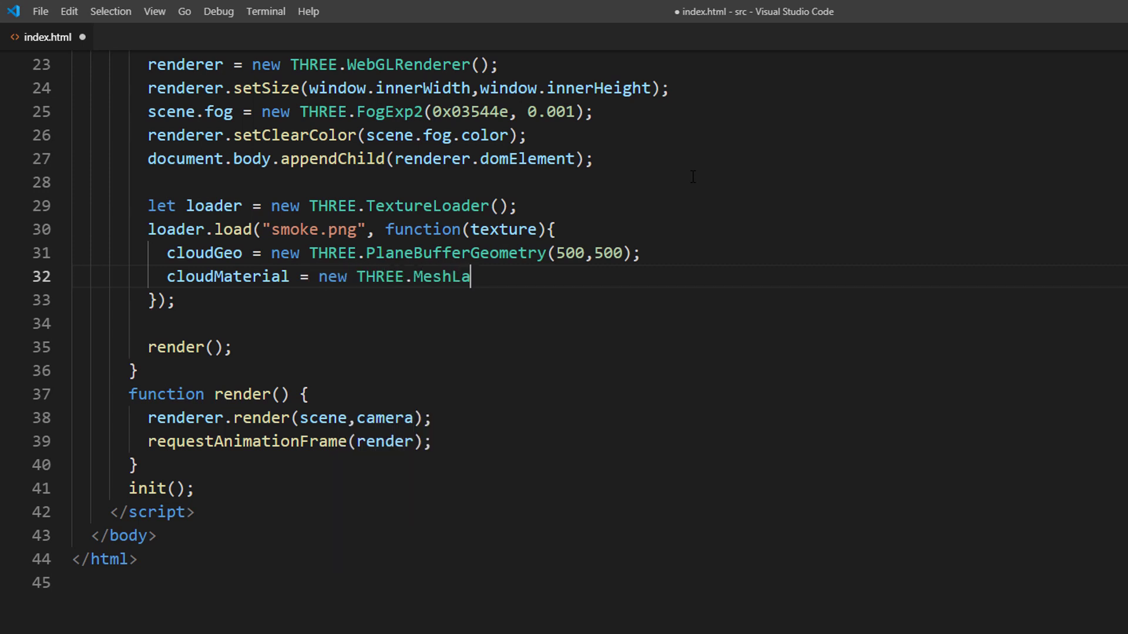
type("mbertMateri")
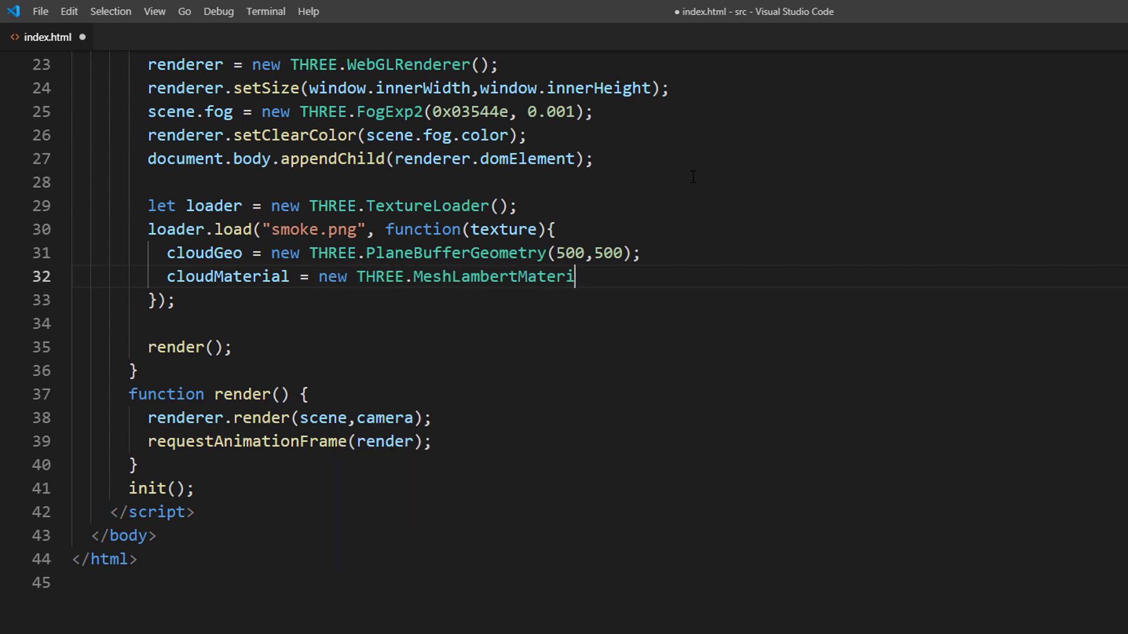
type("al({})")
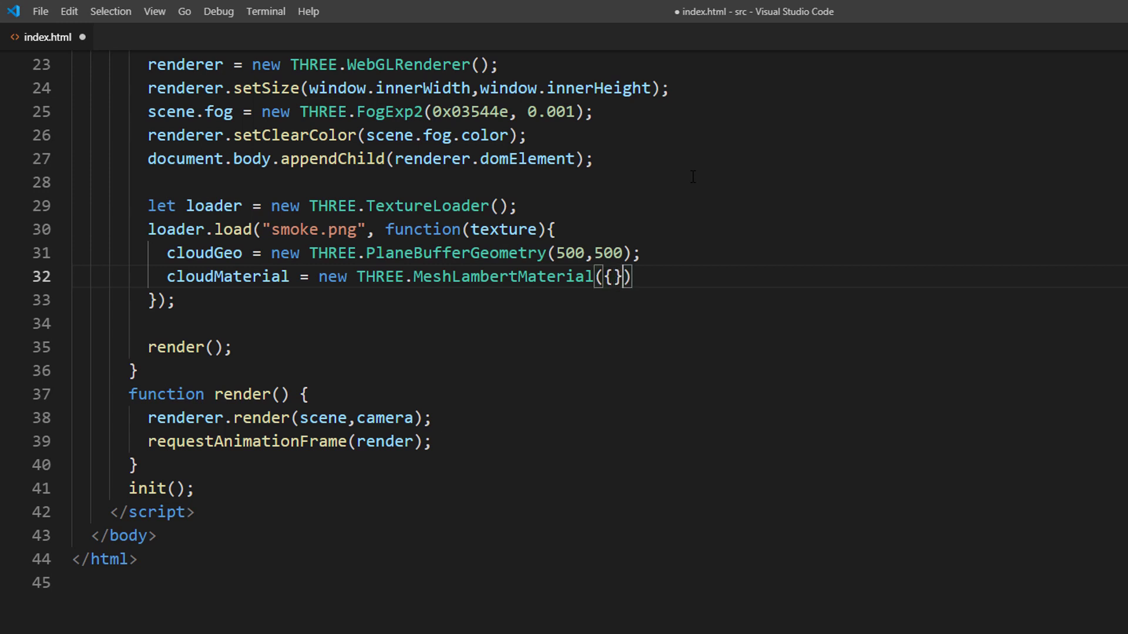
type("map:texture,")
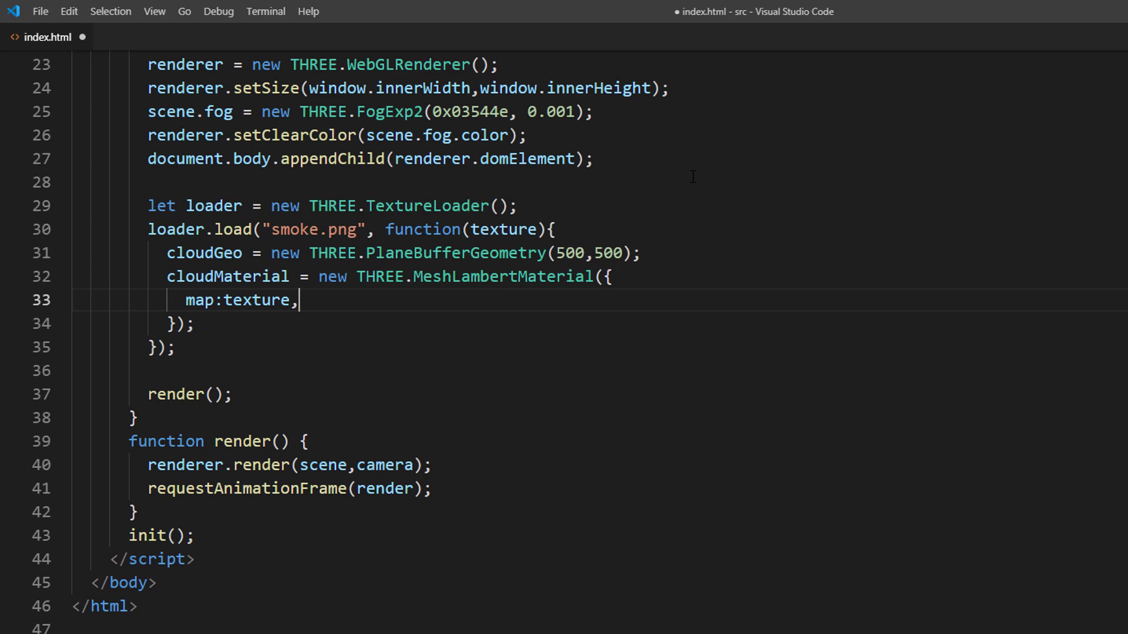
type("transparent: true")
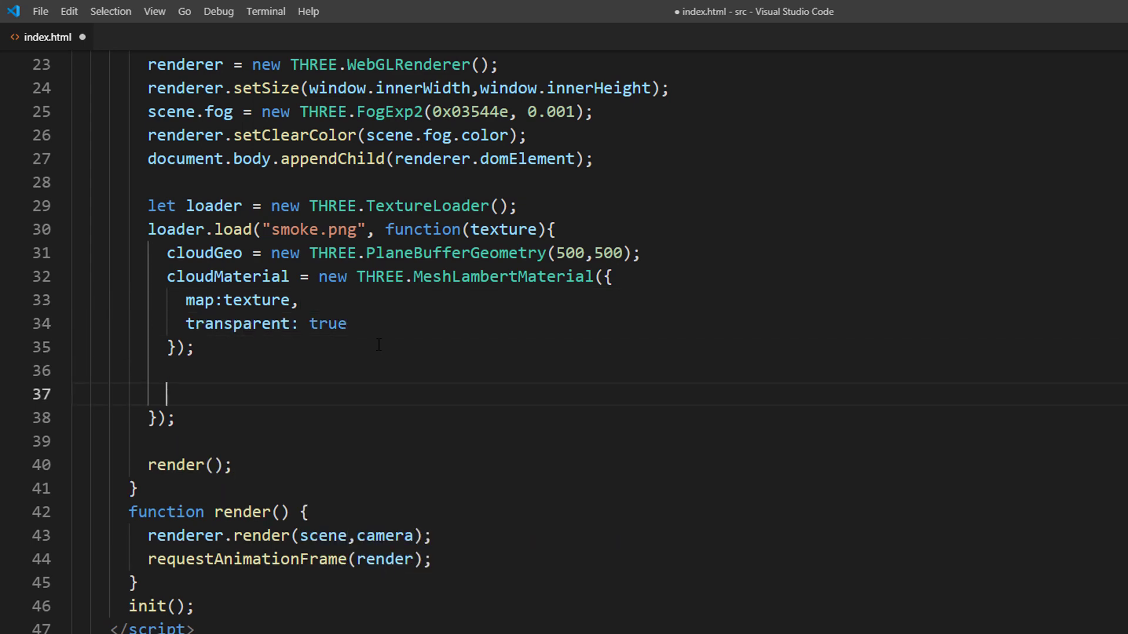
Loop p from 0 to 50 creating a THREE.Mesh cloud from cloudGeo and cloudMaterial.
type("for(let p=0;")
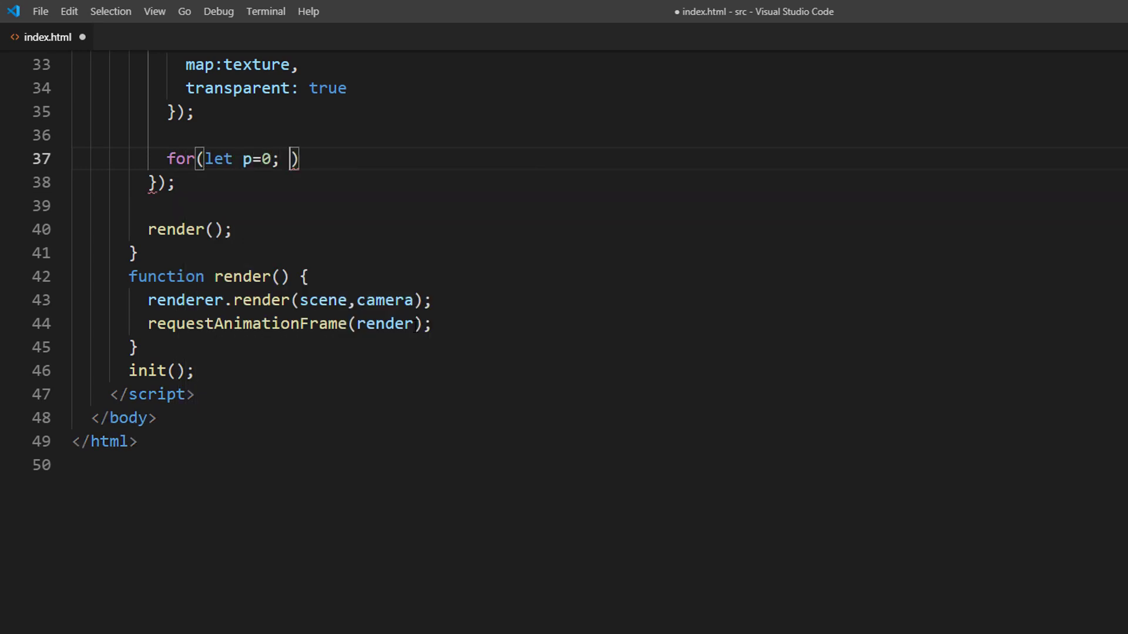
type("p<50; p")
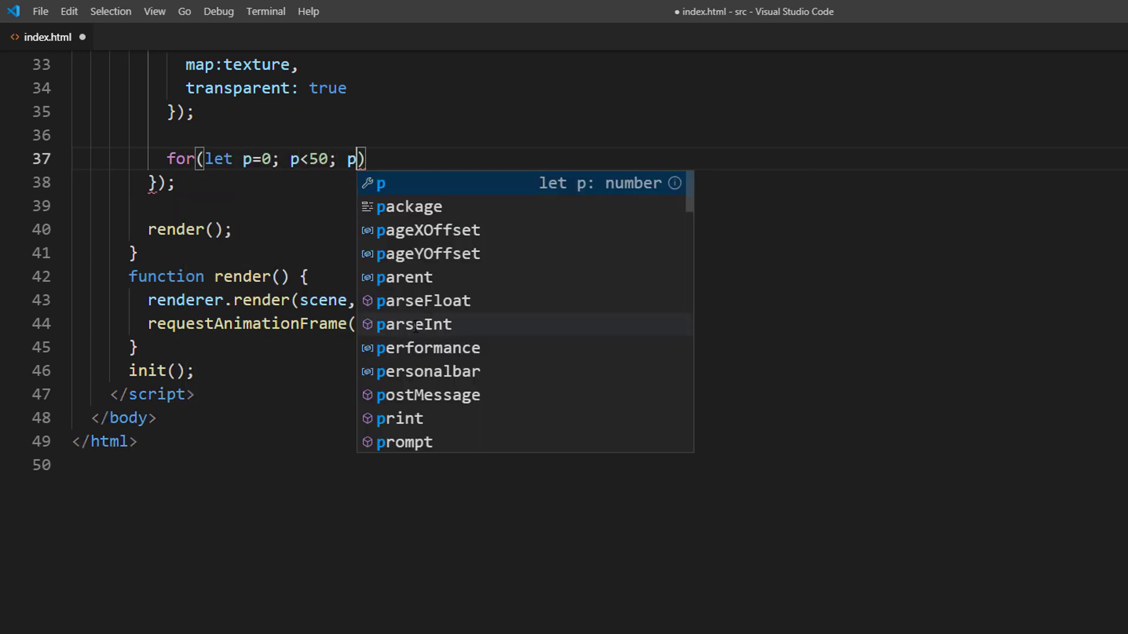
type("++) {")
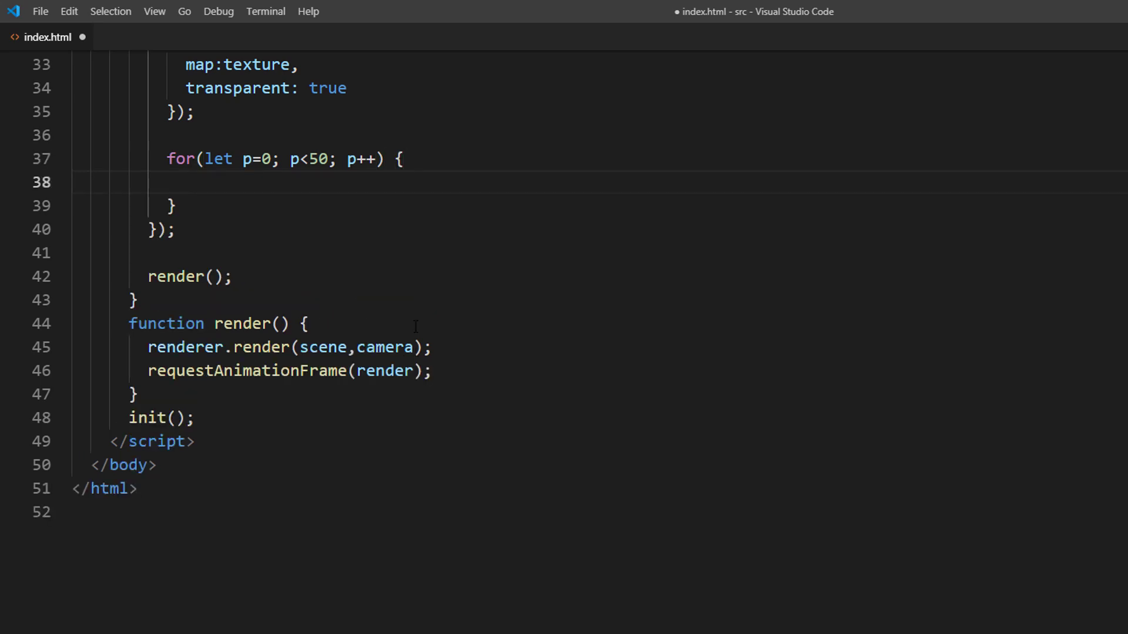
type("let cloud = new")
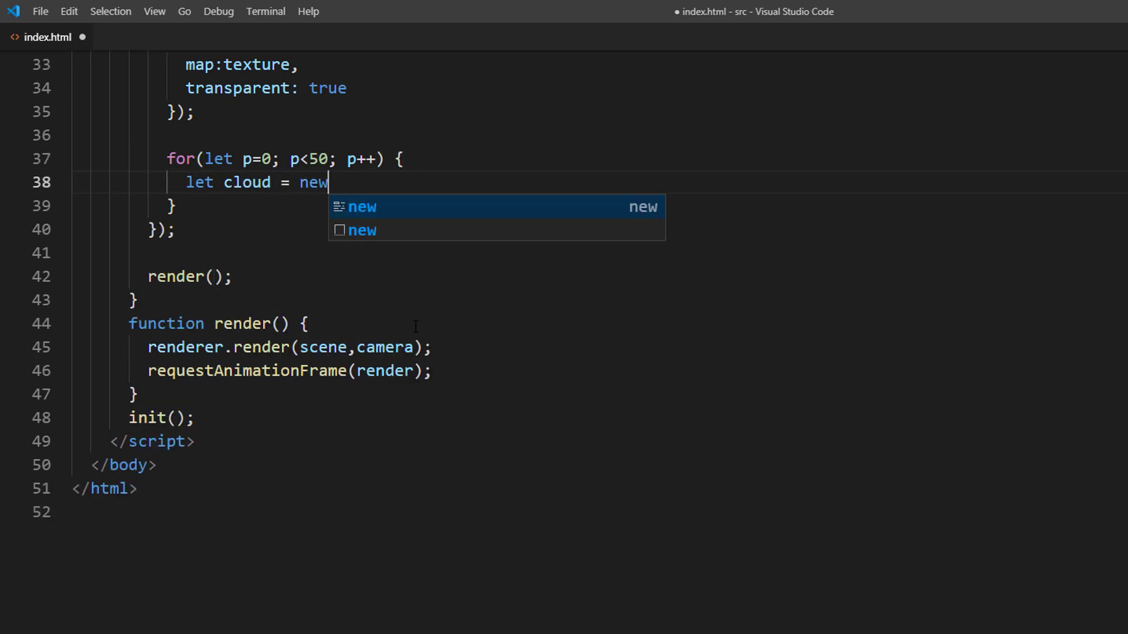
type("THREE.Mesh")
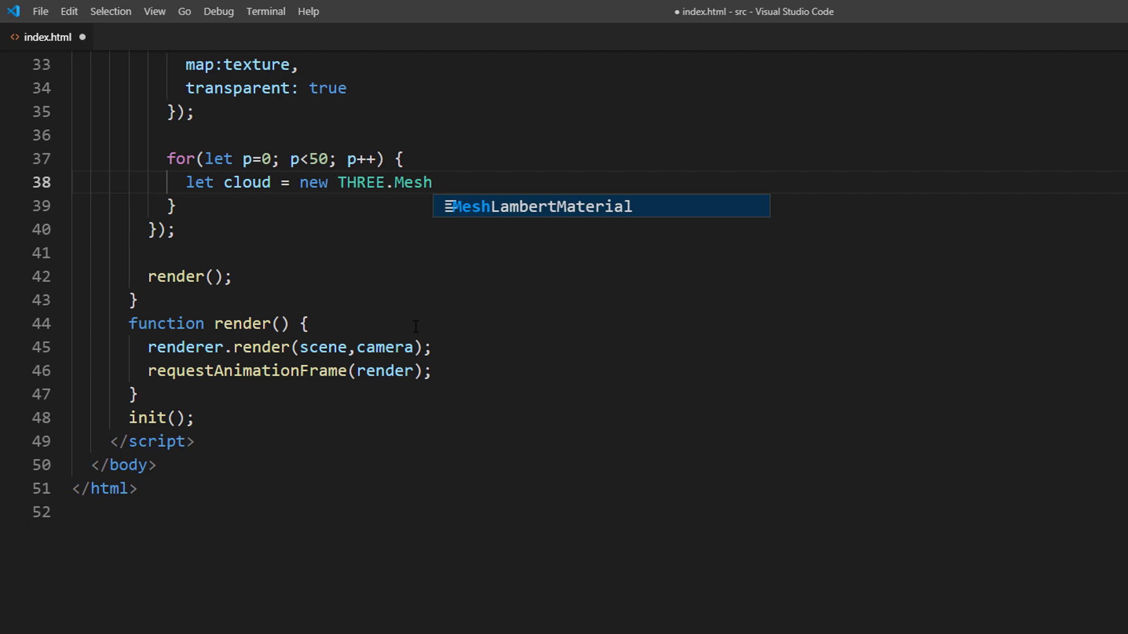
type("(cloudGeo,")
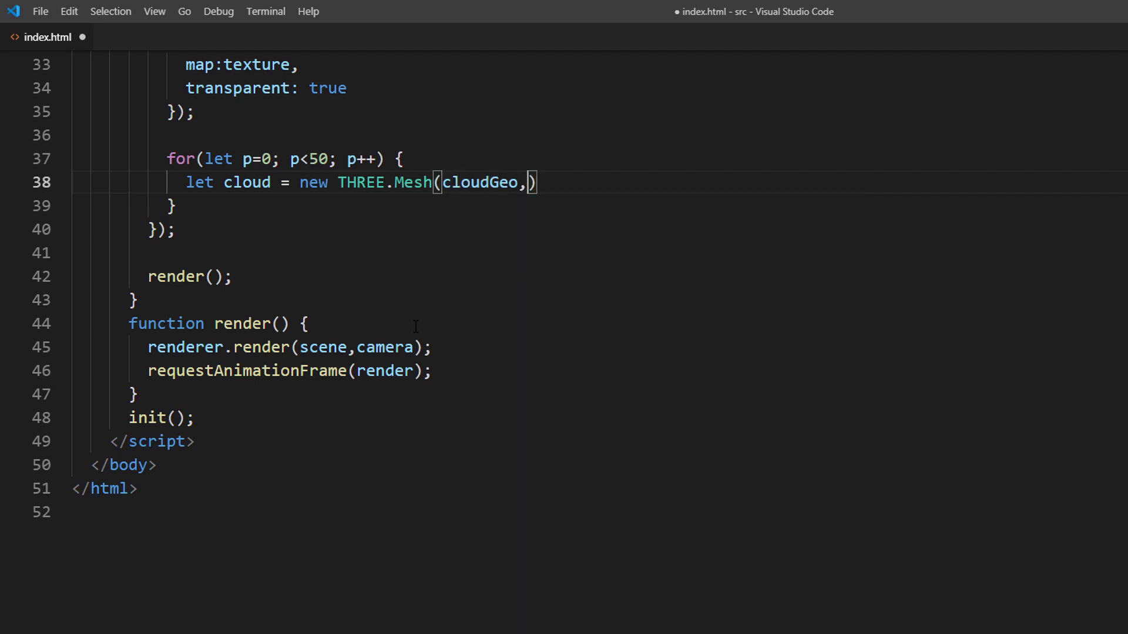
type("cloudMaterial);")
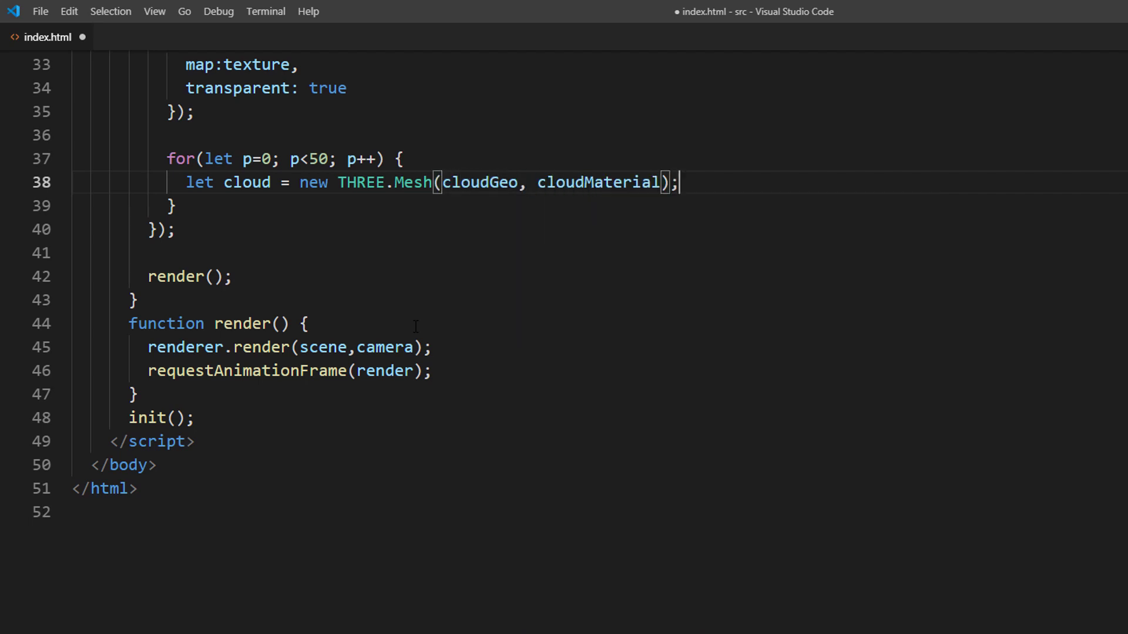
Set each cloud's position with Math.random()*500-500 style random coordinates.
type("cloud.position.")
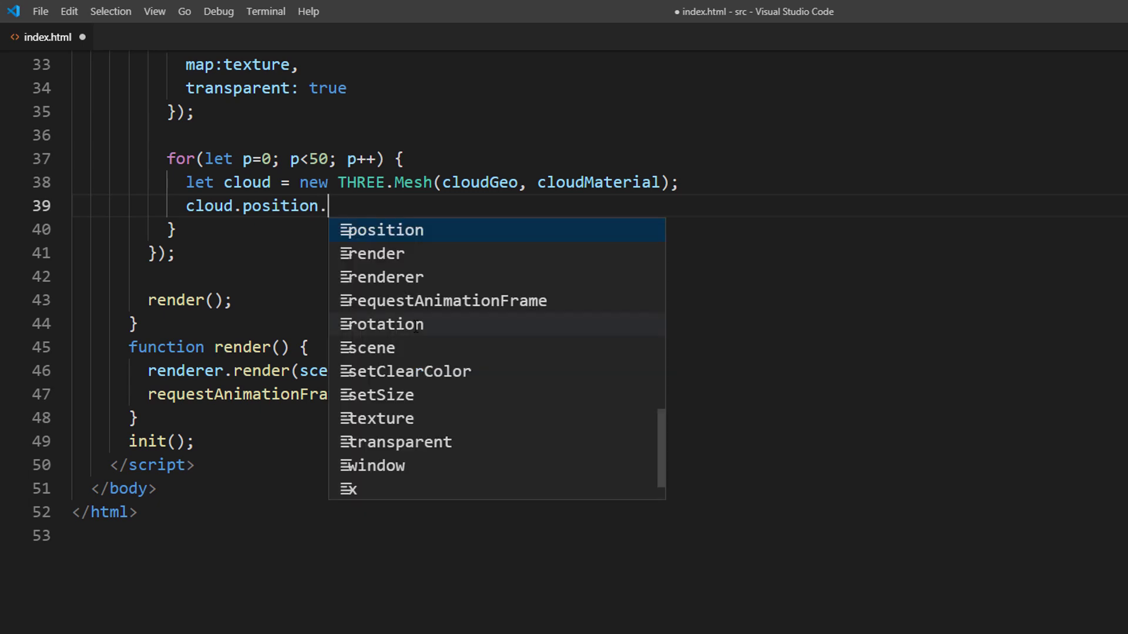
type("set(")
type("Math.ran")
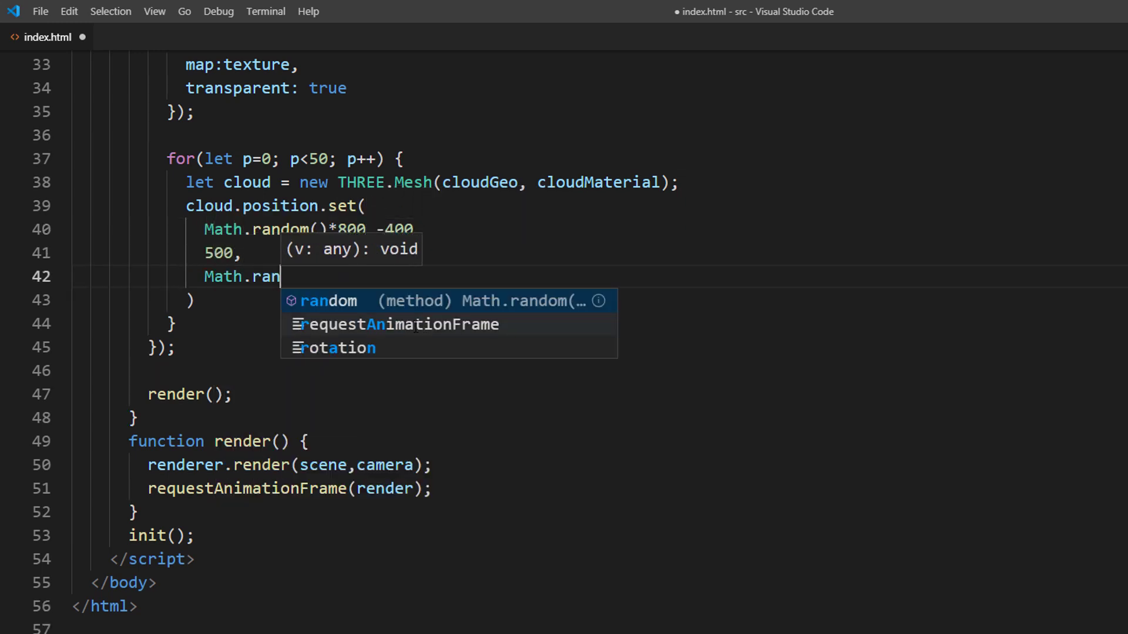
type("dom()*500")
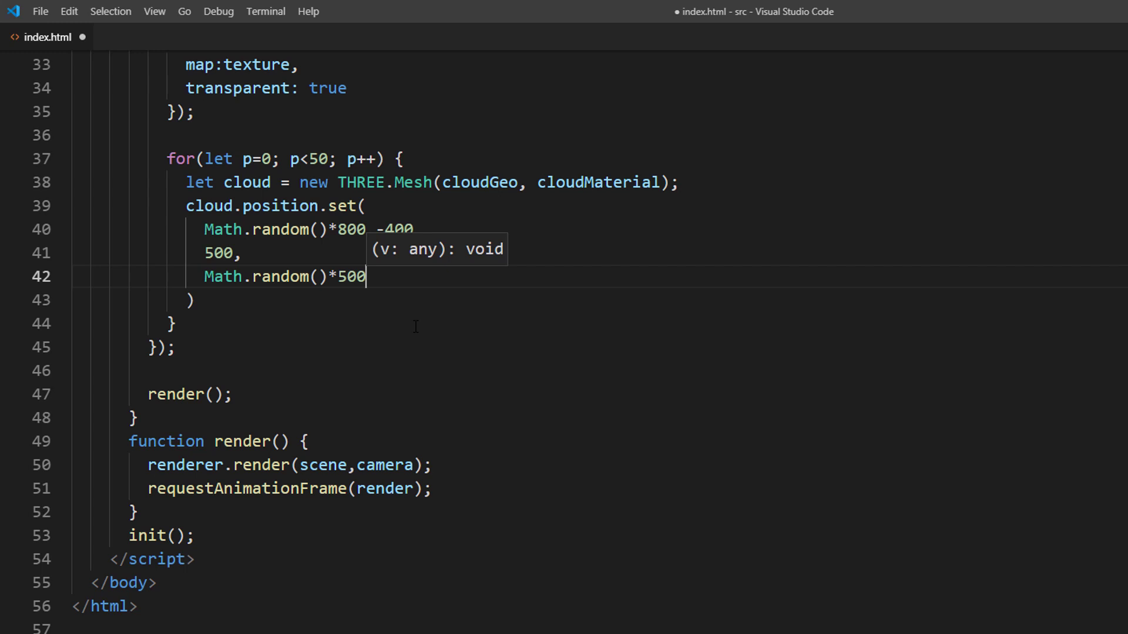
type("-500")
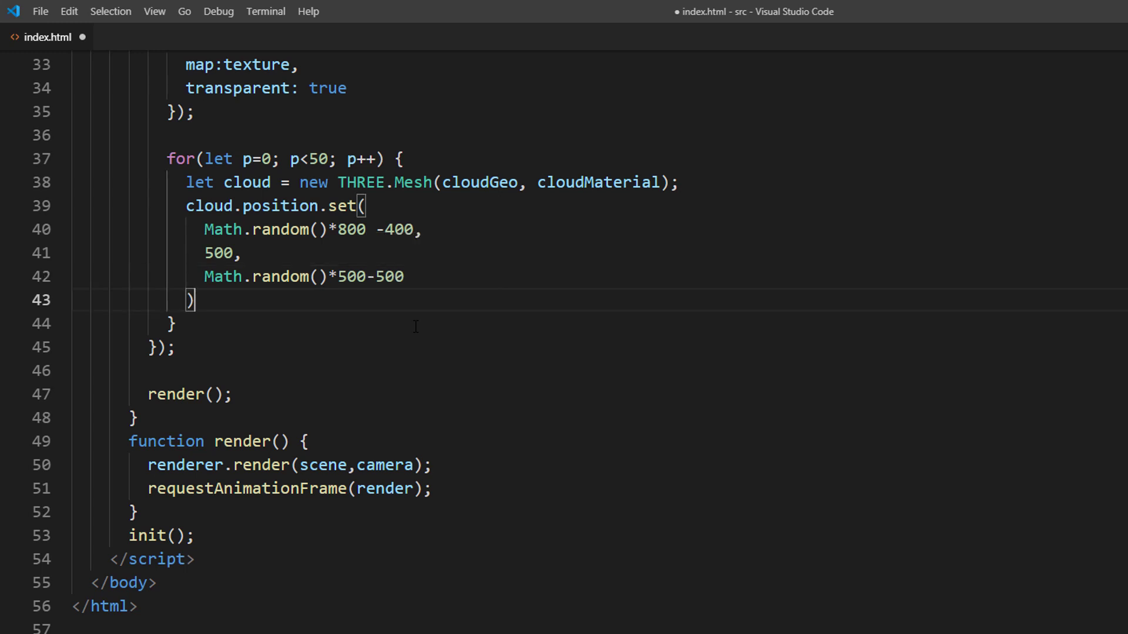
Set cloud rotation x 1.16, y -0.12 and z to Math.random()*2*Math.PI.
type("cloud")
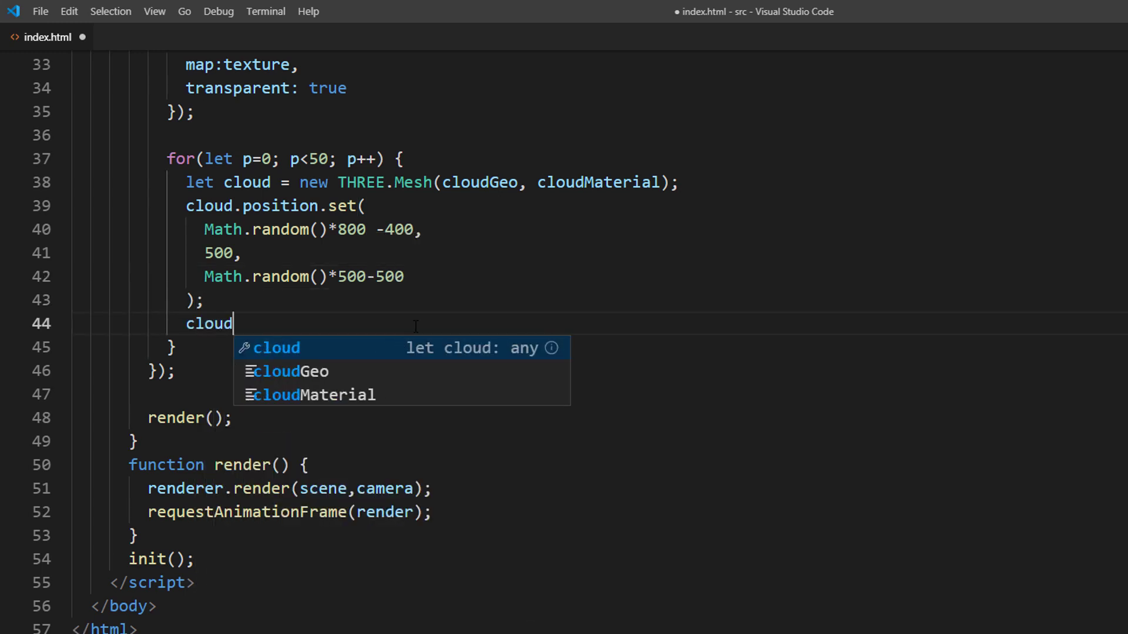
type(".rotation.x = 1.16;")
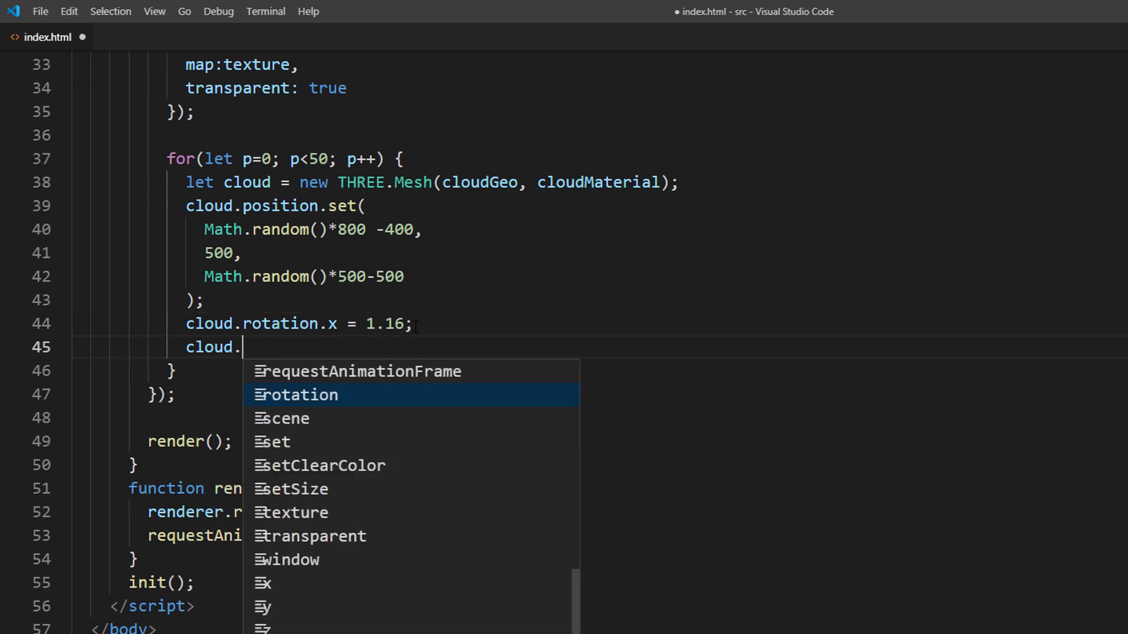
type("rotation.y")
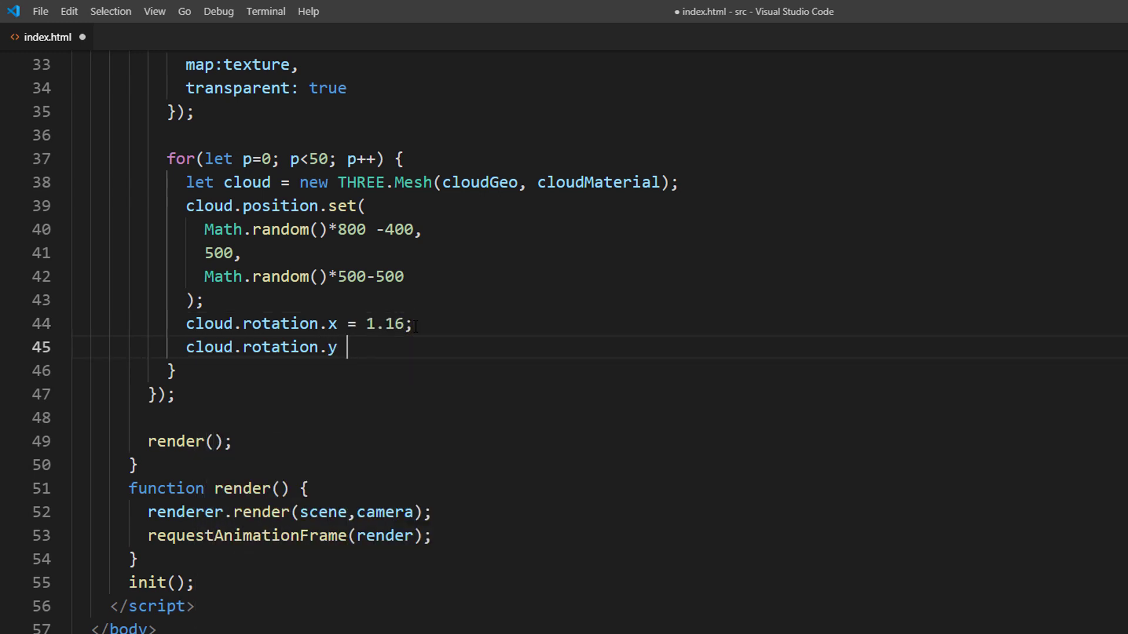
type("= -0.12")
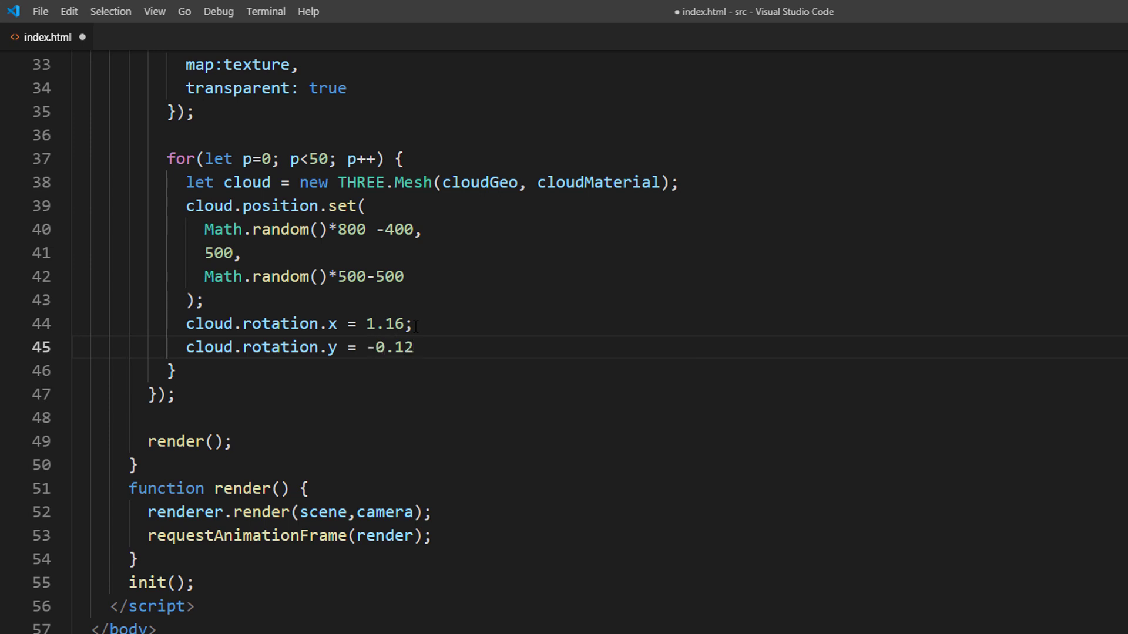
type("cloud.rota")
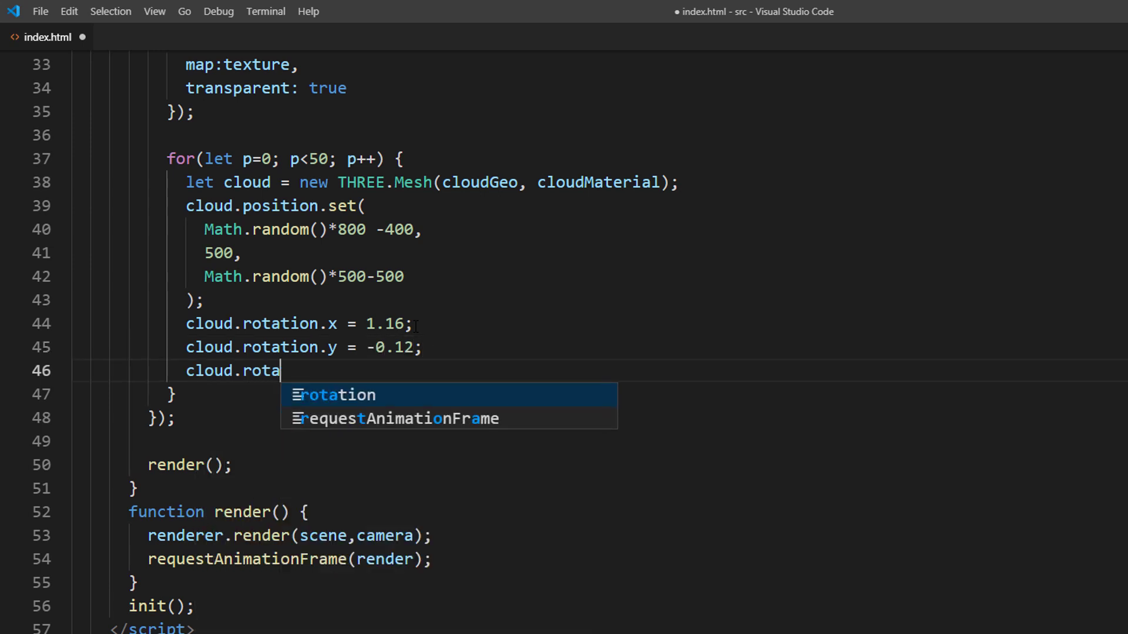
type("tion.z = Math")
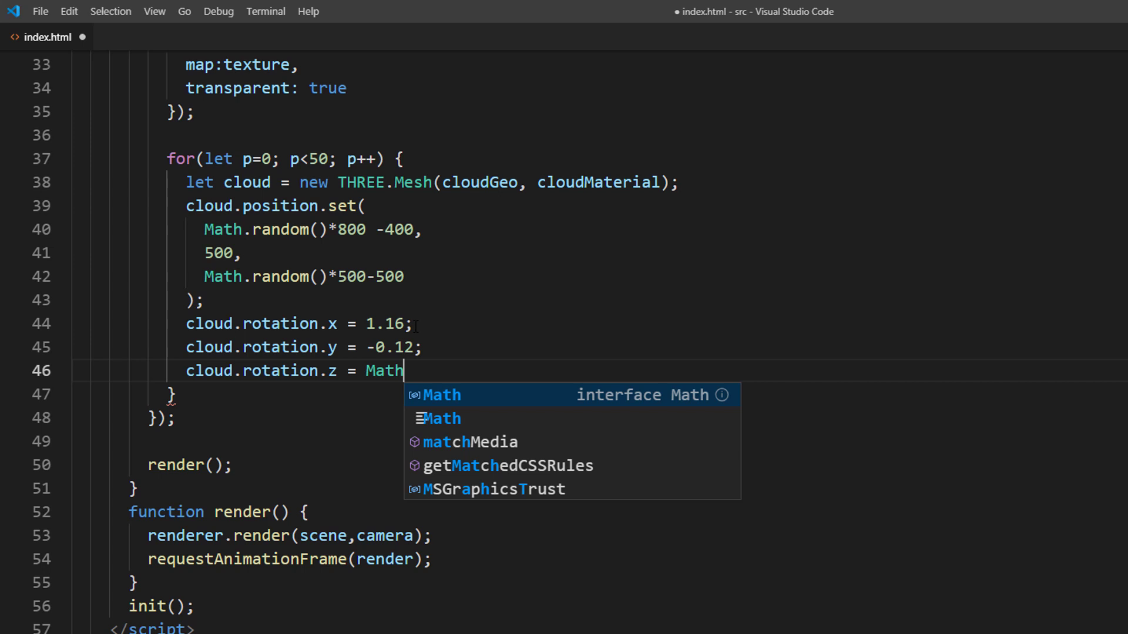
type(".random()*2*")
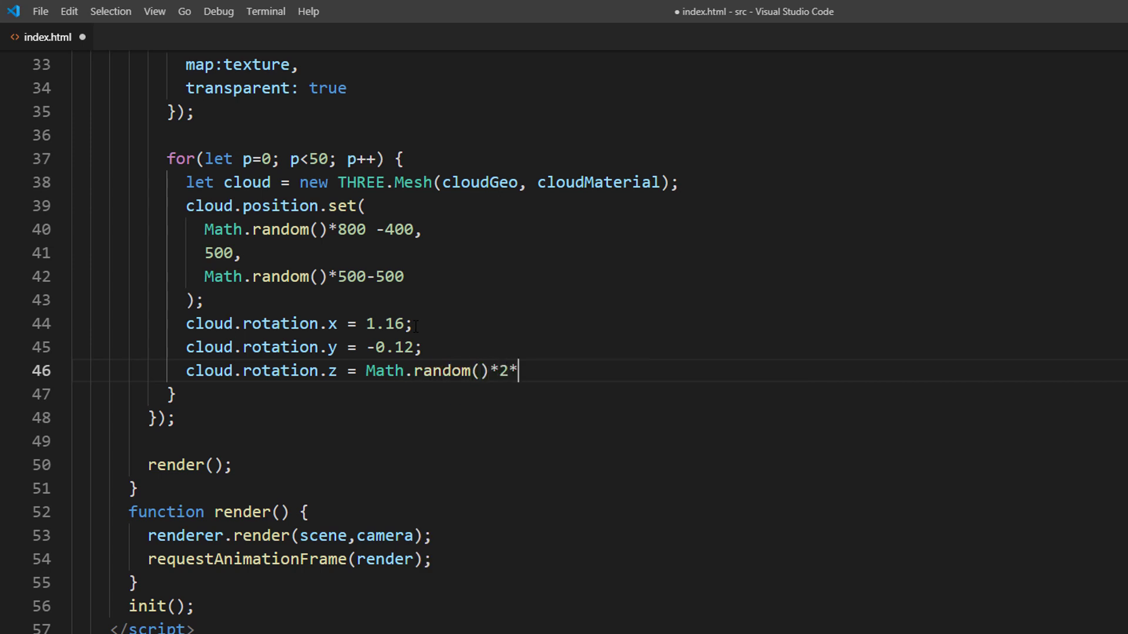
type("Math.PI;")
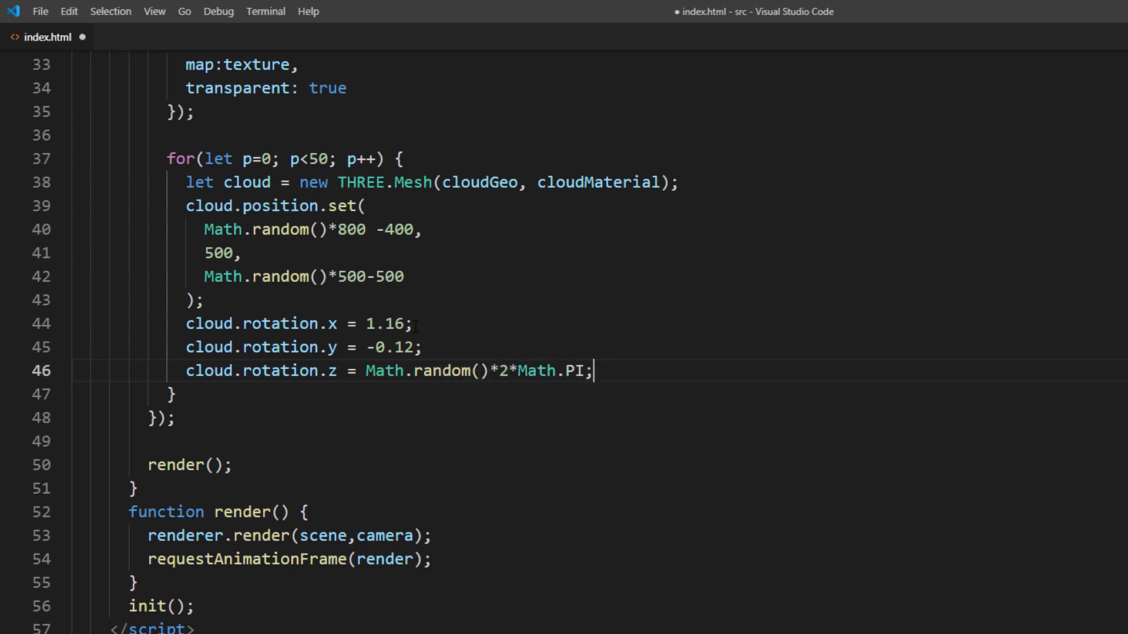
Set the cloud material opacity to 0.55 and save the file.
type("cloud.ma")
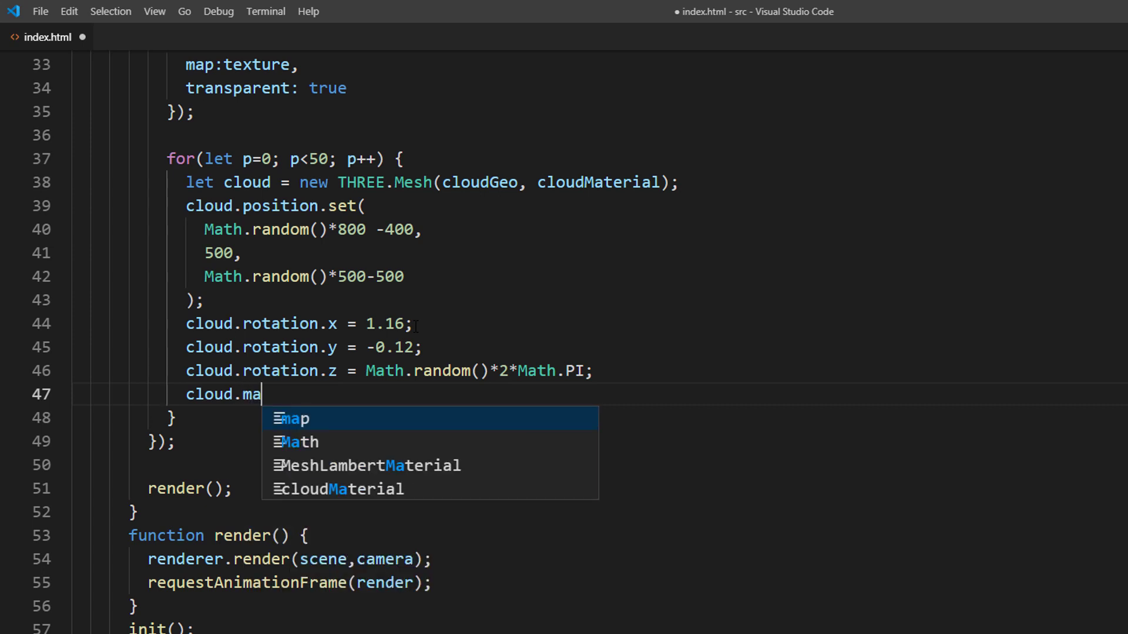
type("terial.opac")
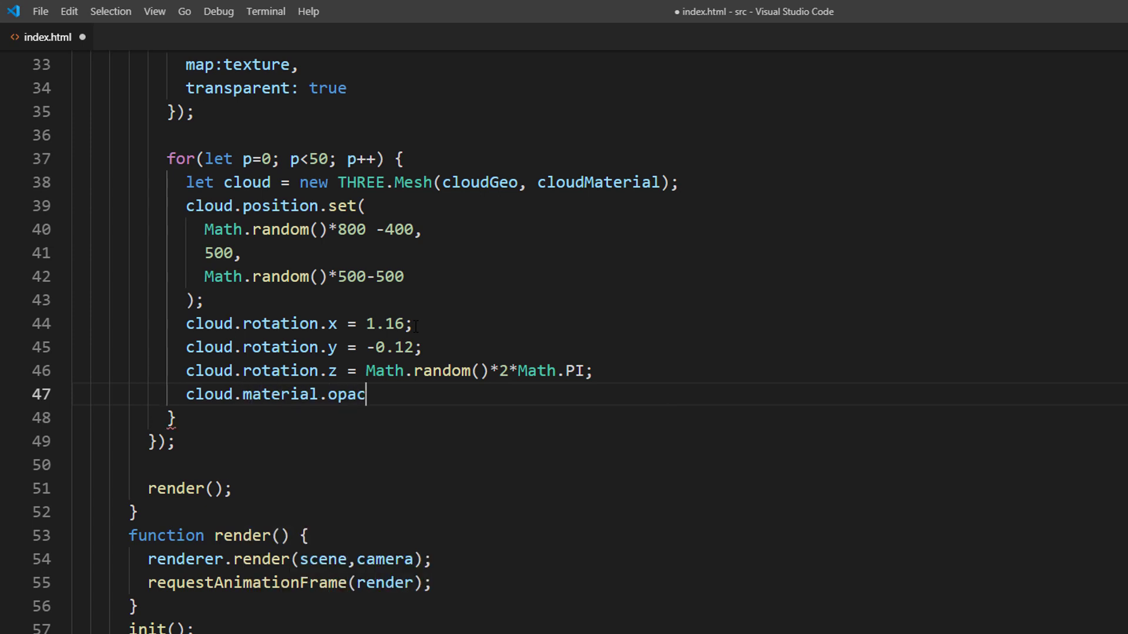
type("ity = 0.55;")
type("scene.add(cloud);")
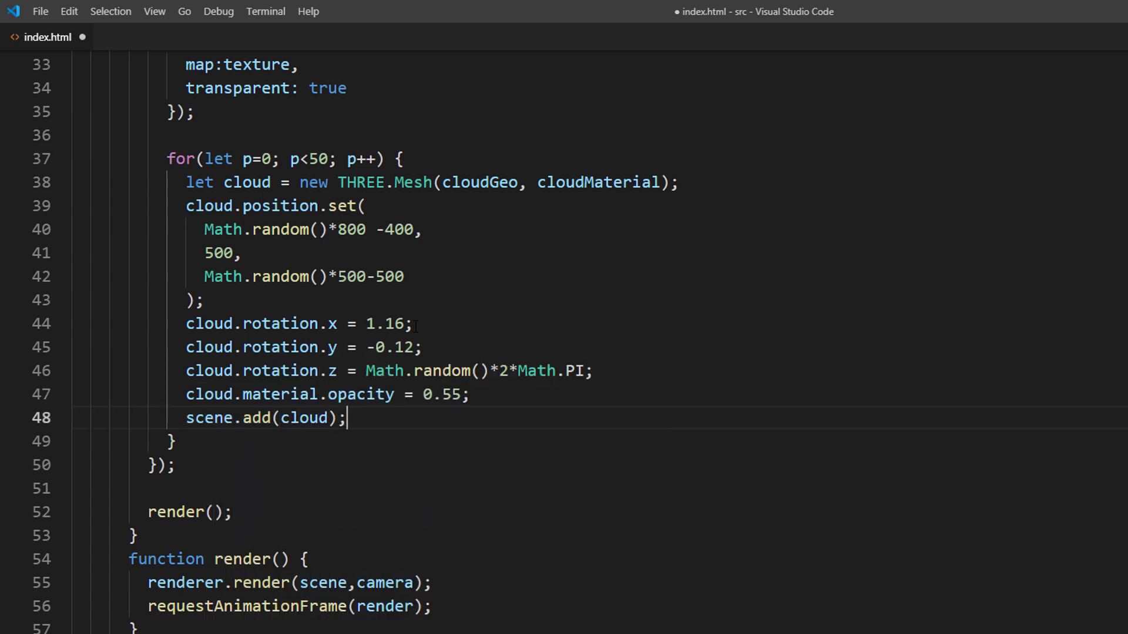
key("ctrl+s")
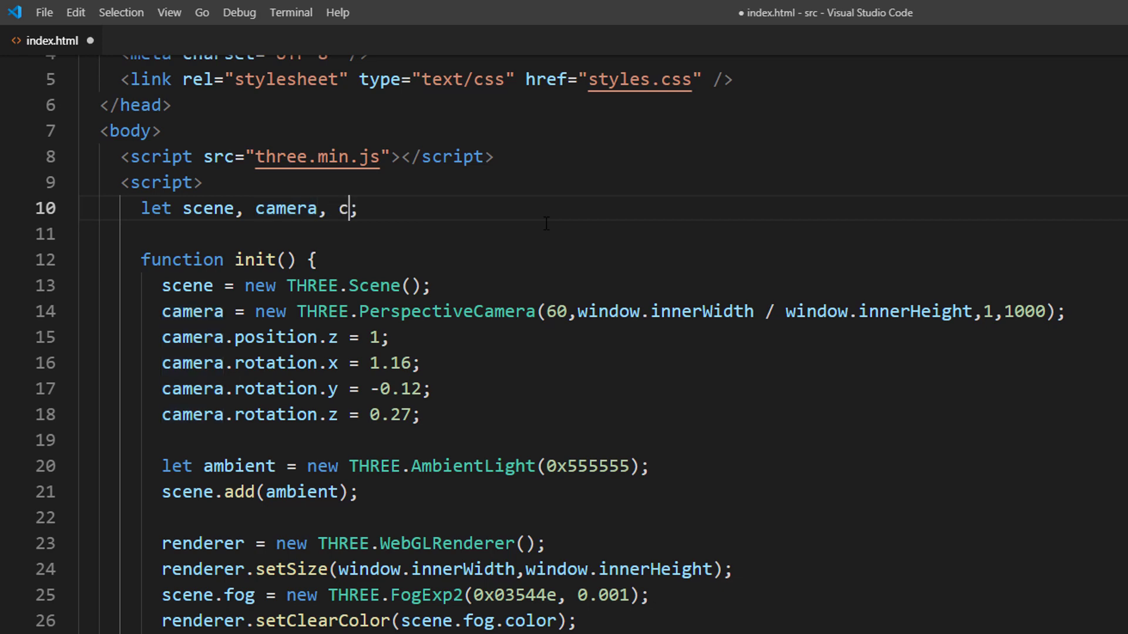
Declare cloudParticles = [] and push each cloud into it in the loop.
type("loudParticles")
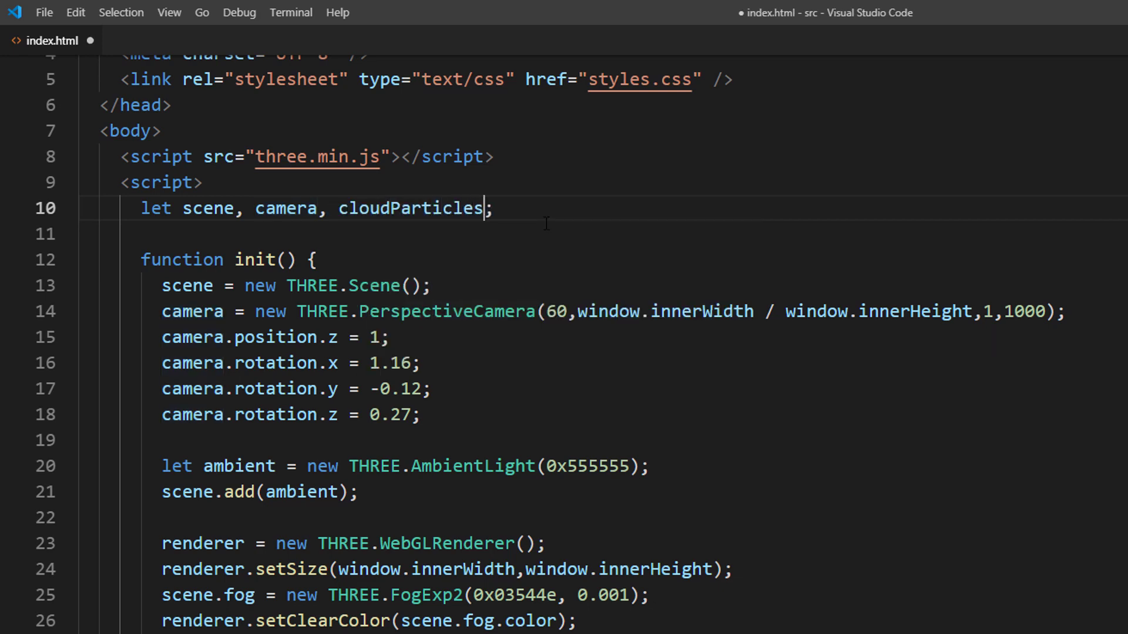
type("= []")
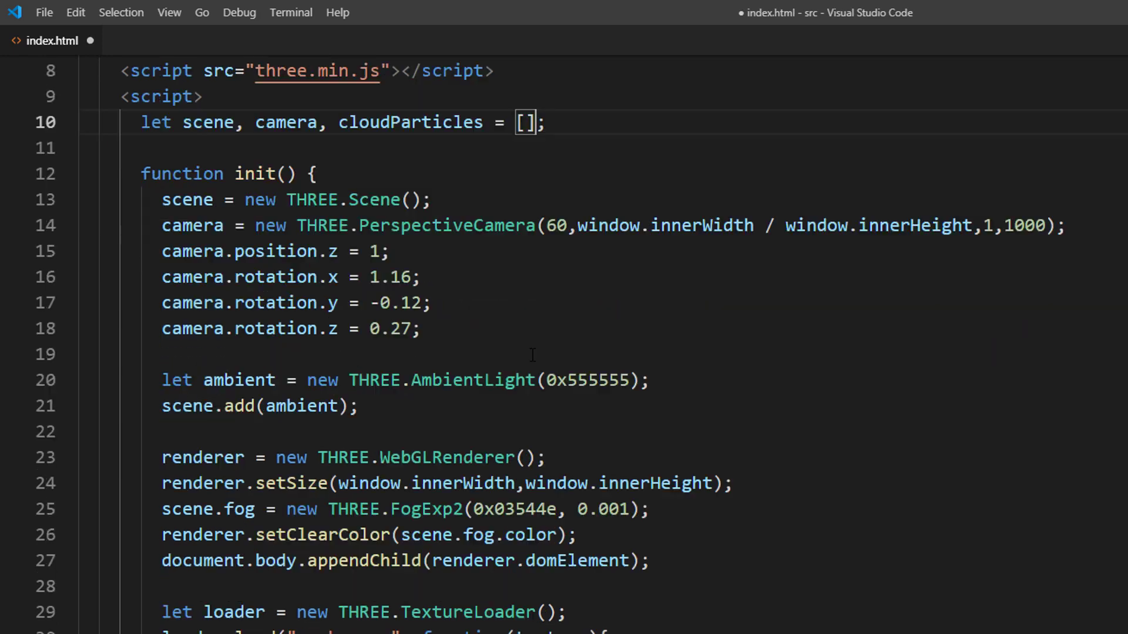
scroll("down", 3)
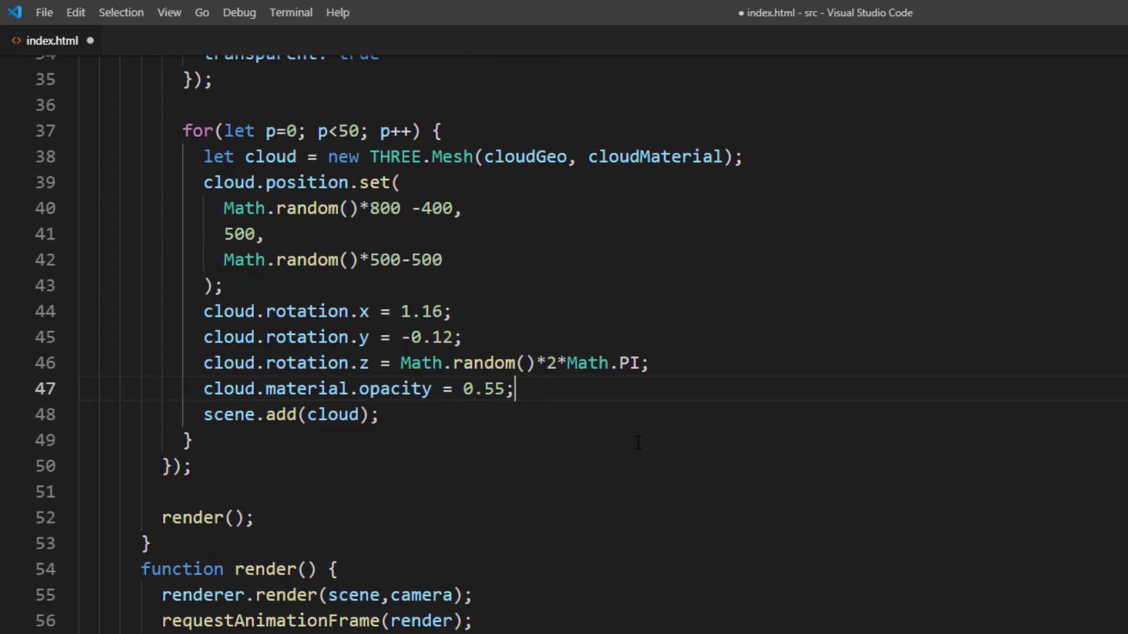
type("cloudParticles.push")
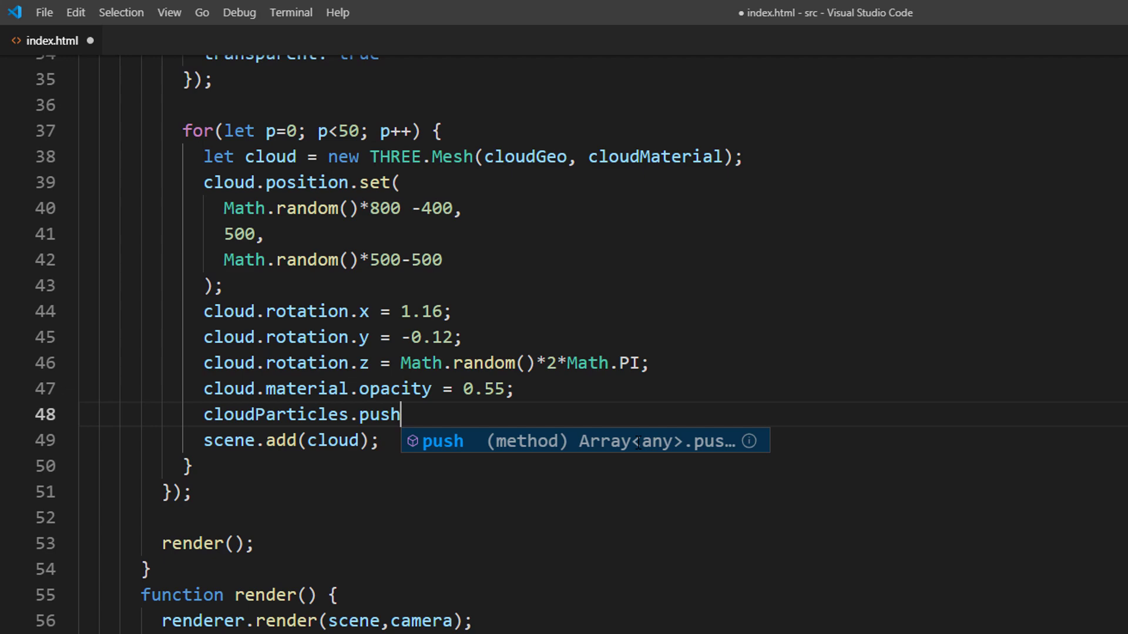
type("(cloud);")
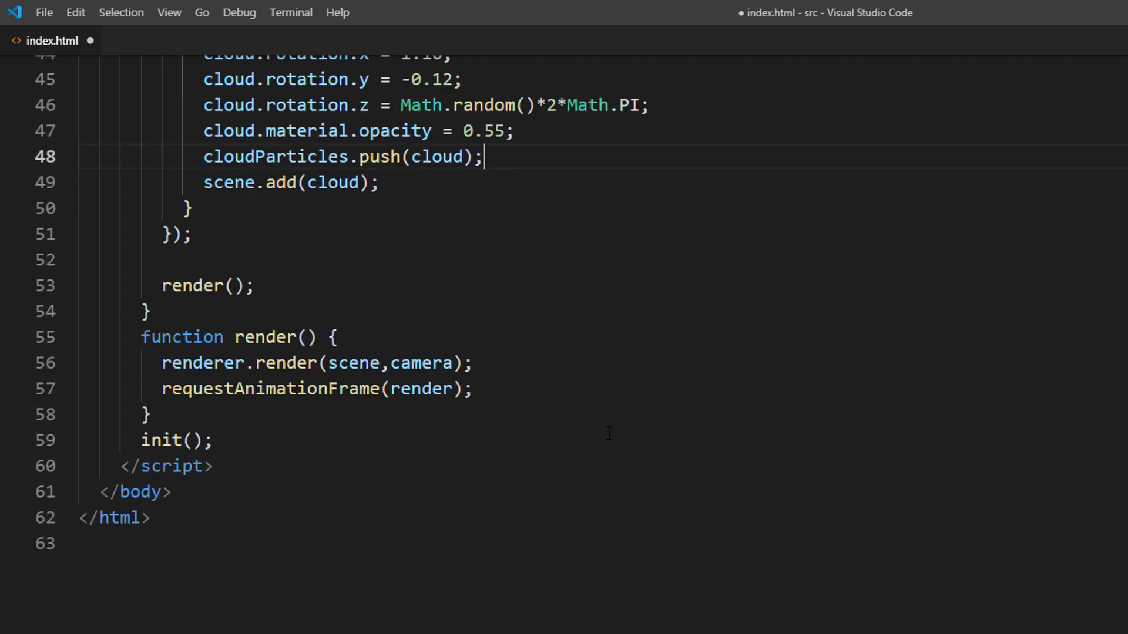
In render(), cloudParticles.forEach decreases each p.rotation.z by 0.001.
type("cloudParticles.forEach")
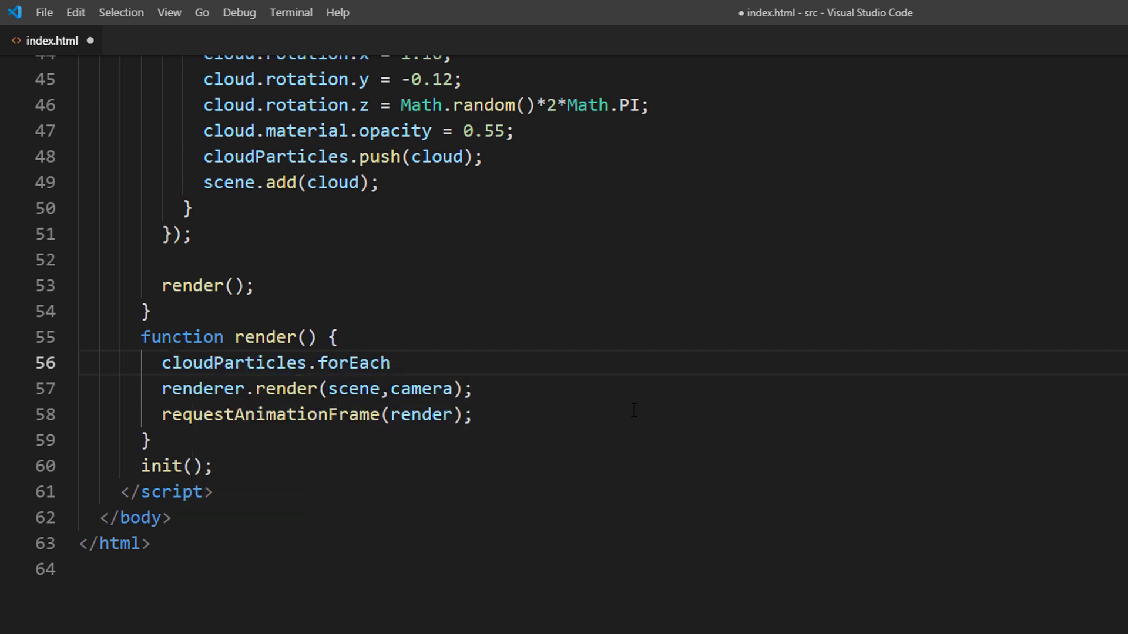
type("(p => )")
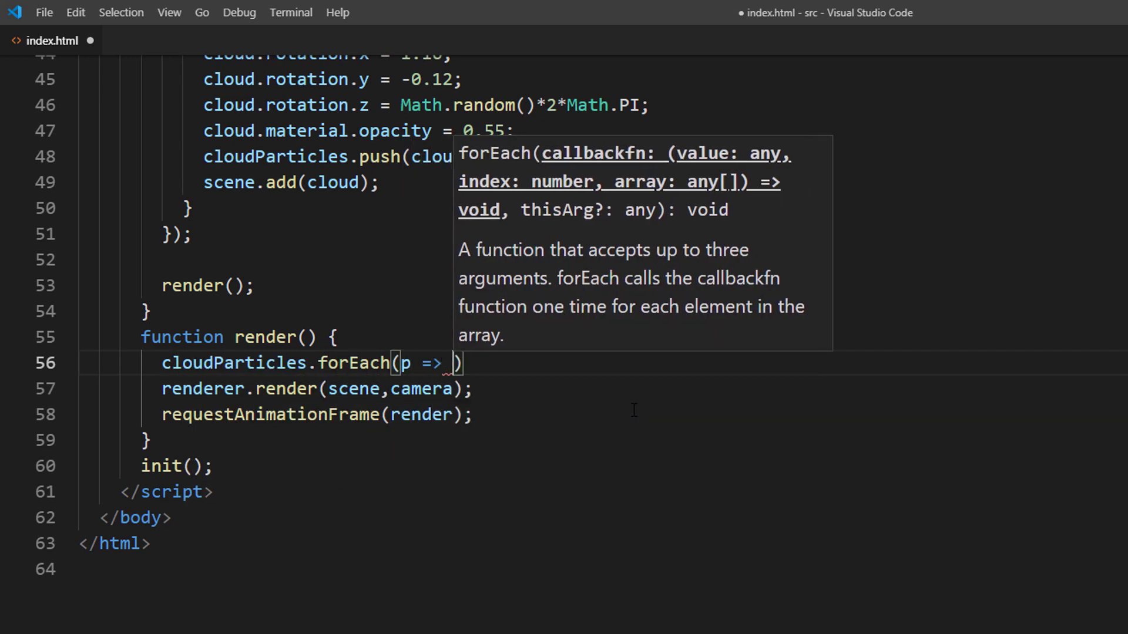
type("{")
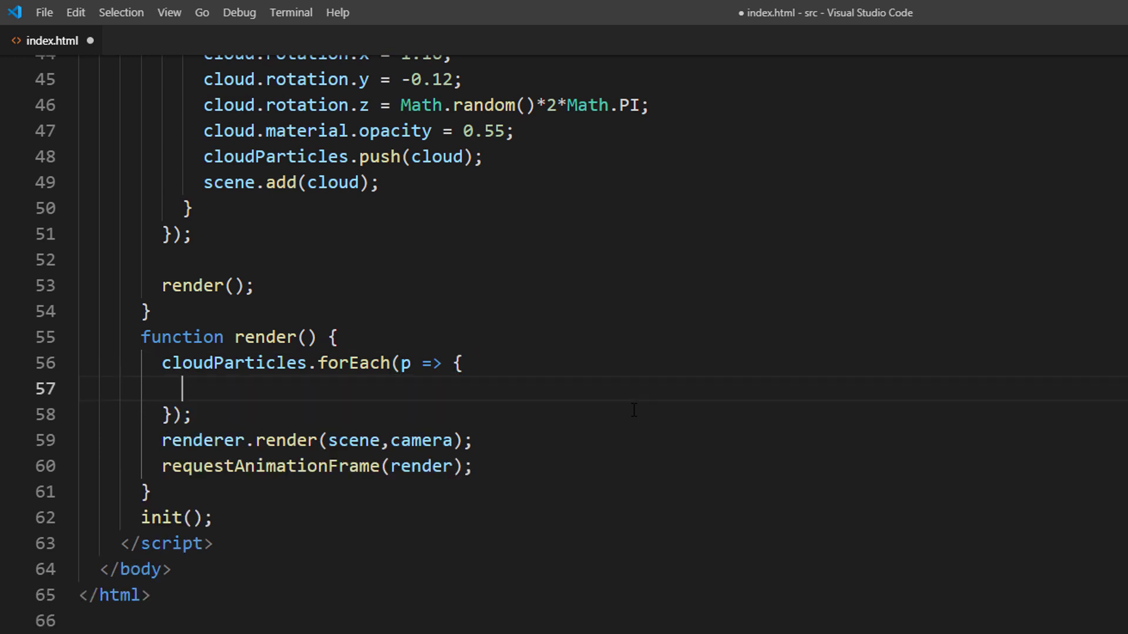
type("p.rotation.z")
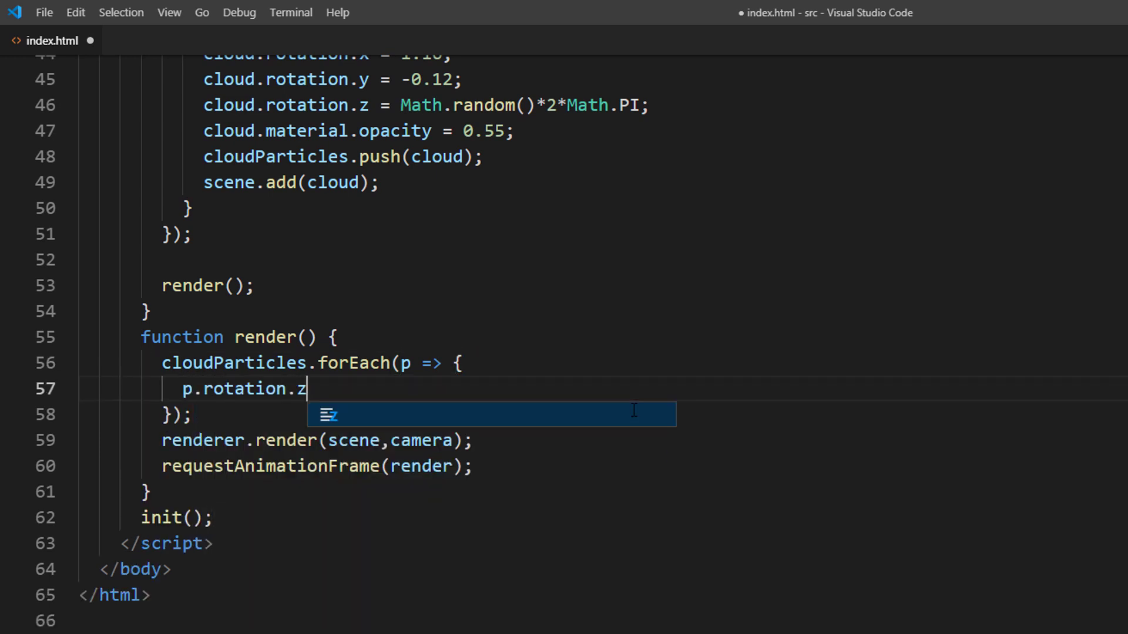
type("-=0.001")
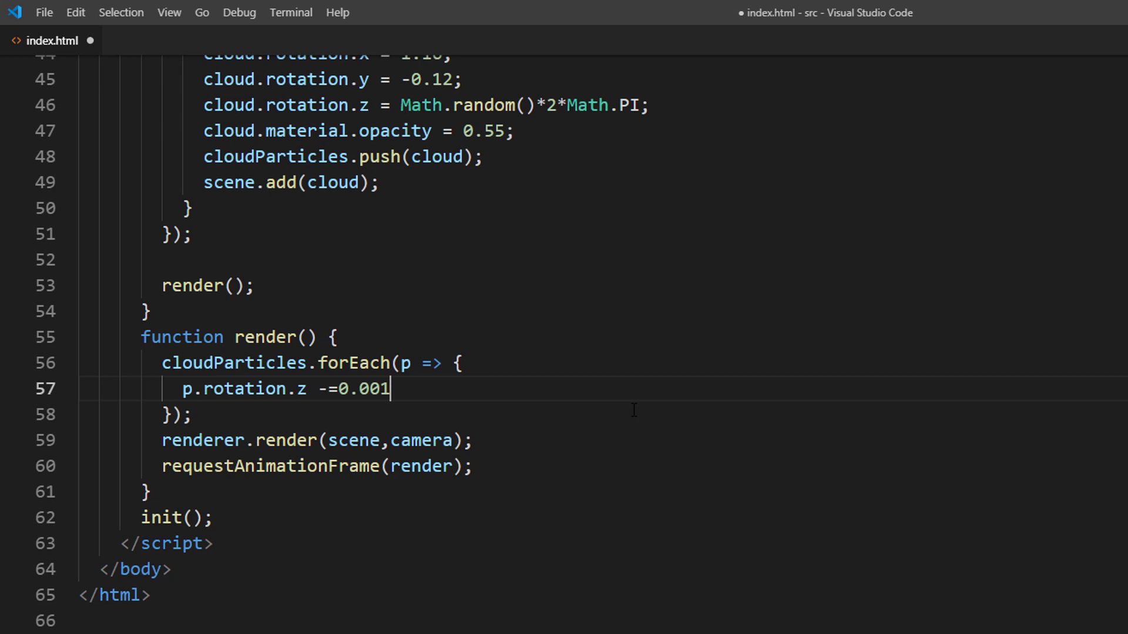
type(";")
type("let directio")
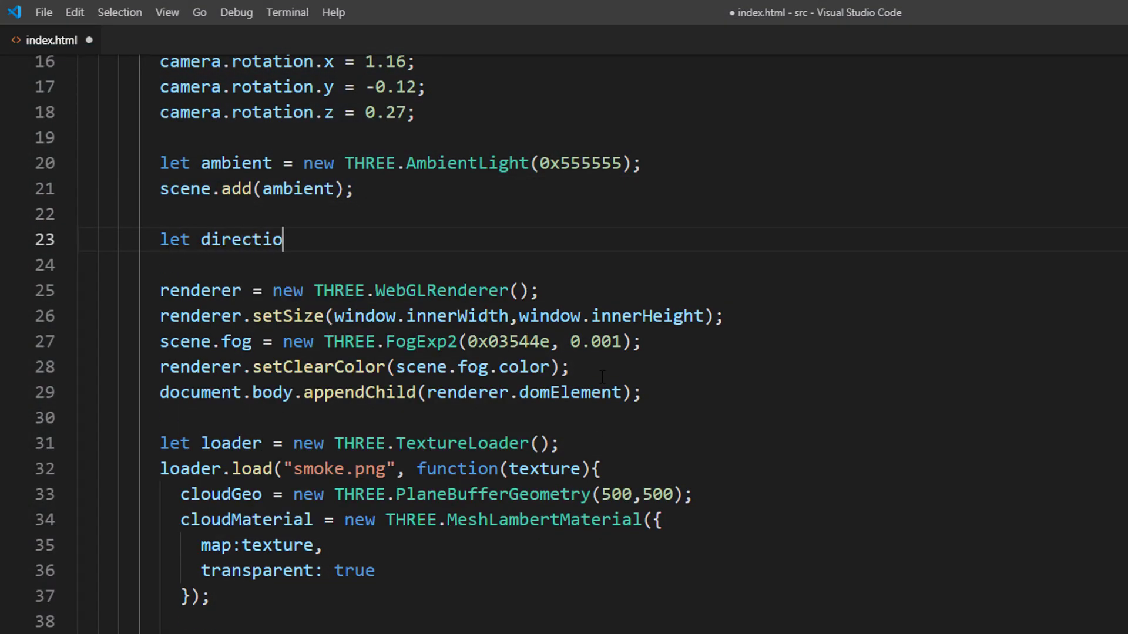
Declare directionalLight as a THREE.DirectionalLight of colour 0xff8c19 positioned at (0,0,1).
type("nalLight = new")
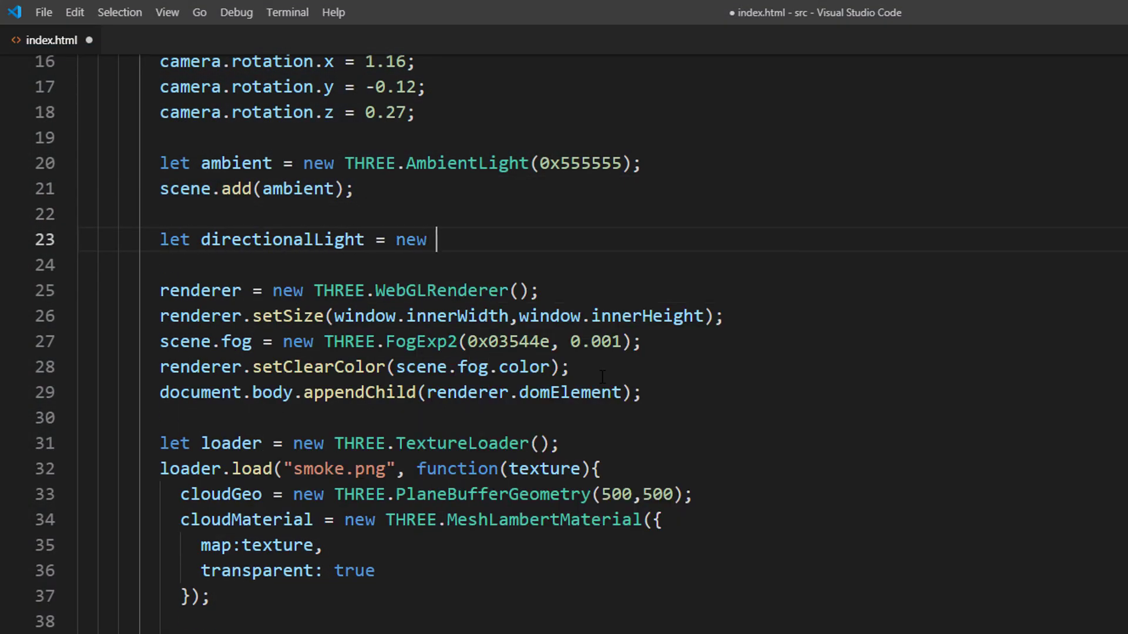
type("THREE.Direction")
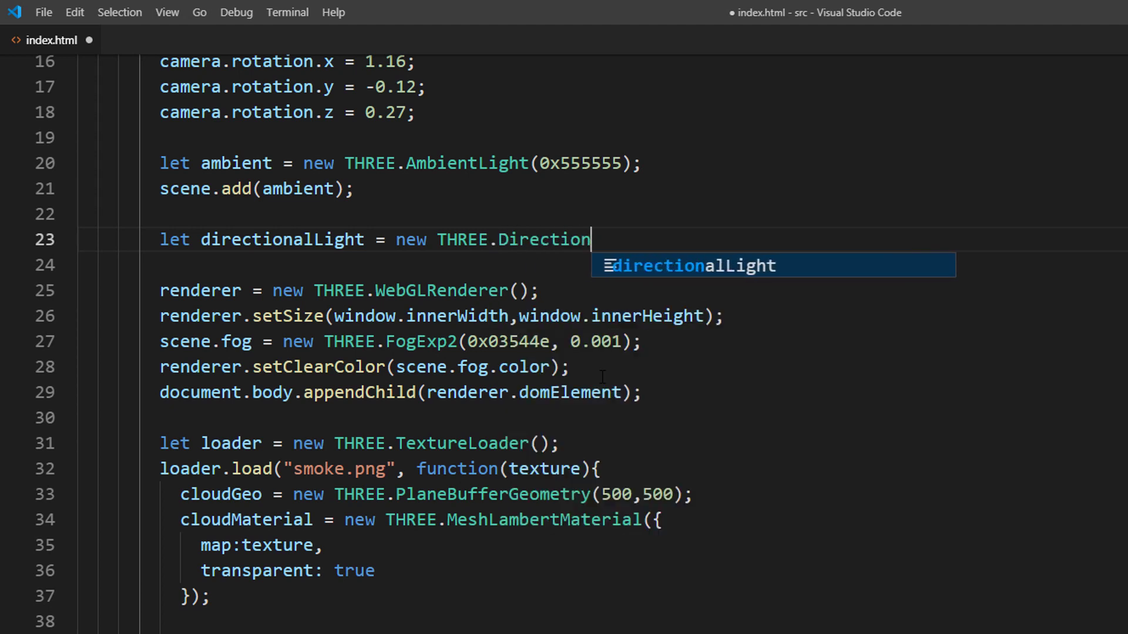
type("(0")
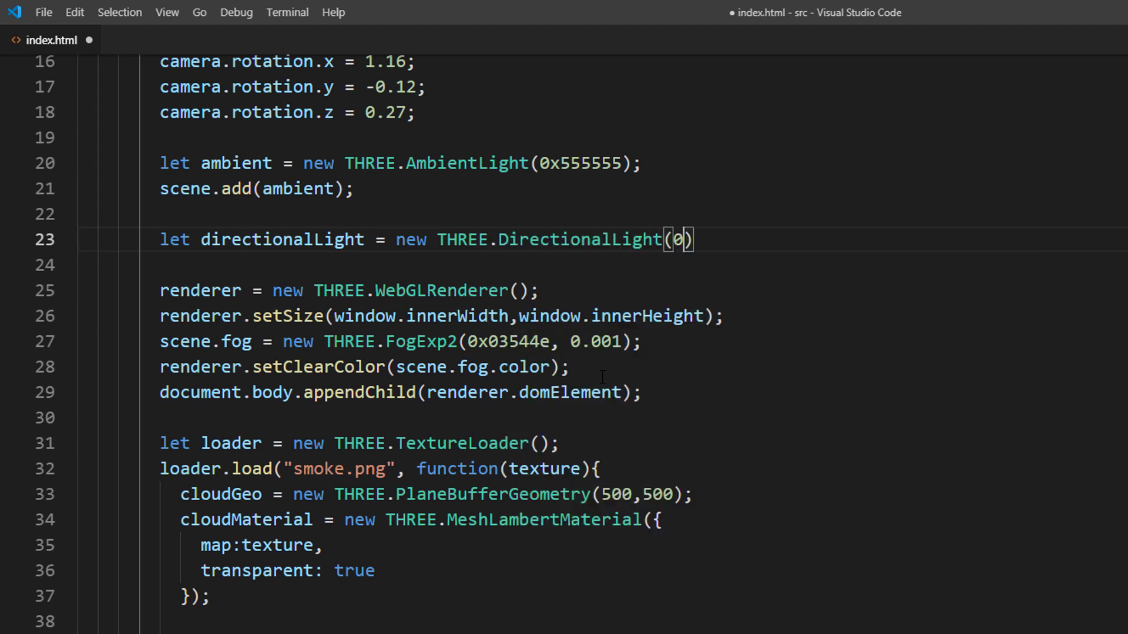
type("ff8c19")
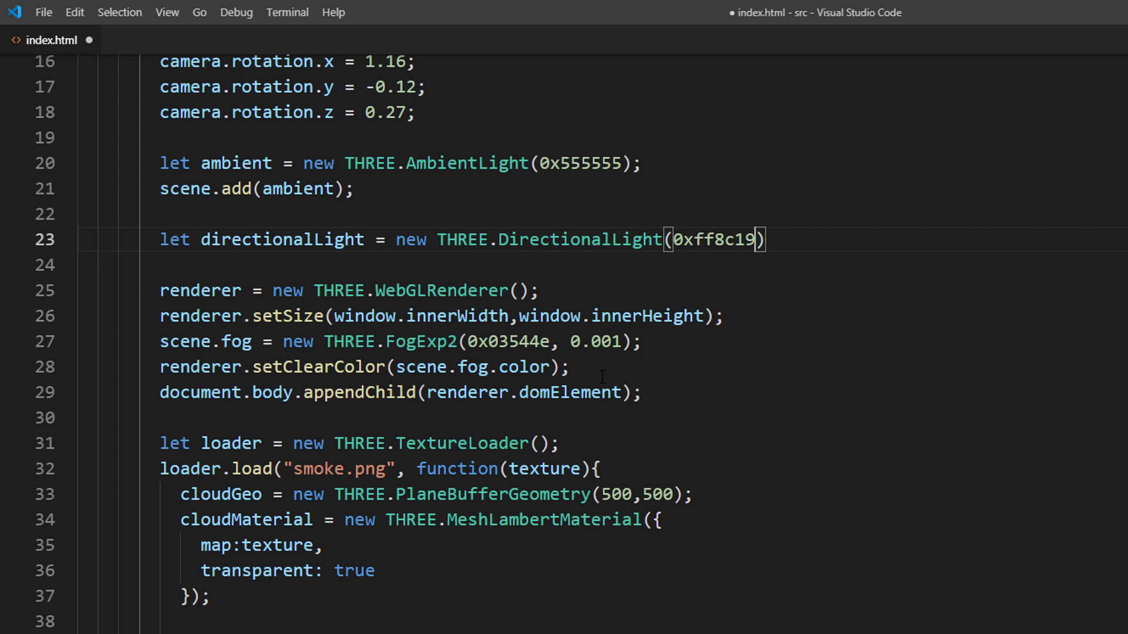
type("directionalLight")
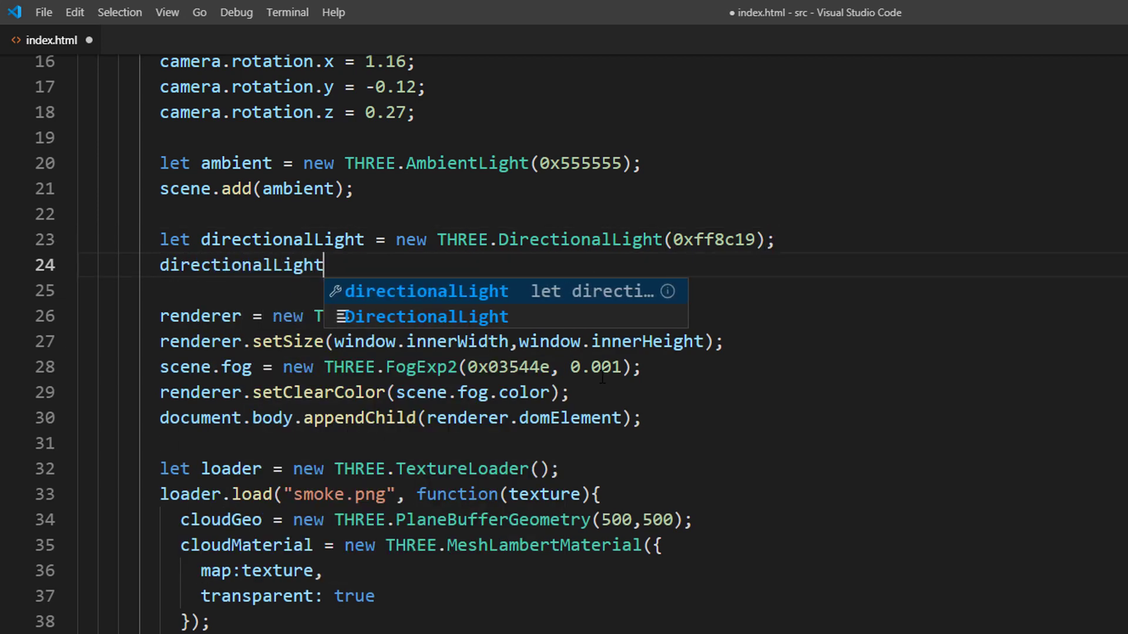
type(".position.set")
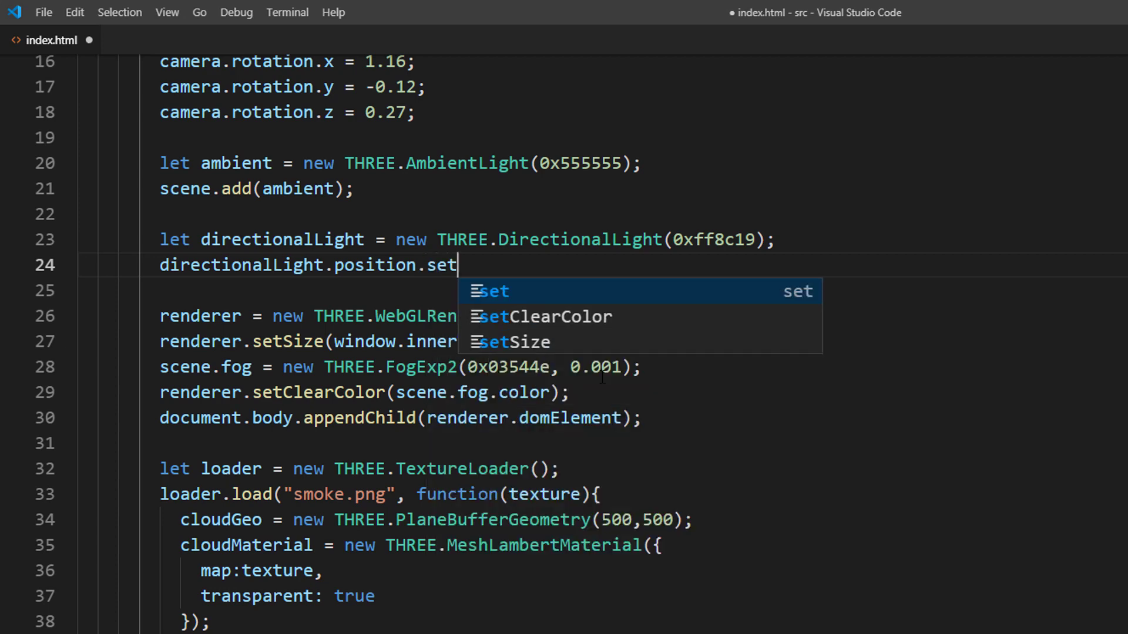
type("(0,0,1)")
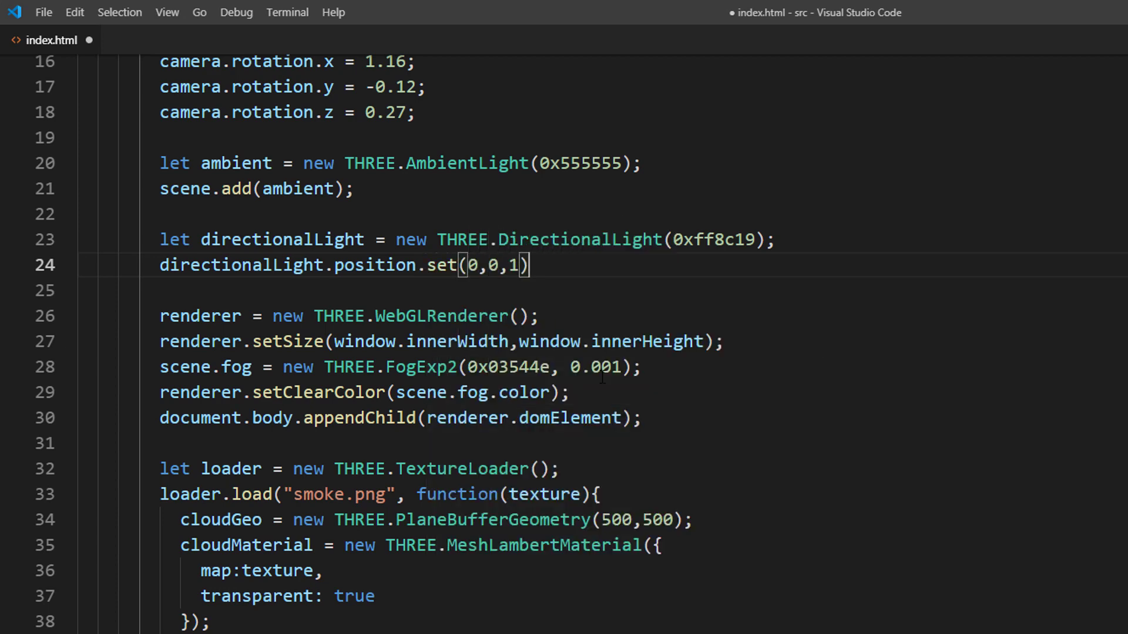
Add the directionalLight to the scene with scene.add(directionalLight);.
type("scene.")
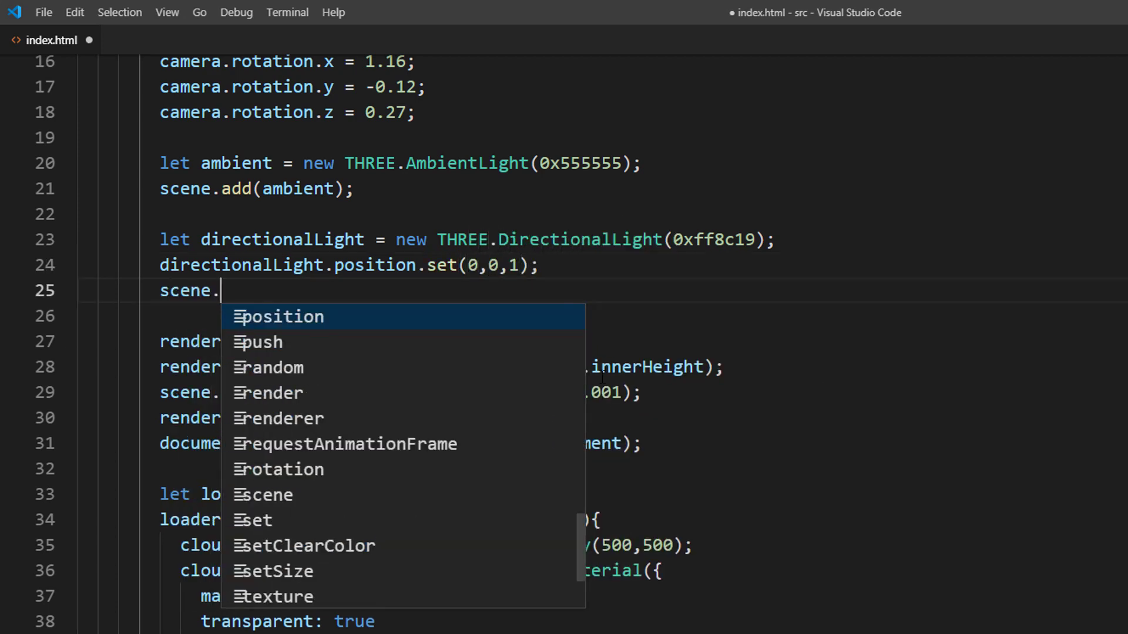
type("add(directionalLight)")
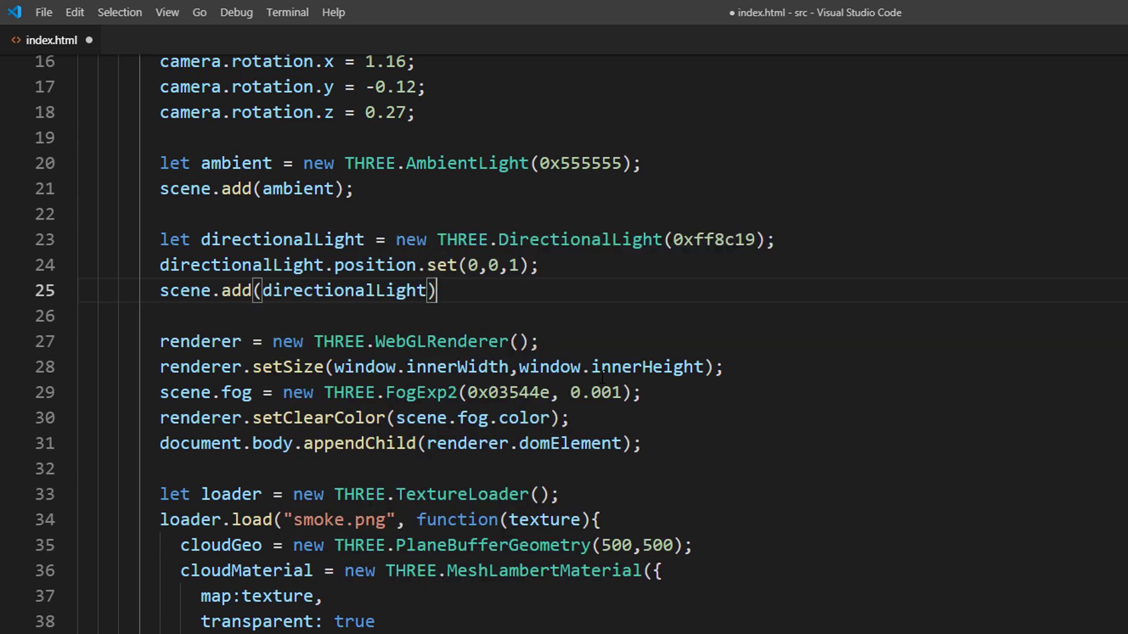
type(";")
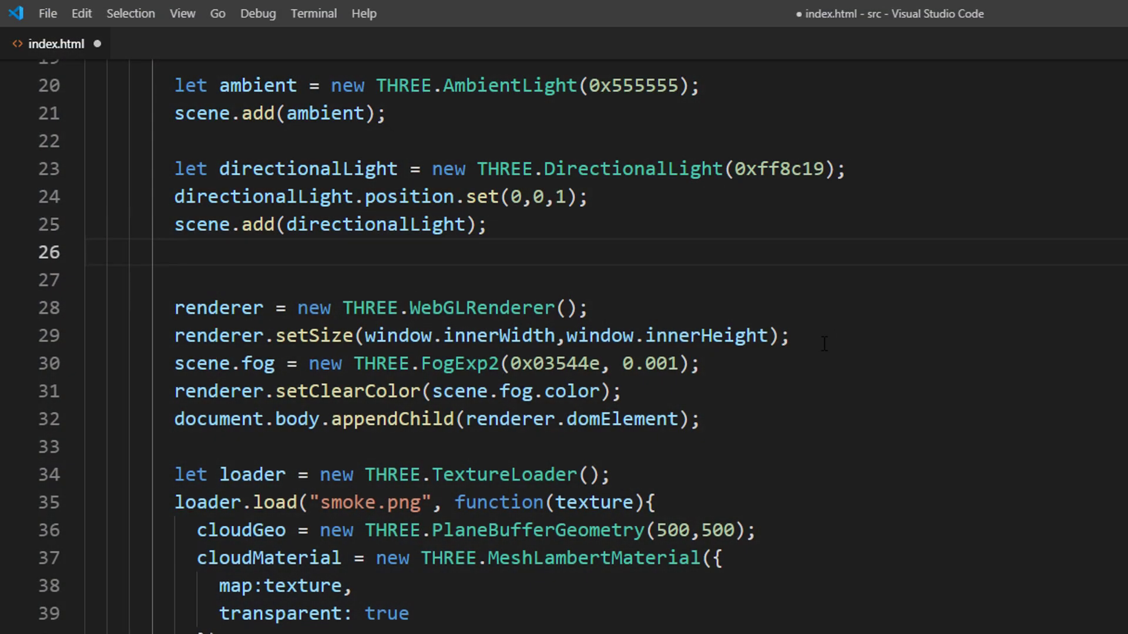
Declare orangeLight as a PointLight(0xcc6600,50,450,1.7) at (200,300,100) and add it to the scene.
type("let orangeLigh")
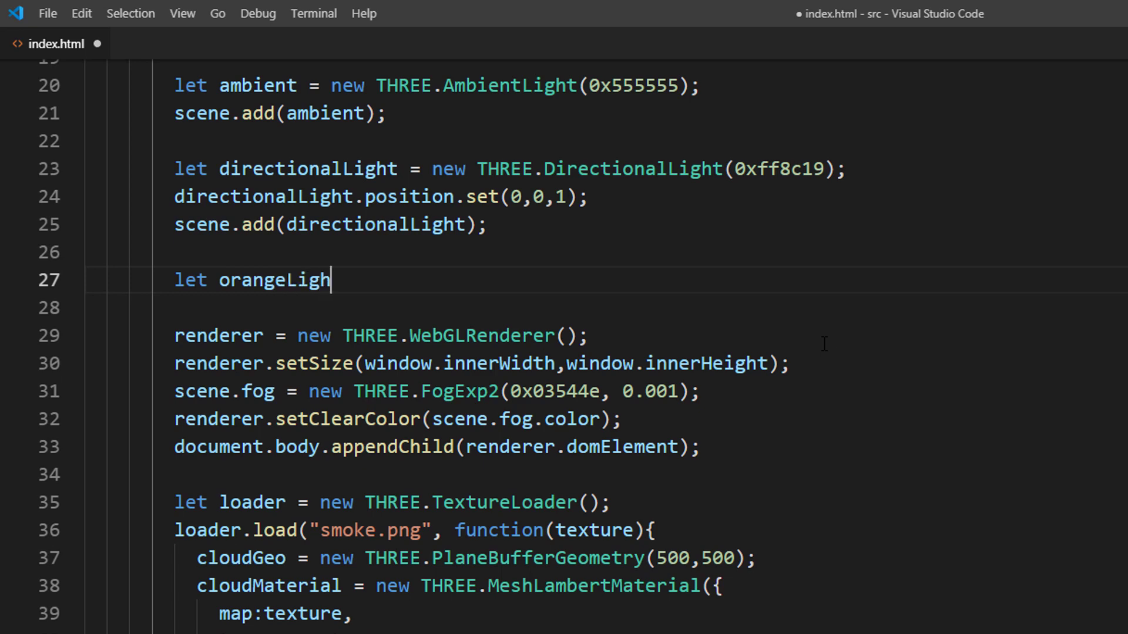
type("t = new THREE.PointLight(")
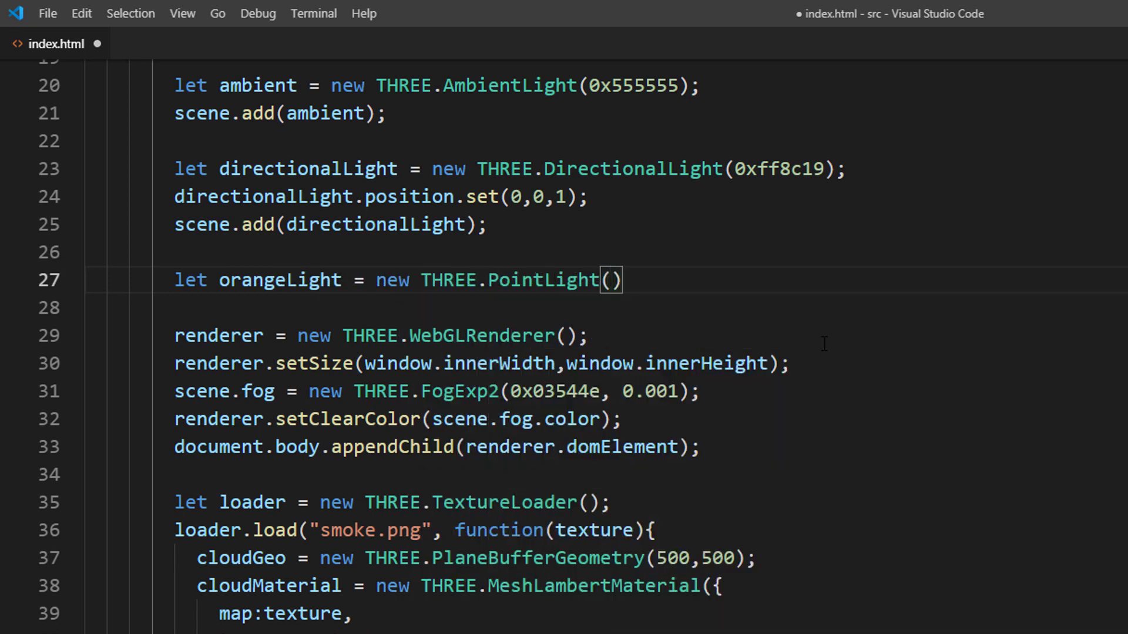
type("0xcc6600,50,450,1.7")
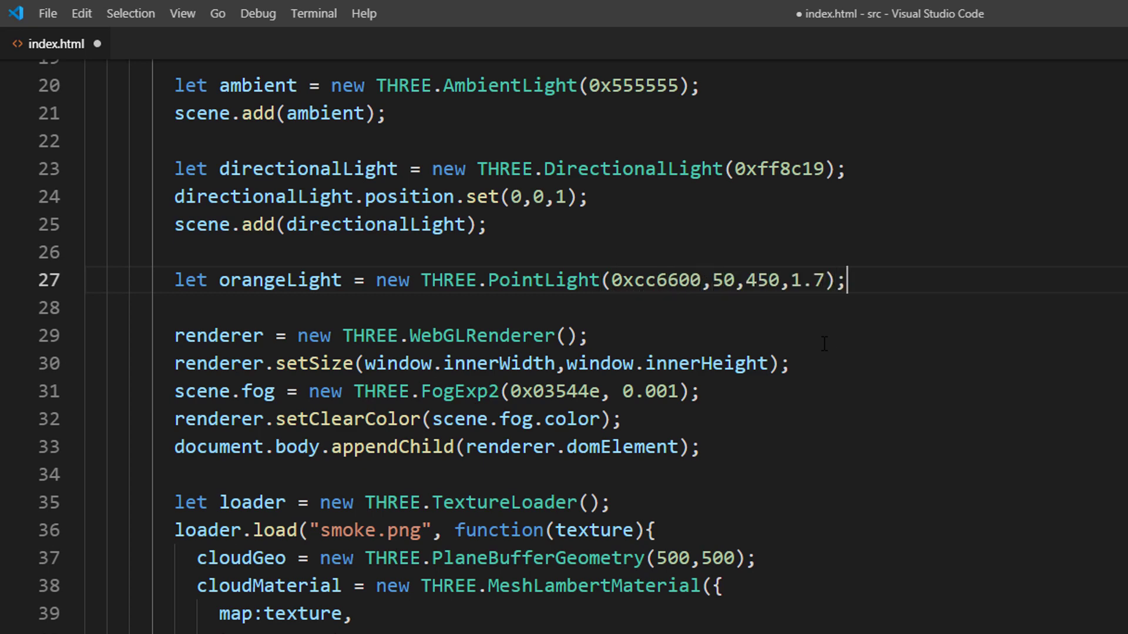
type("orangeLight.po")
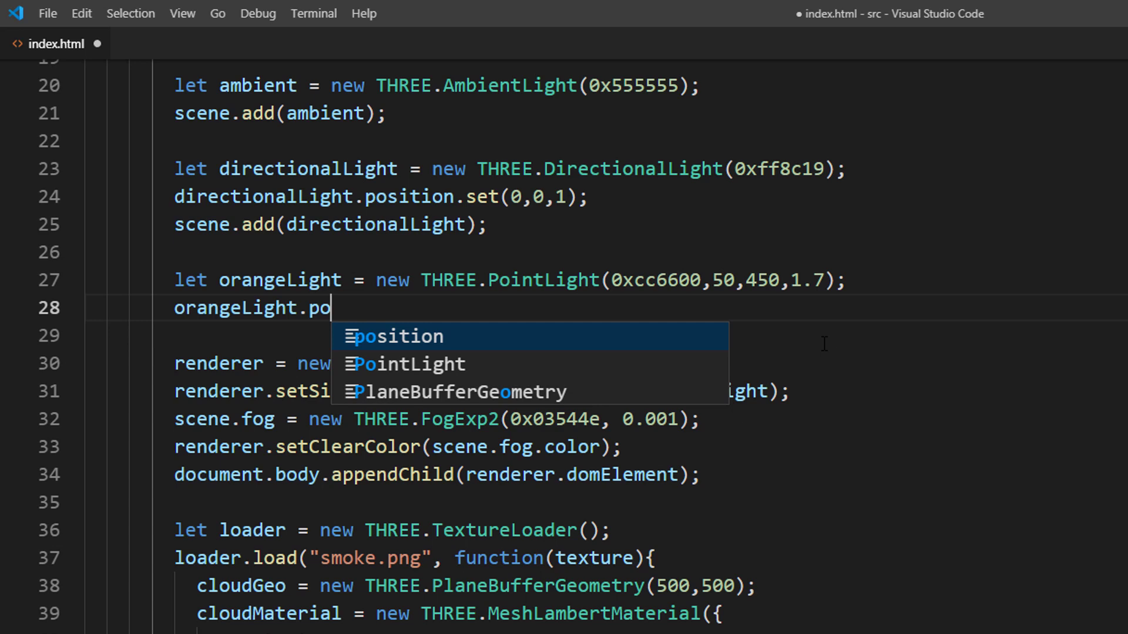
type("sition.set(200,300,100);")
left_click(642, 335)
type("sc")
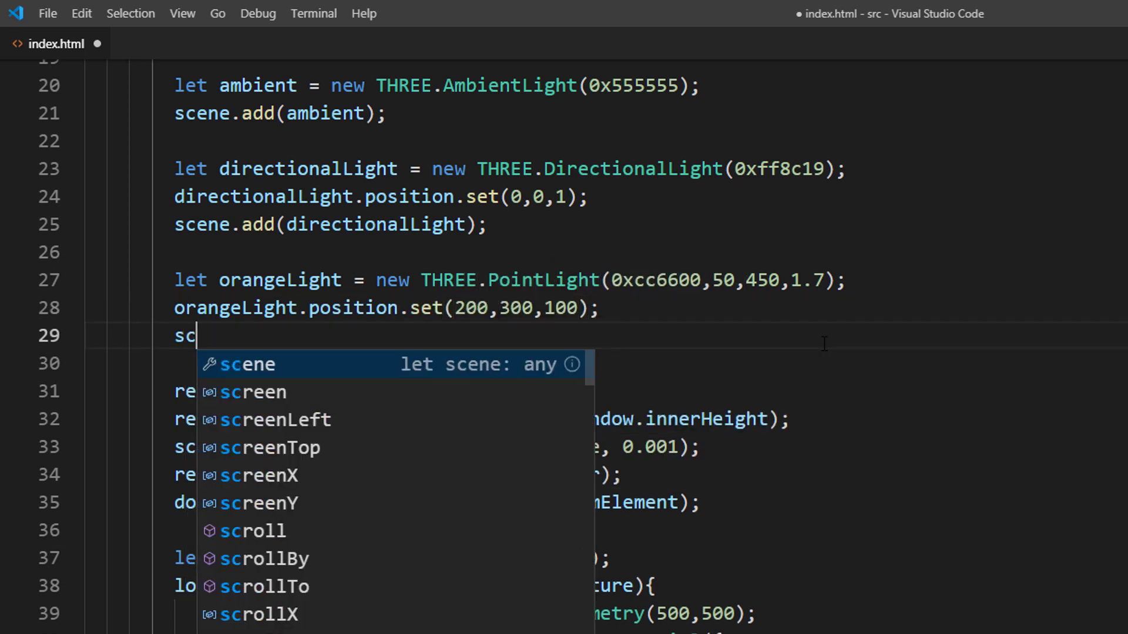
type("ene.add(orangeLight);")
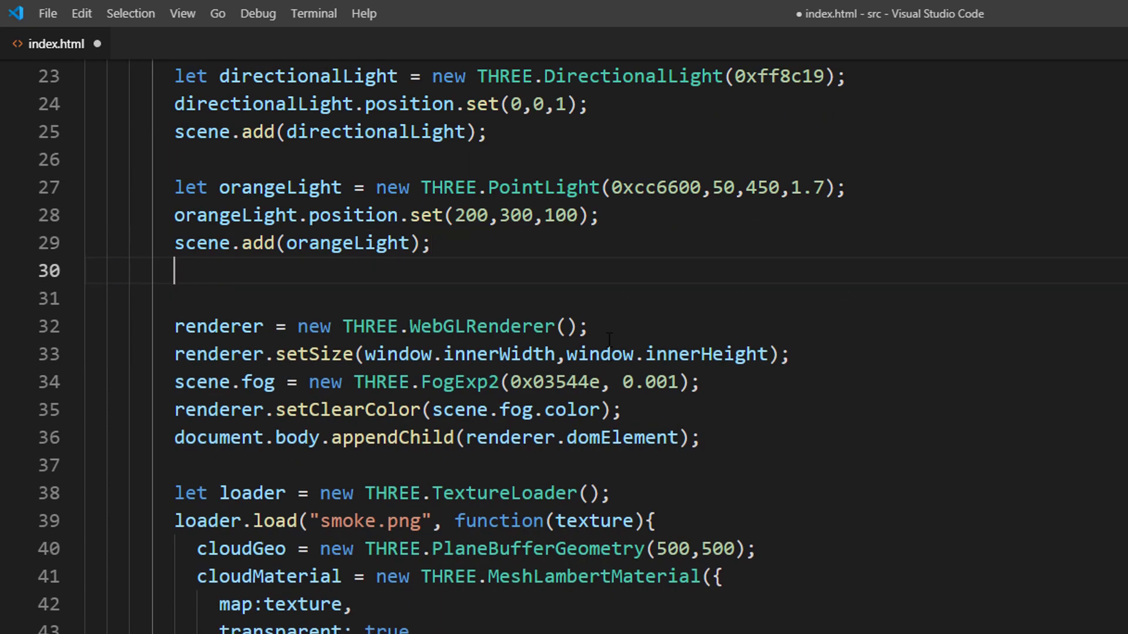
Paste the orangeLight block and turn the copy into redLight with colour 0xd8547e.
type("let orangeLight = new THREE.PointLight(0xcc6600,50,450,1.7);")
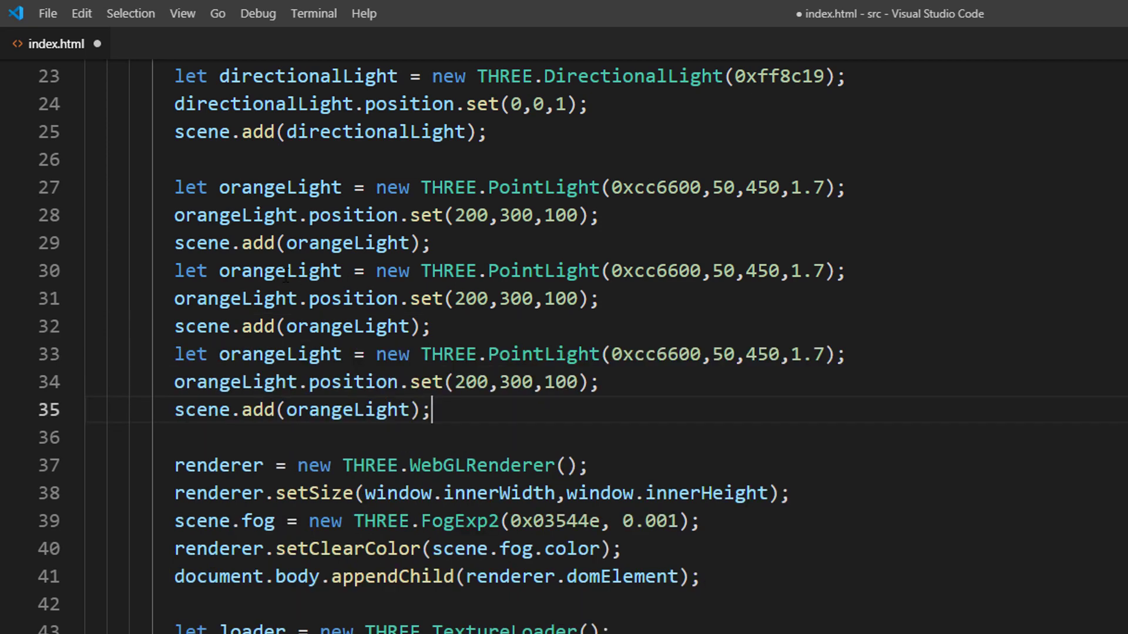
mouse_move(280, 270)
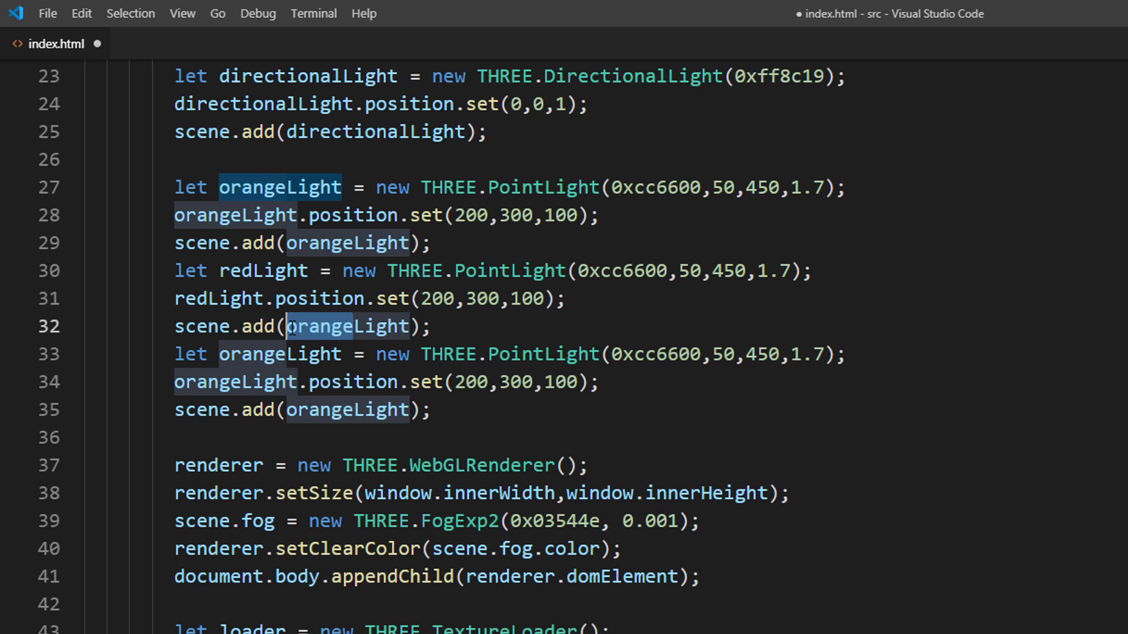
type("redLight")
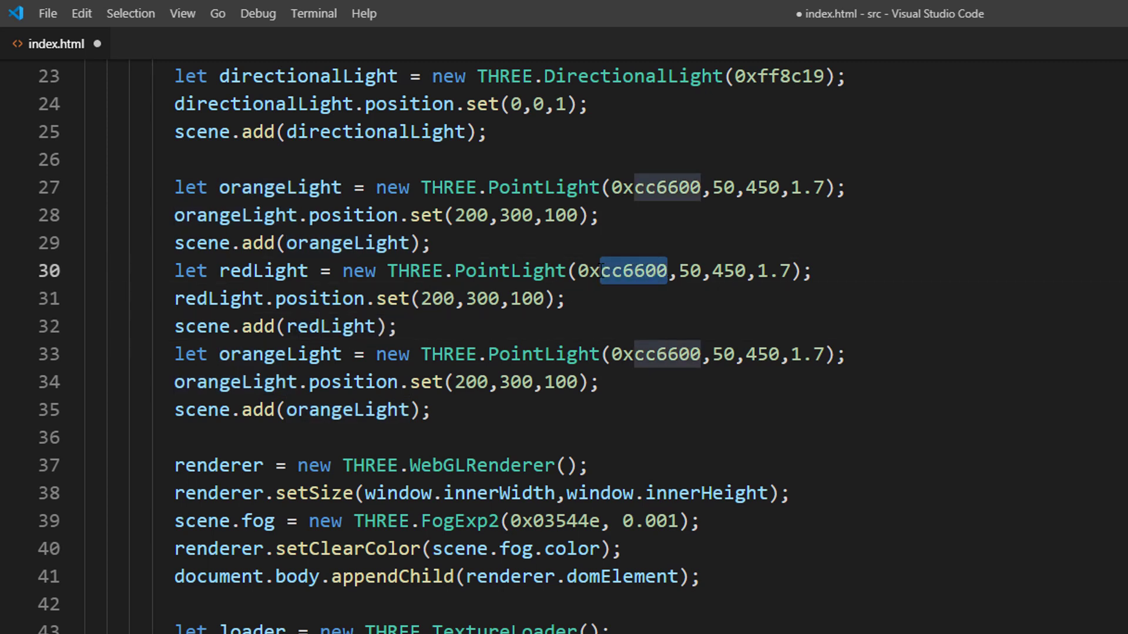
type("d85")
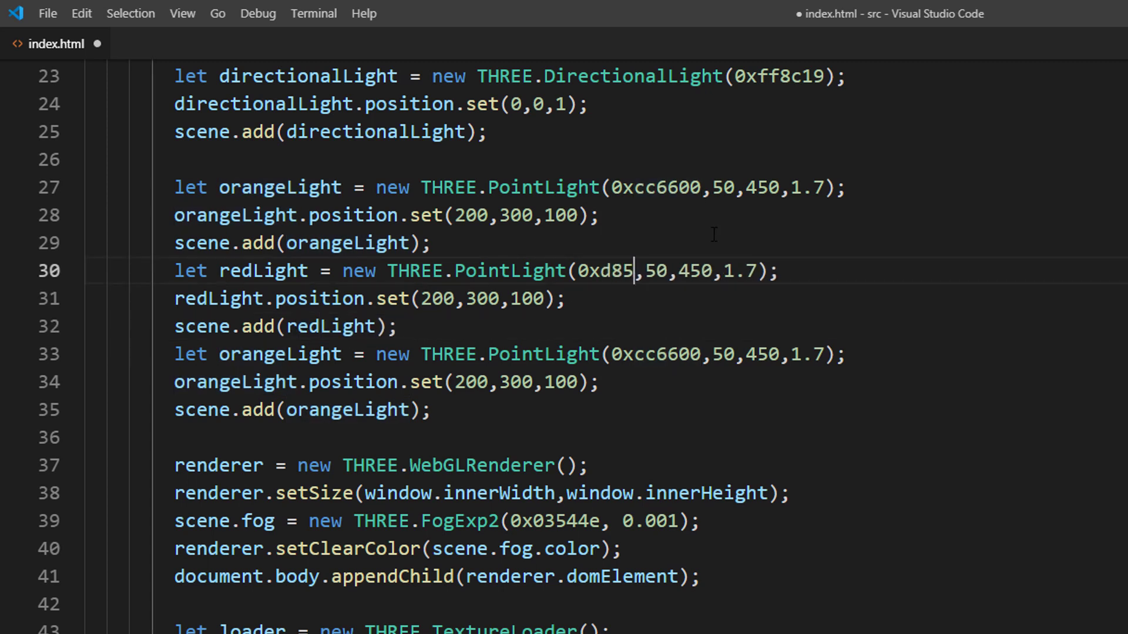
type("47e")
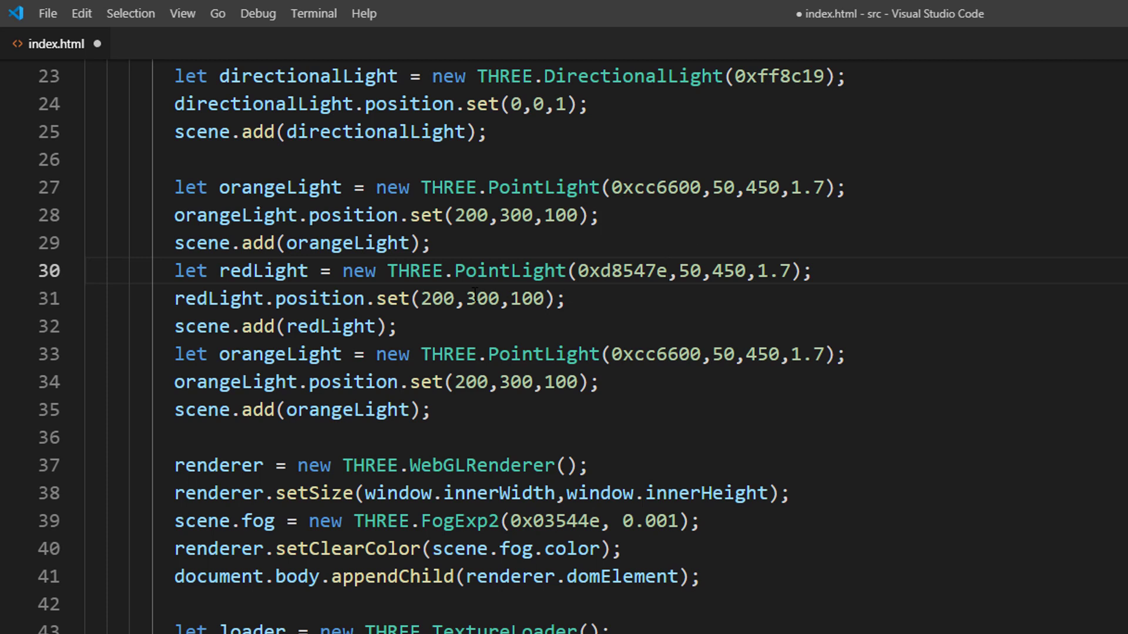
Rename the second copy to blueLight and adjust its position value to 200.
double_click(277, 353)
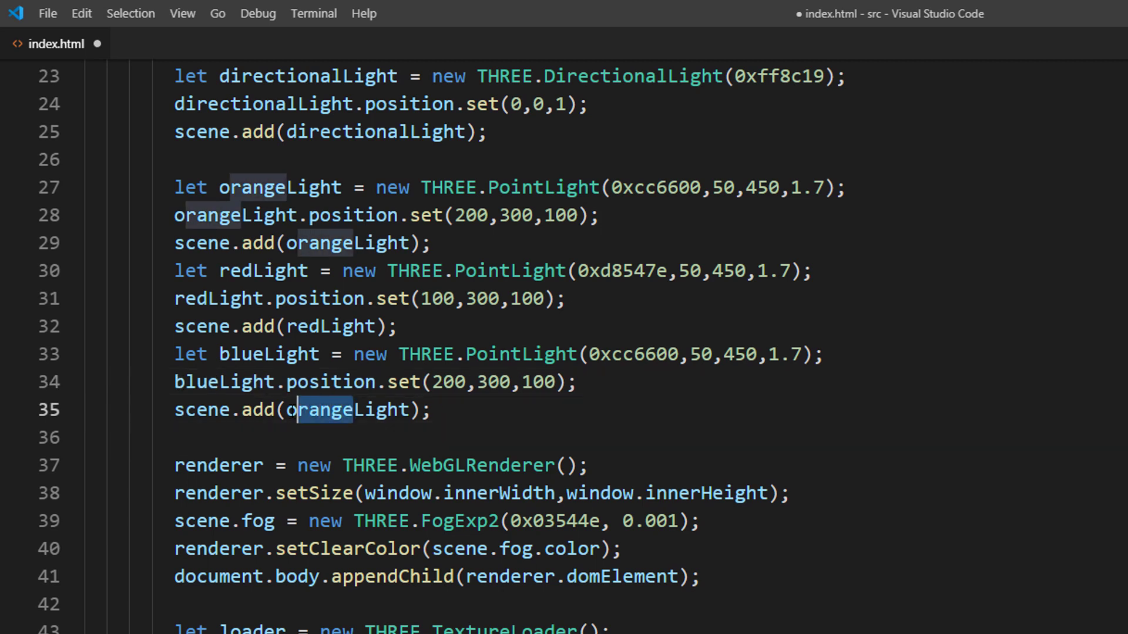
type("blueLight")
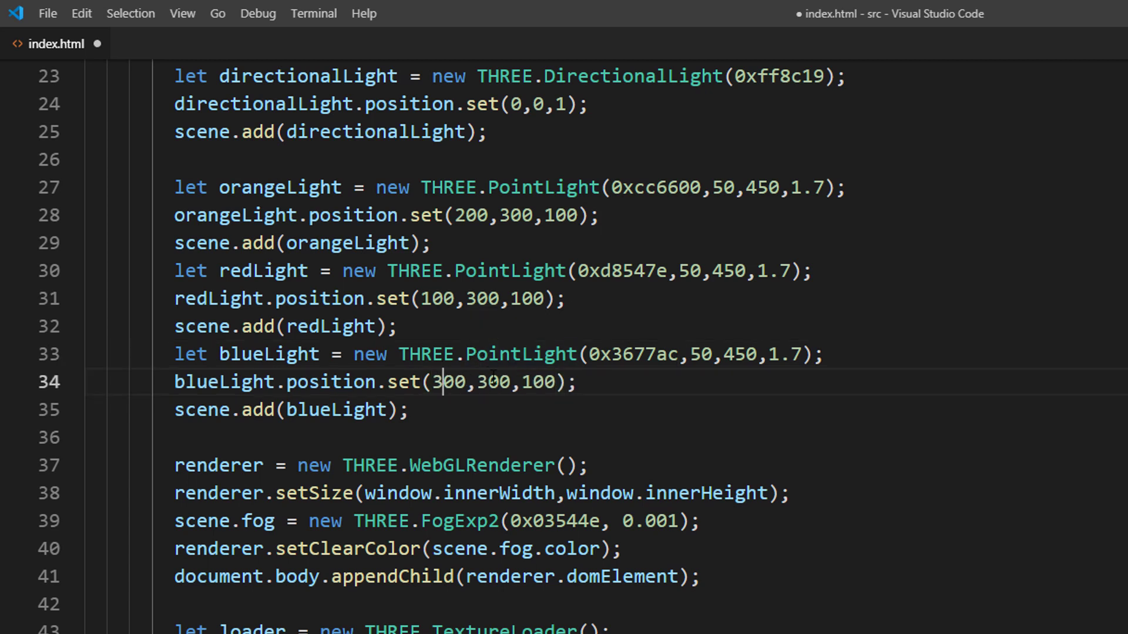
type("200")
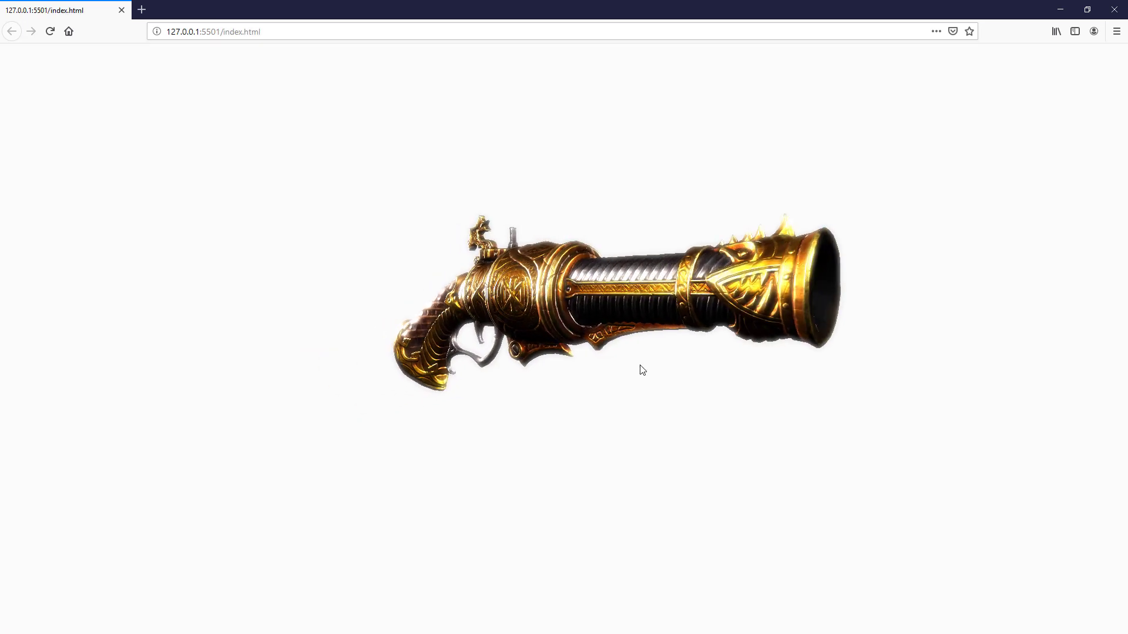
Drag across the Firefox preview of 127.0.0.1:5501/index.html to view the rendered scene.
left_click_drag(642, 370, 498, 339)
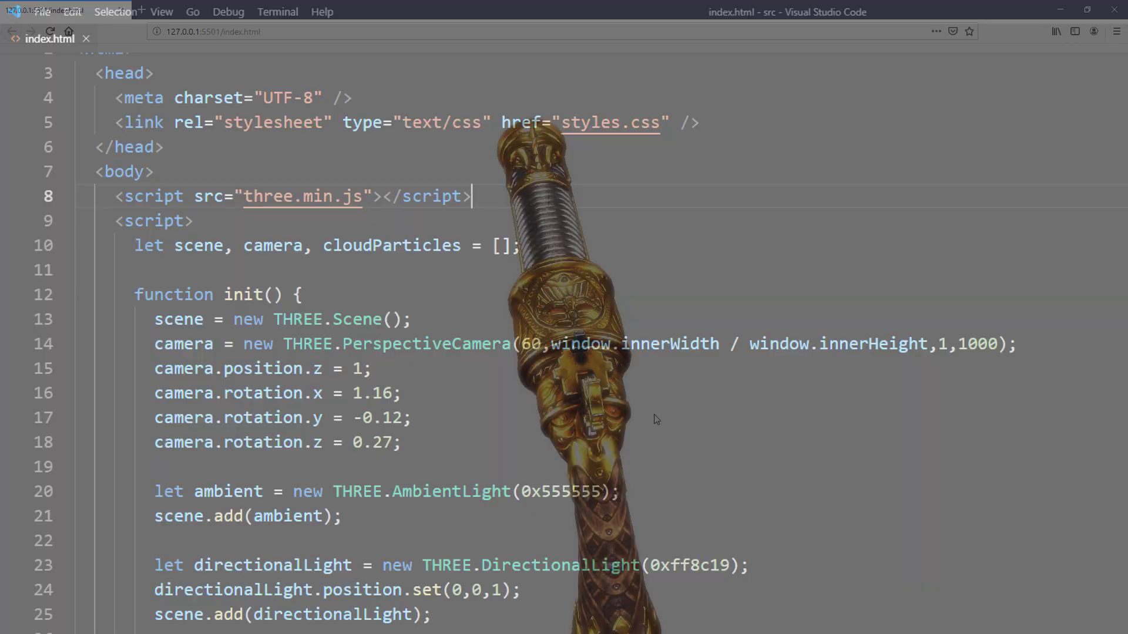
Load postprocessing.min.js via a script tag and append composer to the let declaration.
type("<script src=\"\"")
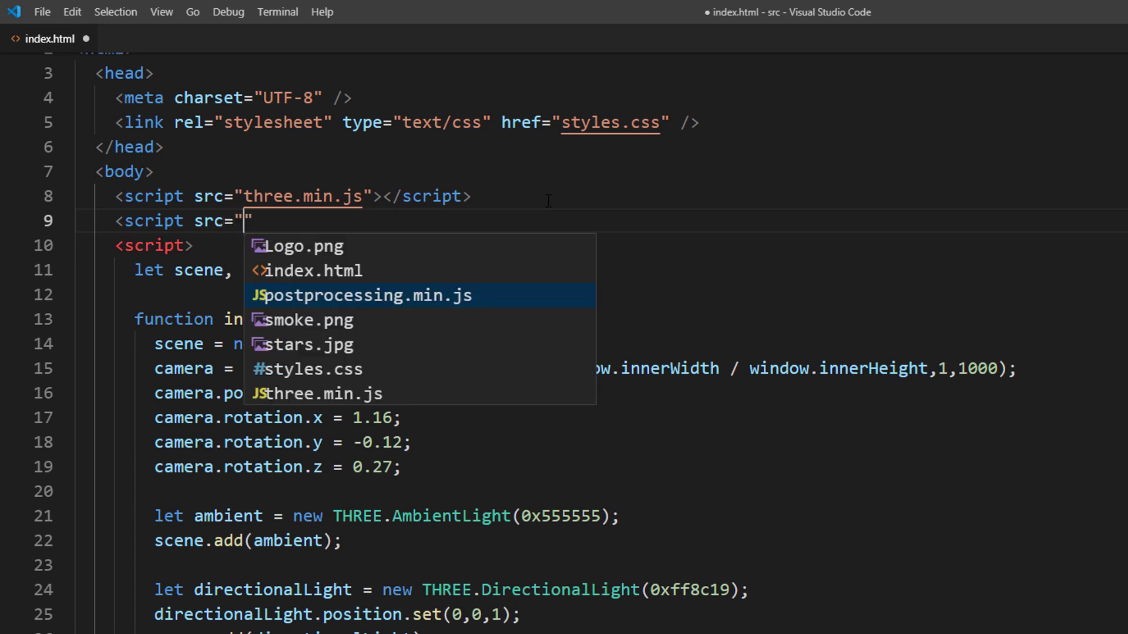
left_click(367, 296)
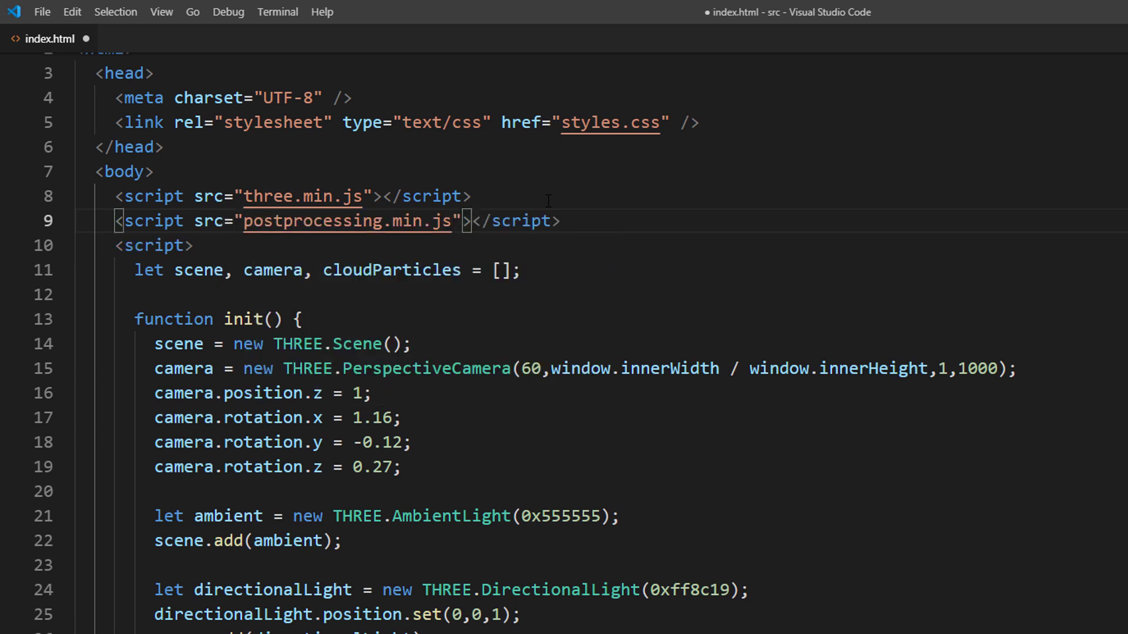
type(",com")
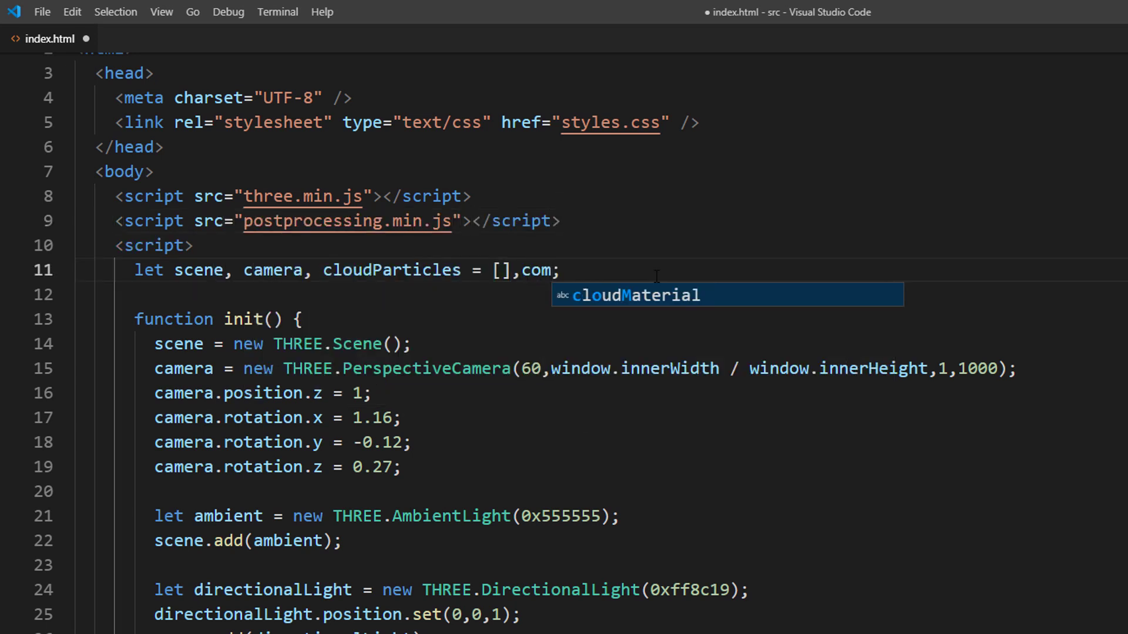
type("poser")
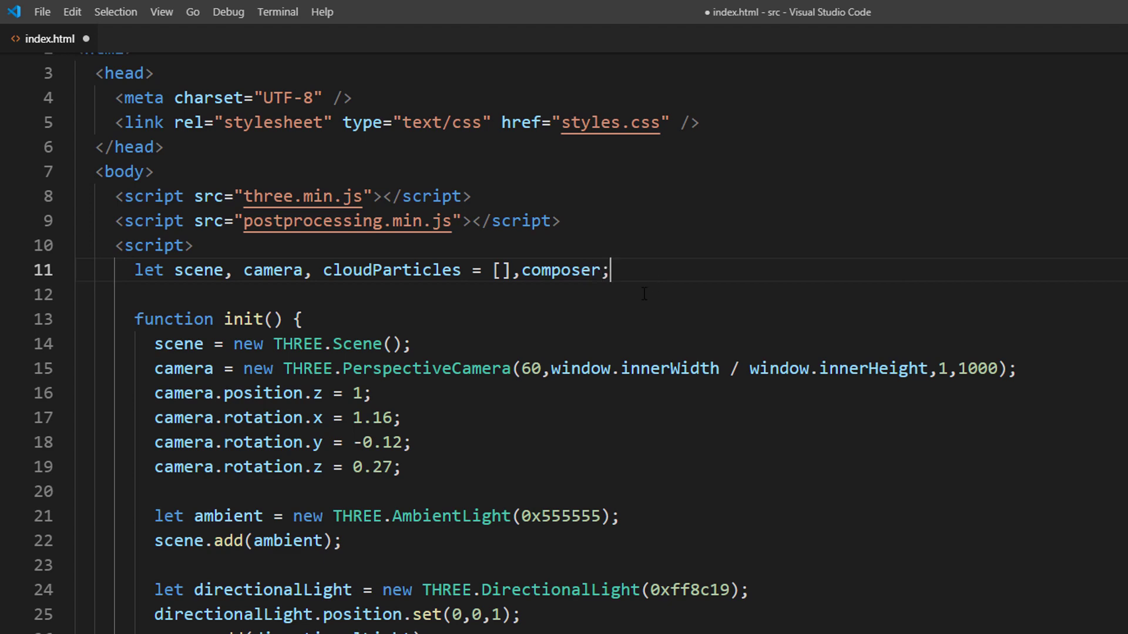
In render(), start replacing renderer.render with composer.render.
scroll("down", 3)
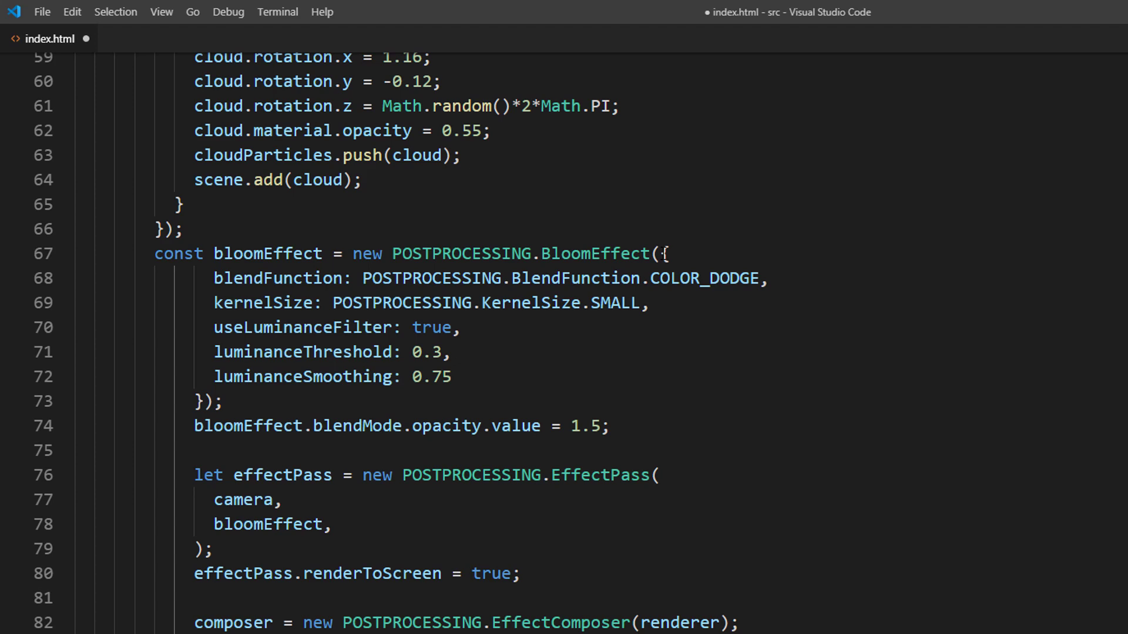
scroll("down", 3)
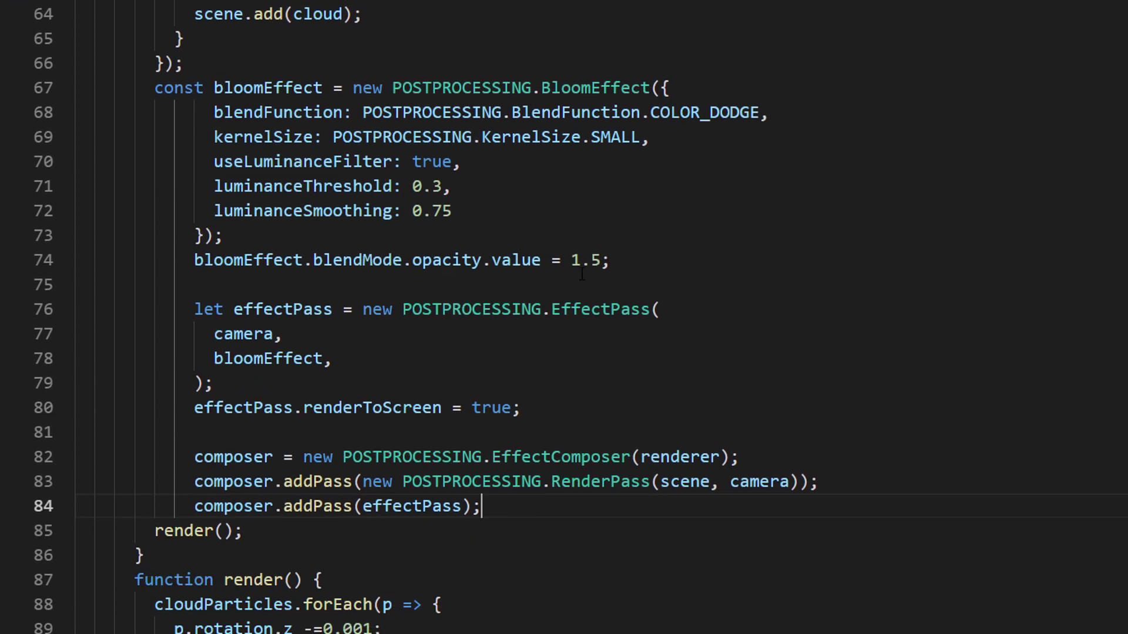
scroll("down", 3)
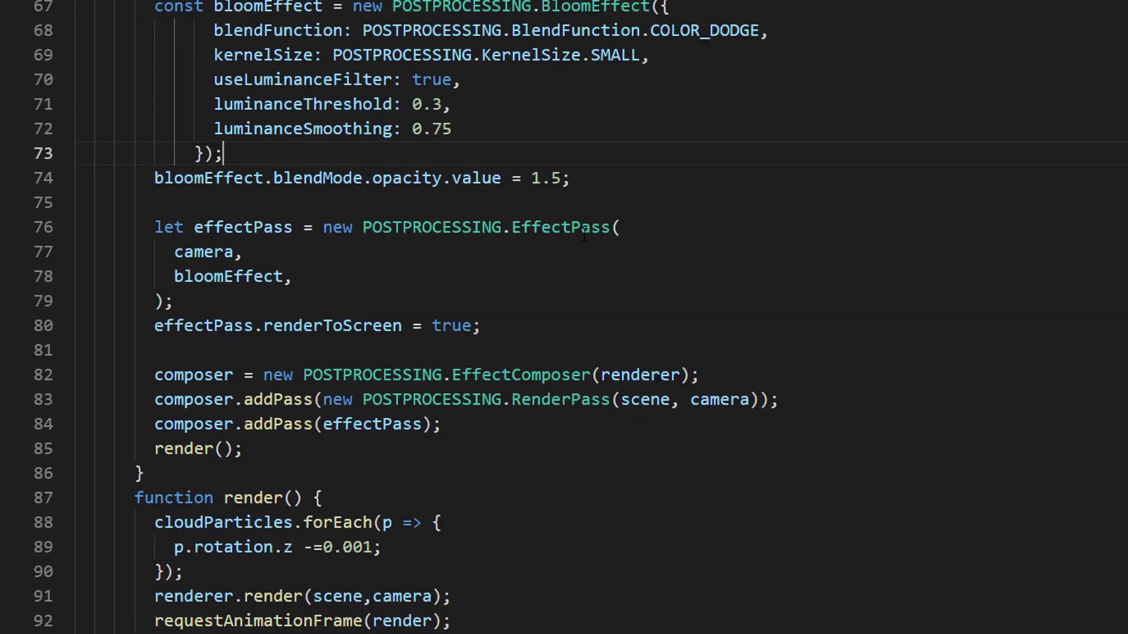
scroll("down", 3)
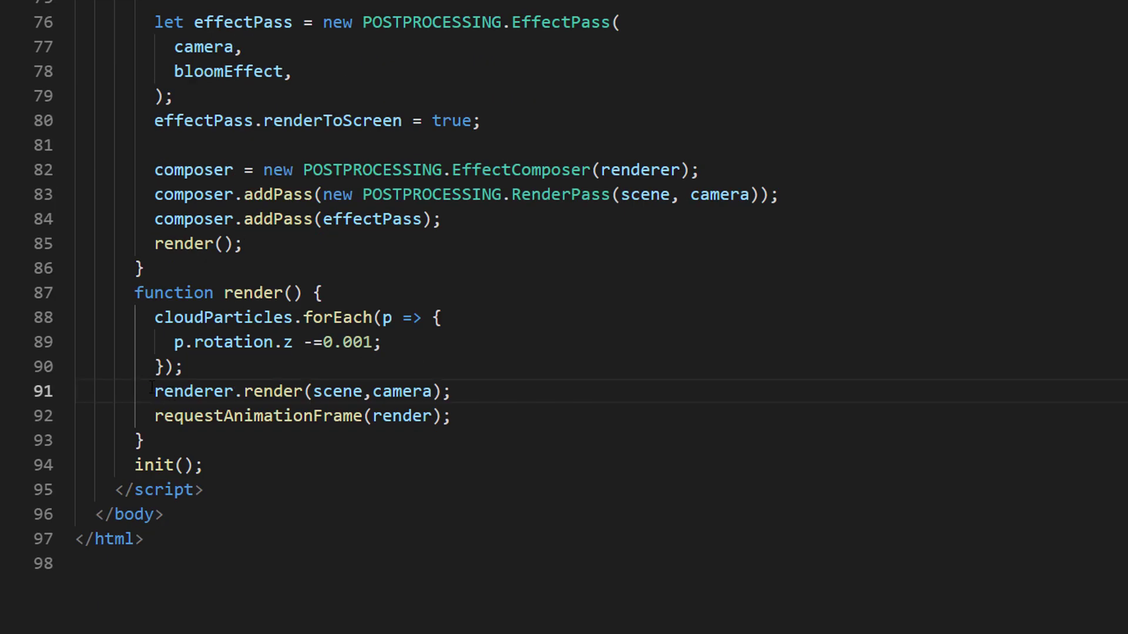
type("composer.render(0.")
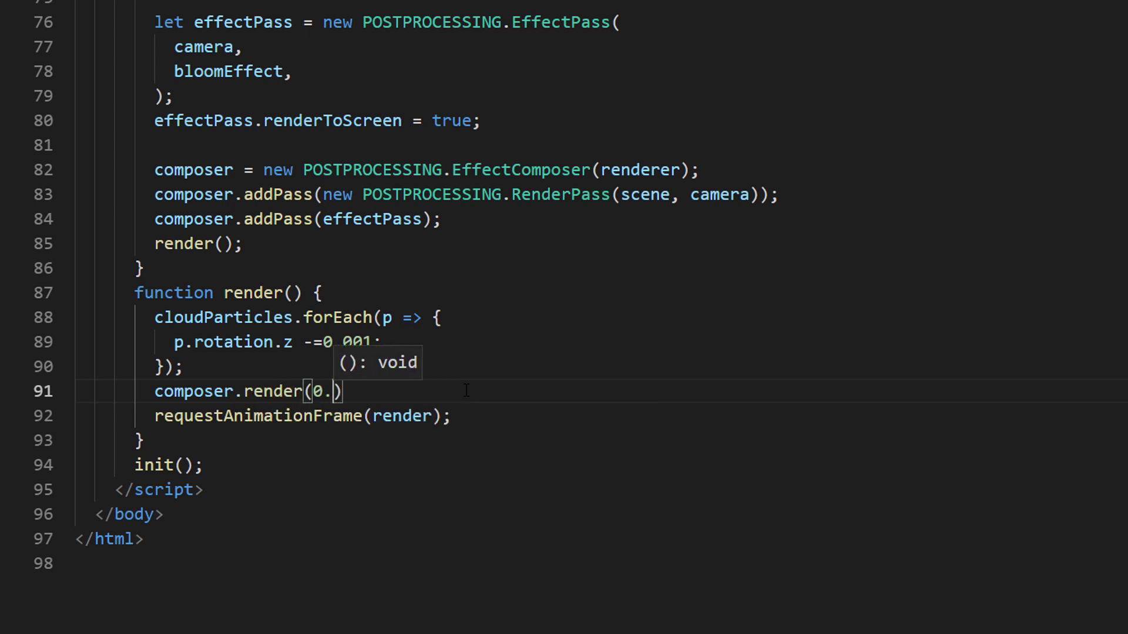
type("1")
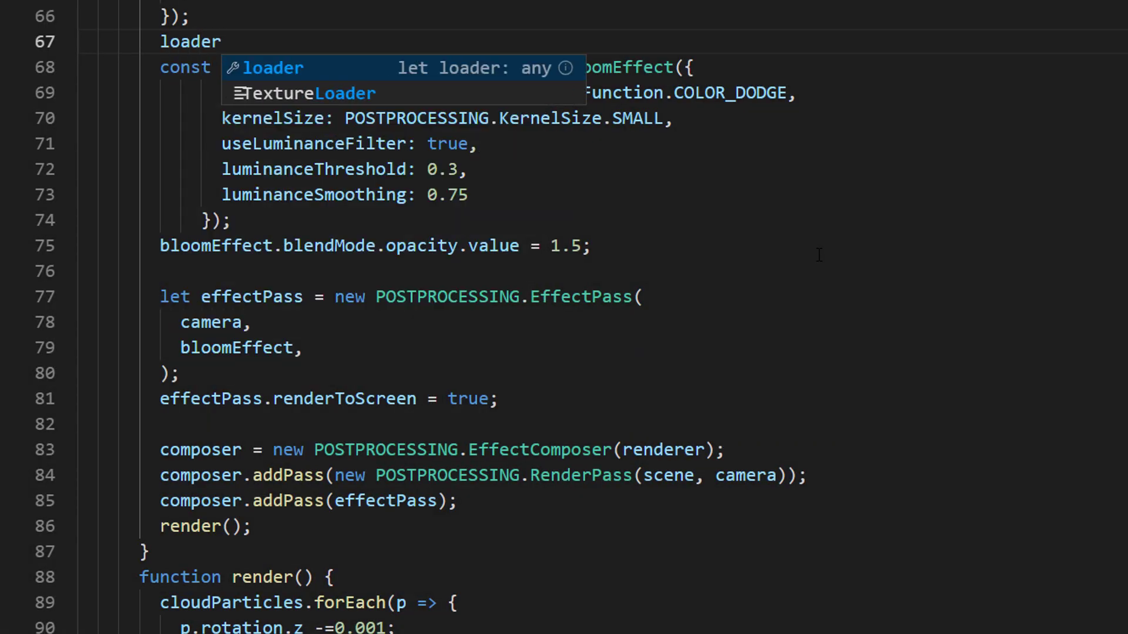
Load stars.jpg with the texture loader and wrap the bloom and composer setup inside its callback.
type(".load(\"st\")")
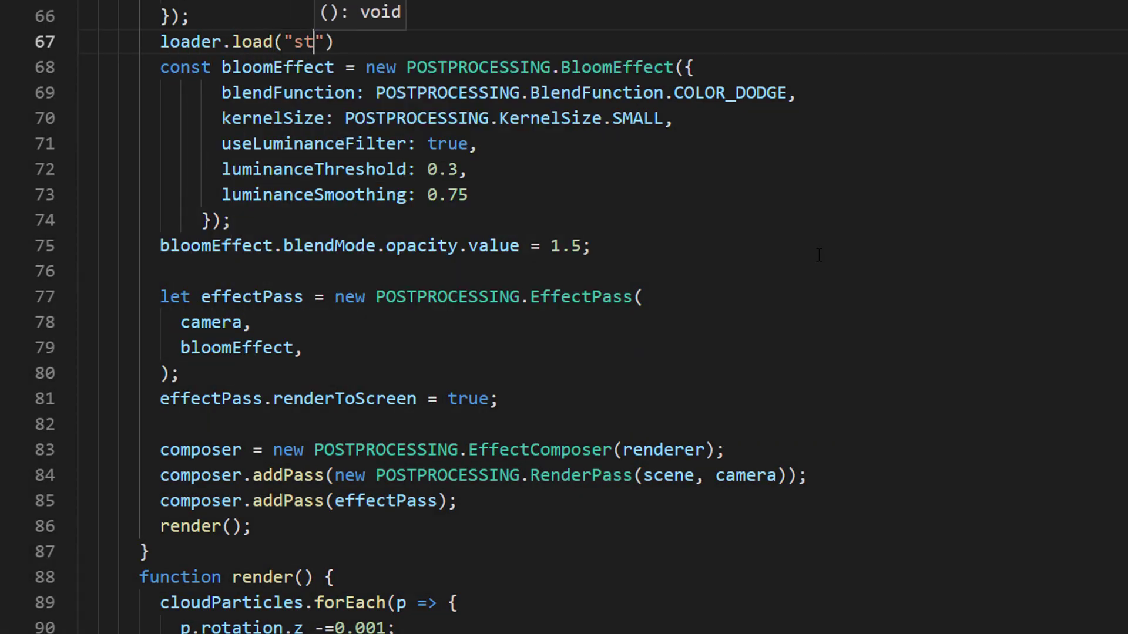
type("ars.jpg")
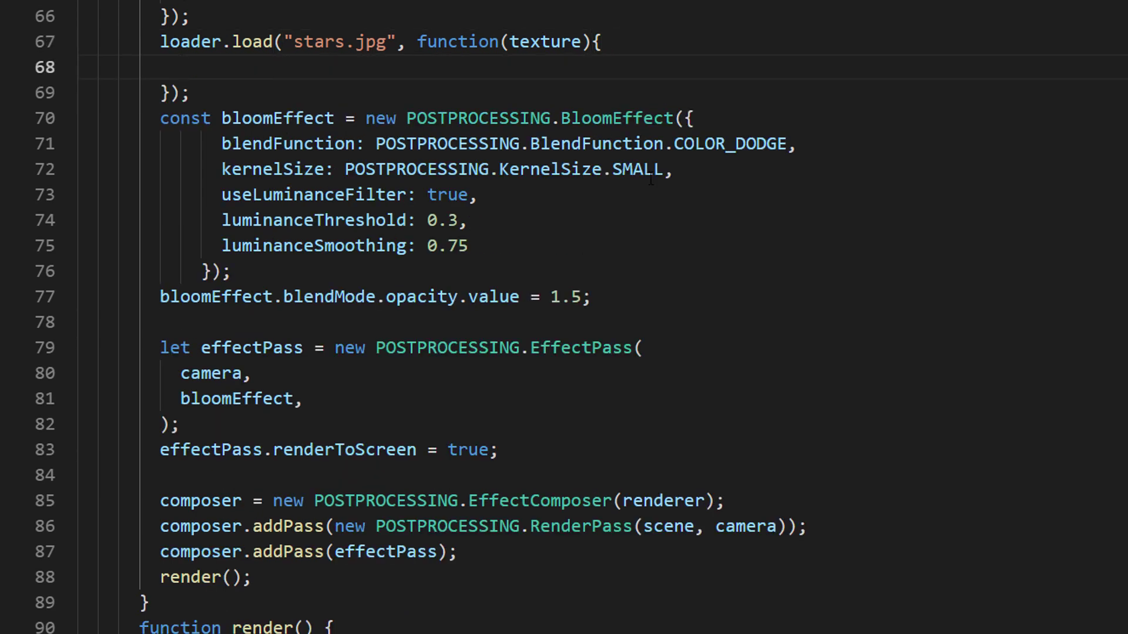
left_click_drag(161, 118, 507, 450)
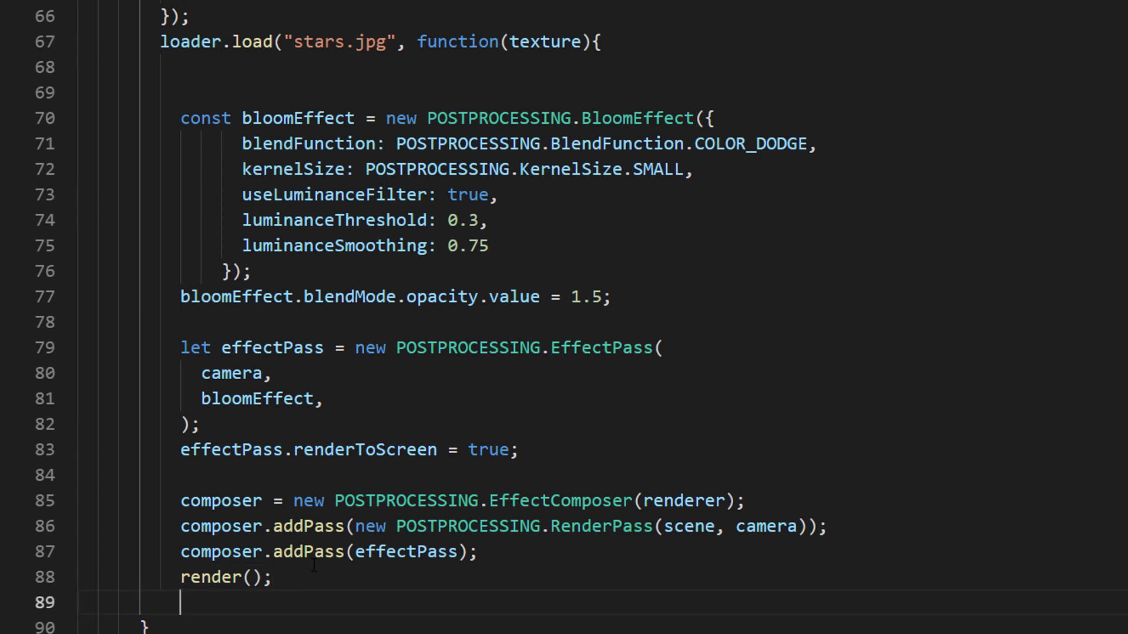
type("});")
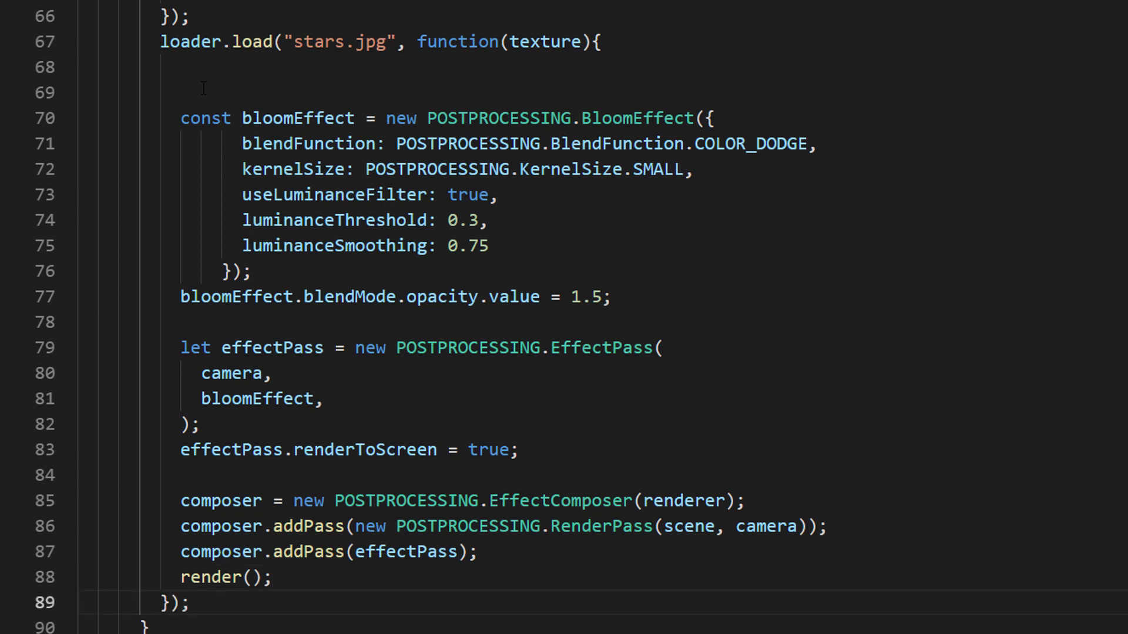
Create a POSTPROCESSING.TextureEffect with blendFunction COLOR_DODGE and the loaded texture.
type("const")
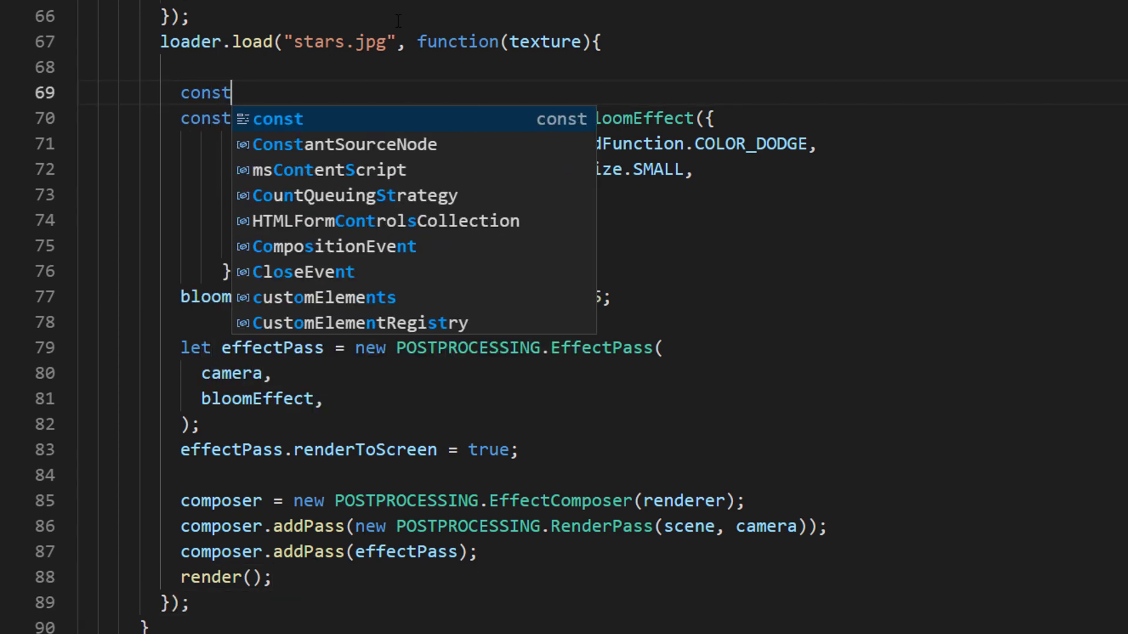
type("textureEffect")
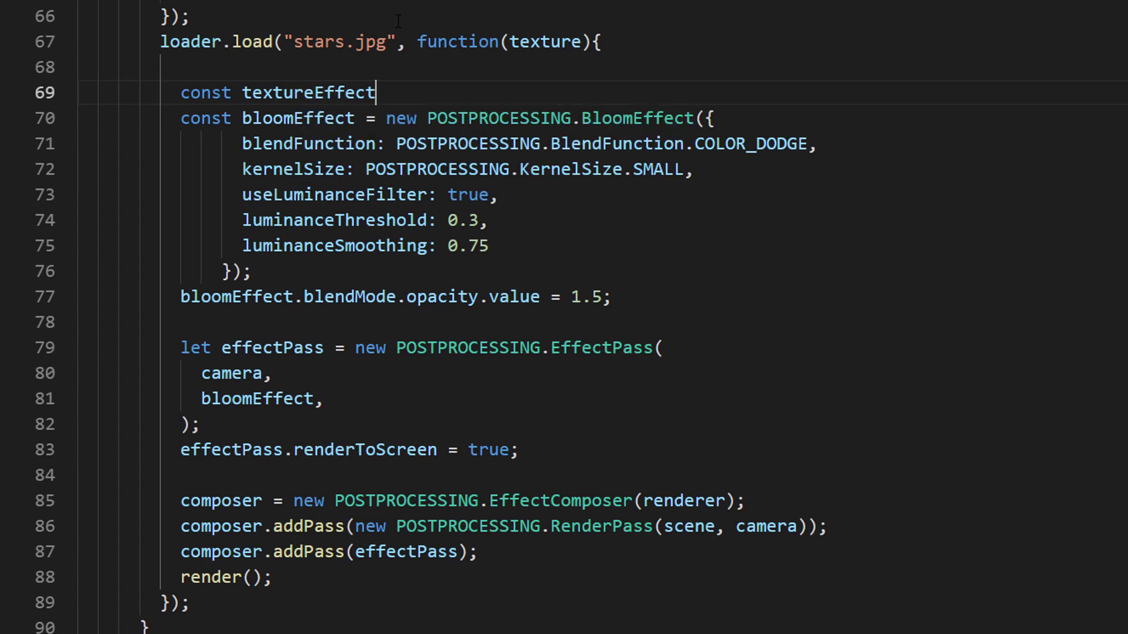
type("= new POSTPROCESSING")
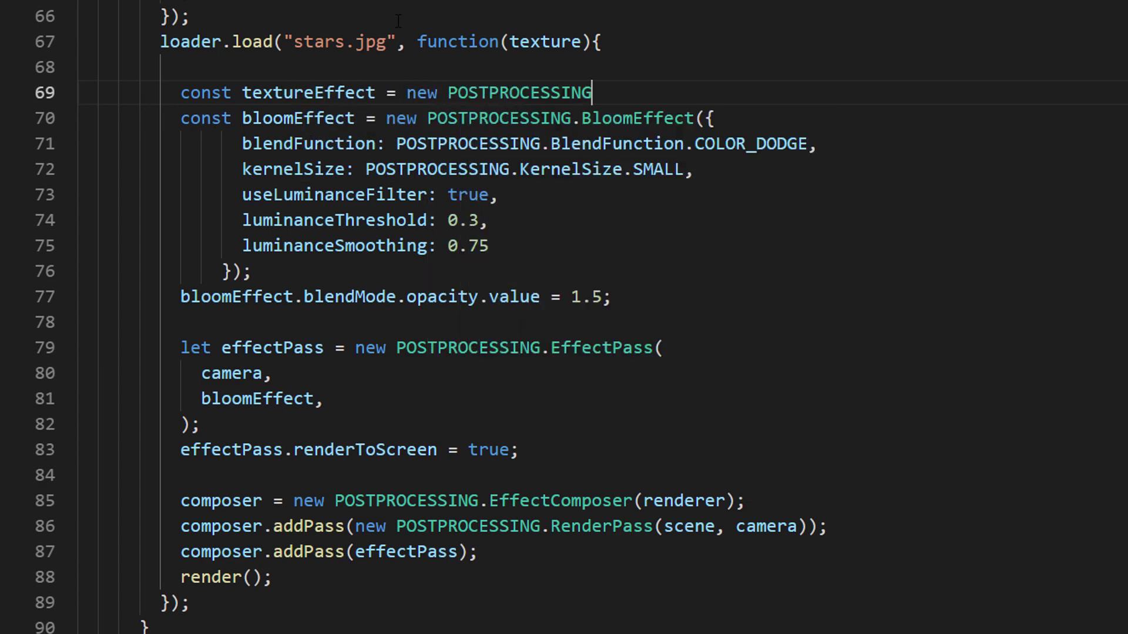
type(".TextureEffect({})")
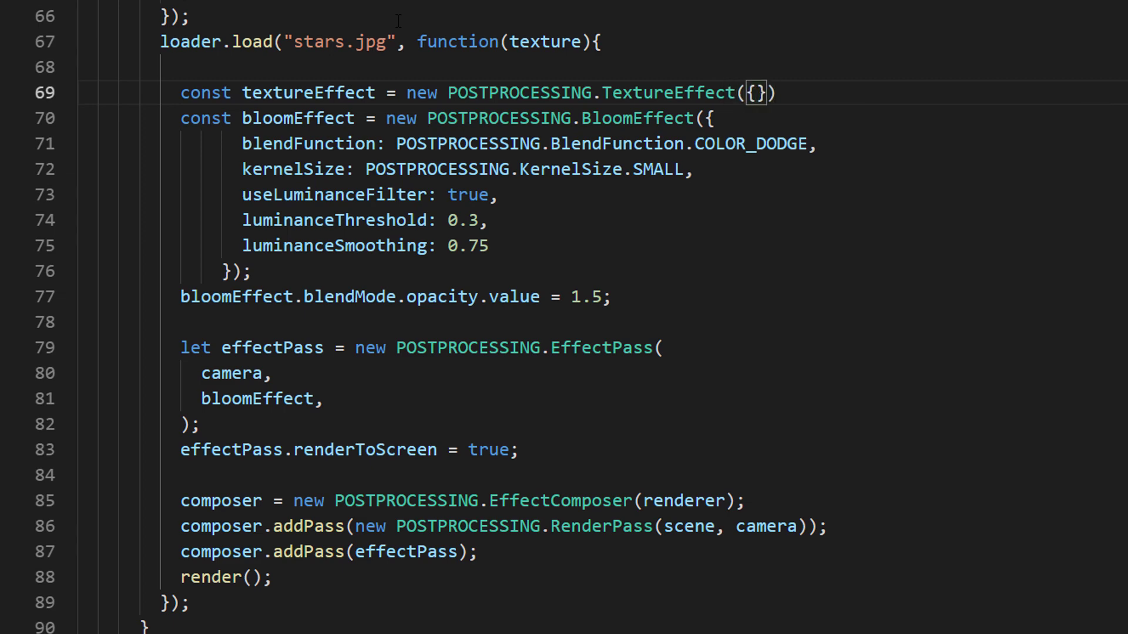
key("Enter")
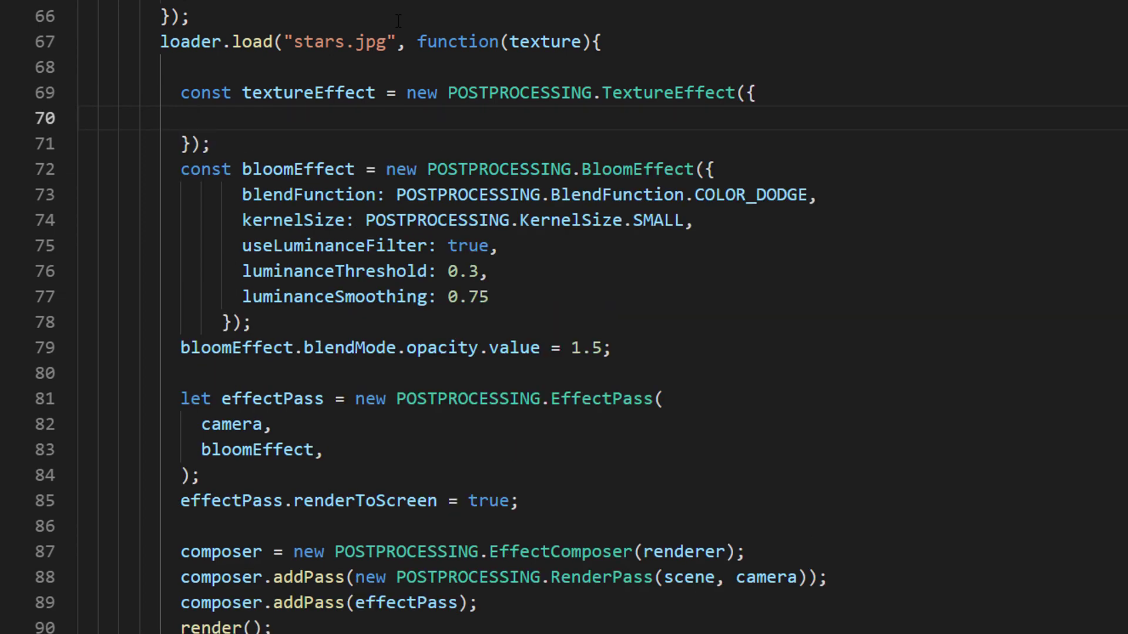
type("blendFunction")
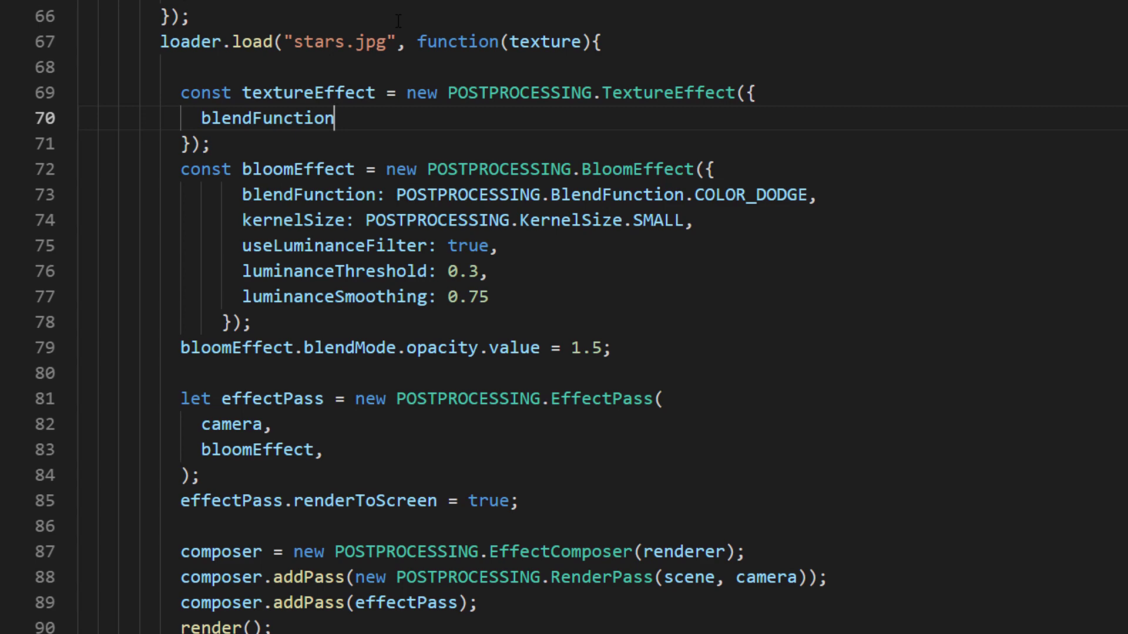
type(": POSTPROCESSING.B")
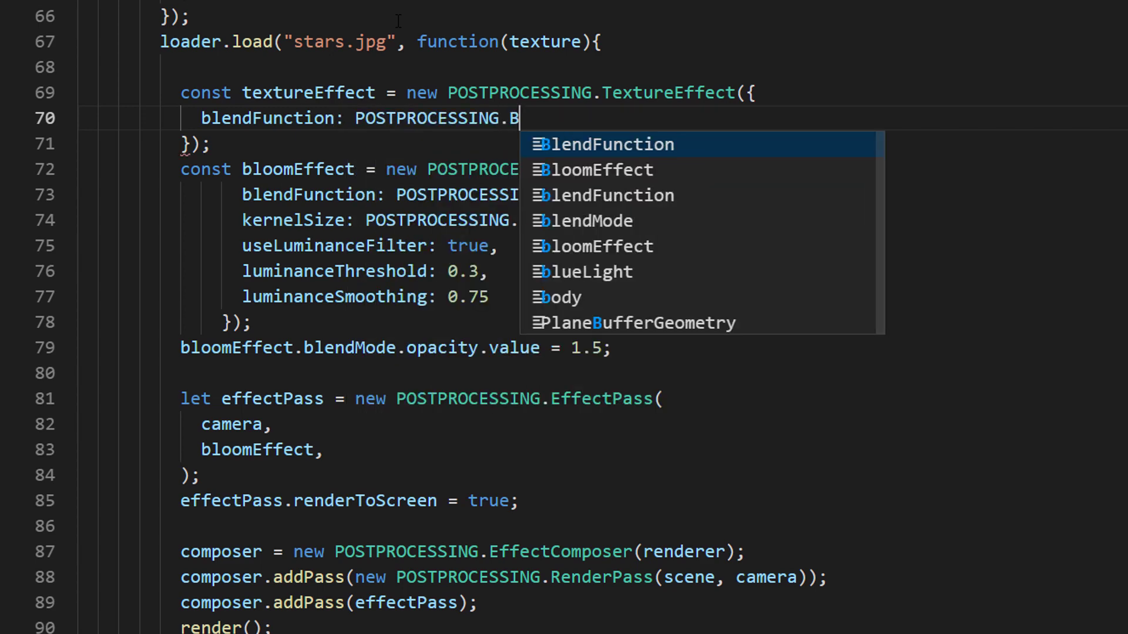
type("lendFunction.co")
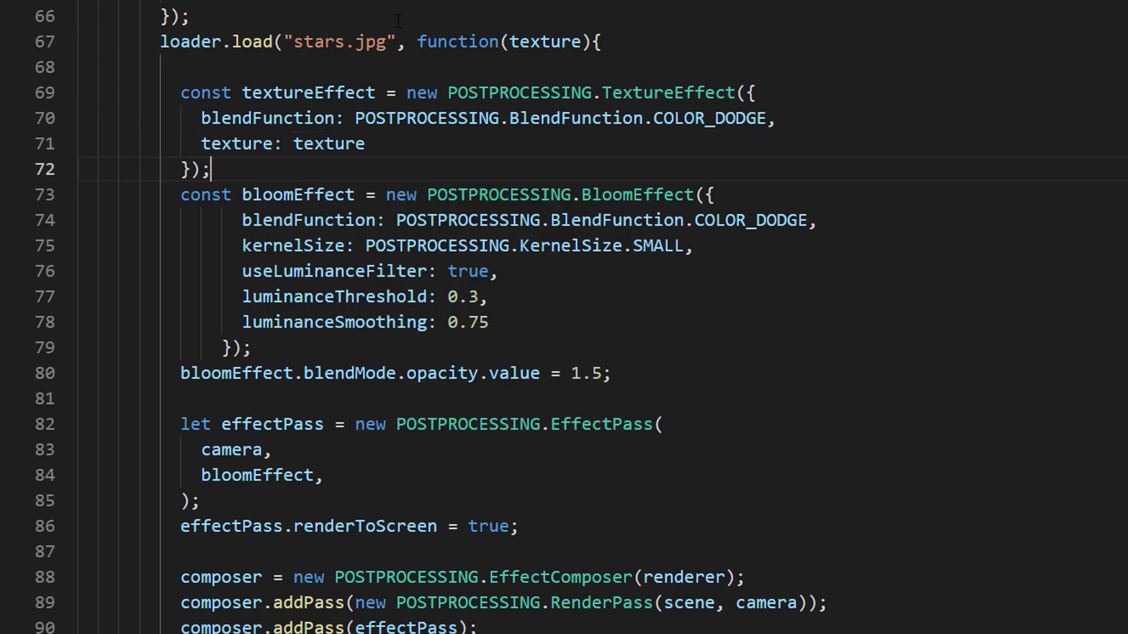
Set textureEffect.blendMode.opacity.value to 0.2.
type("textureEffect")
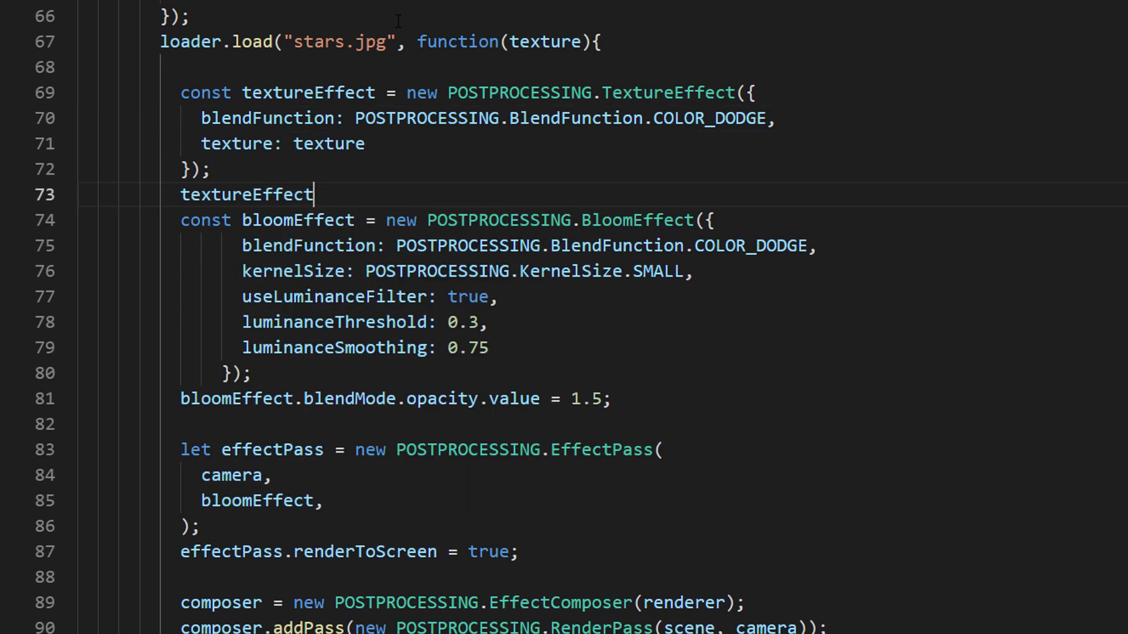
type(".blendMode")
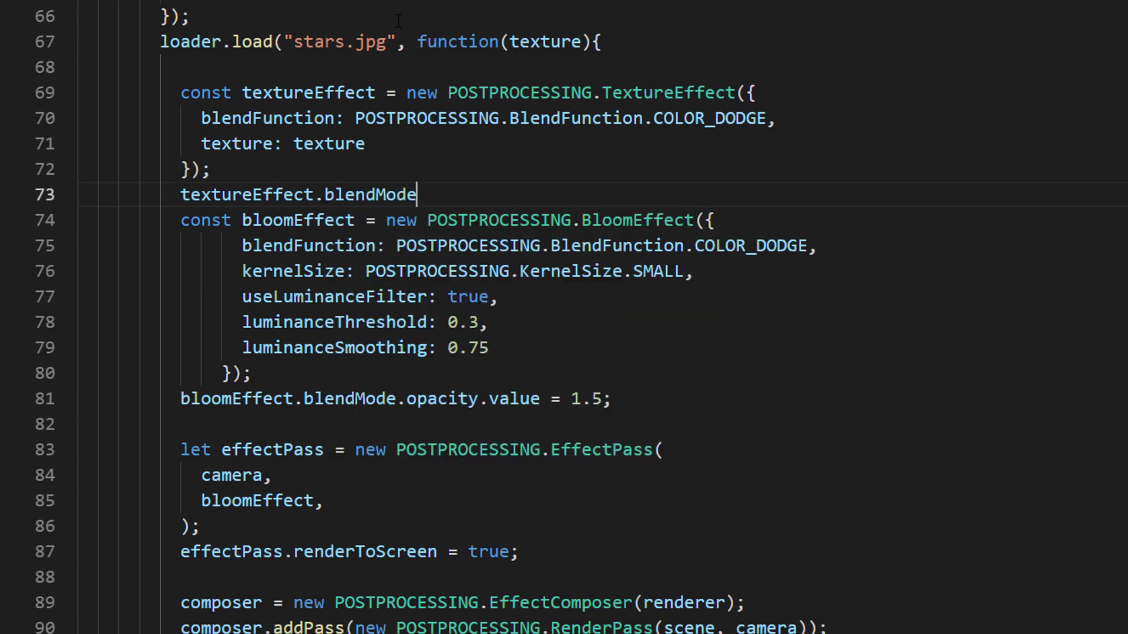
type(".opacity.value = 0.2;")
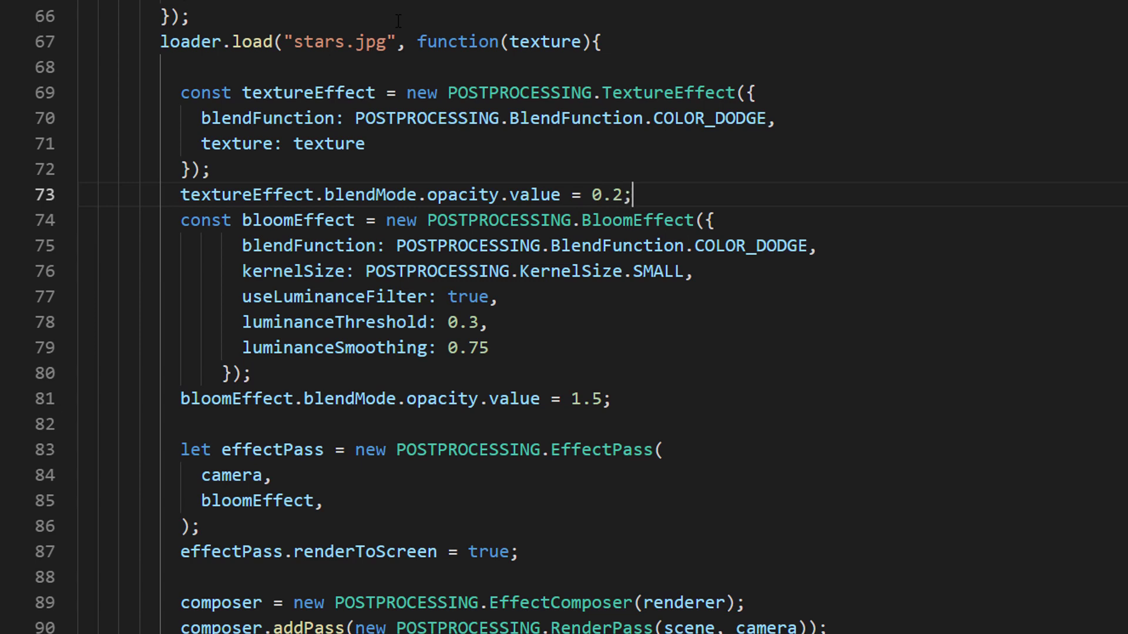
double_click(245, 194)
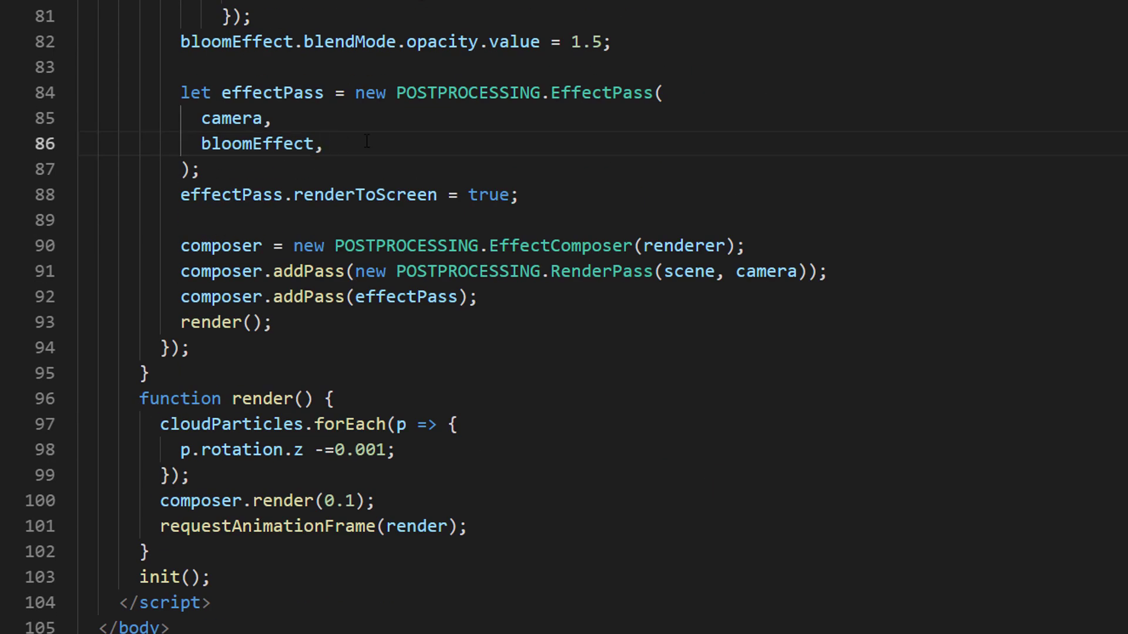
Add textureEffect after bloomEffect in the EffectPass argument list.
type("textureEffect")
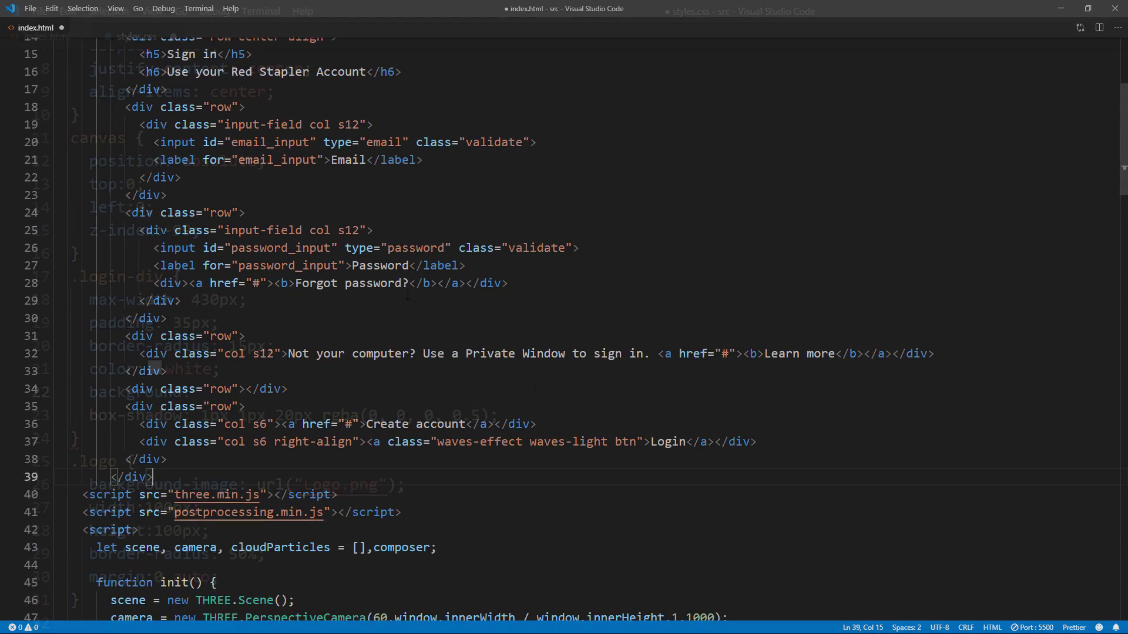
left_click(136, 37)
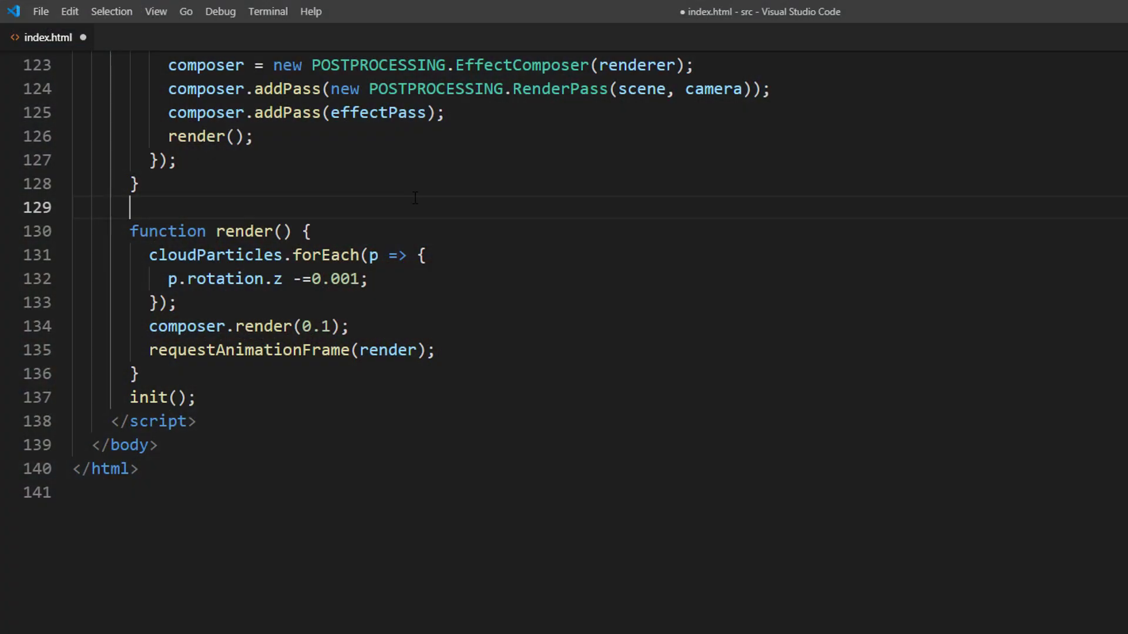
Define onWindowResize setting camera.aspect to innerWidth/innerHeight and calling updateProjectionMatrix().
type("function onW")
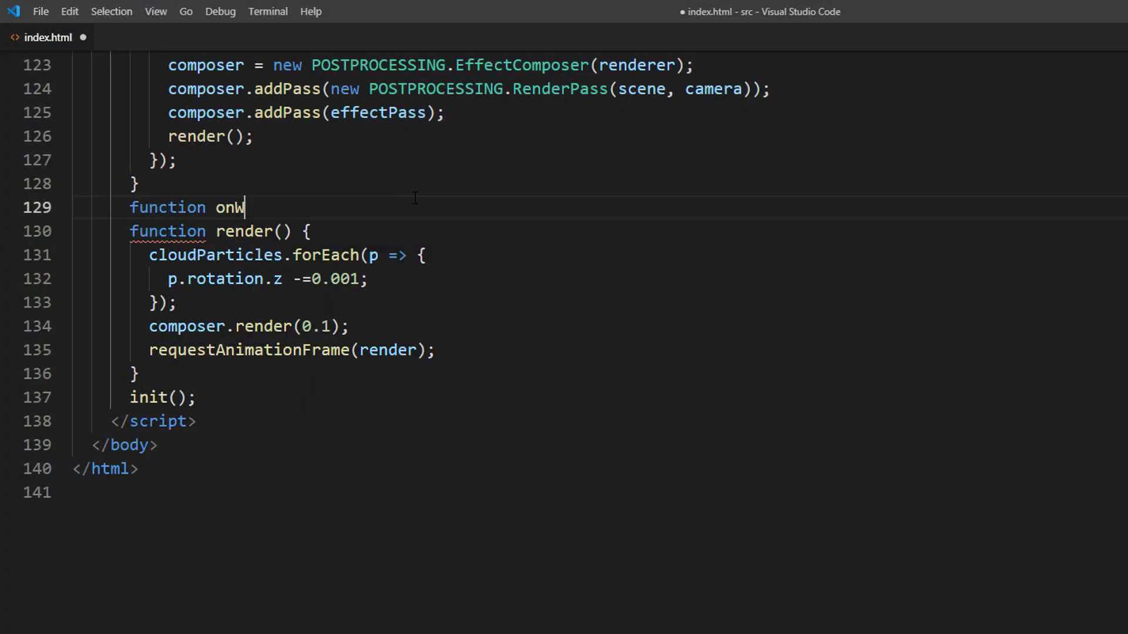
type("indowResize() {}")
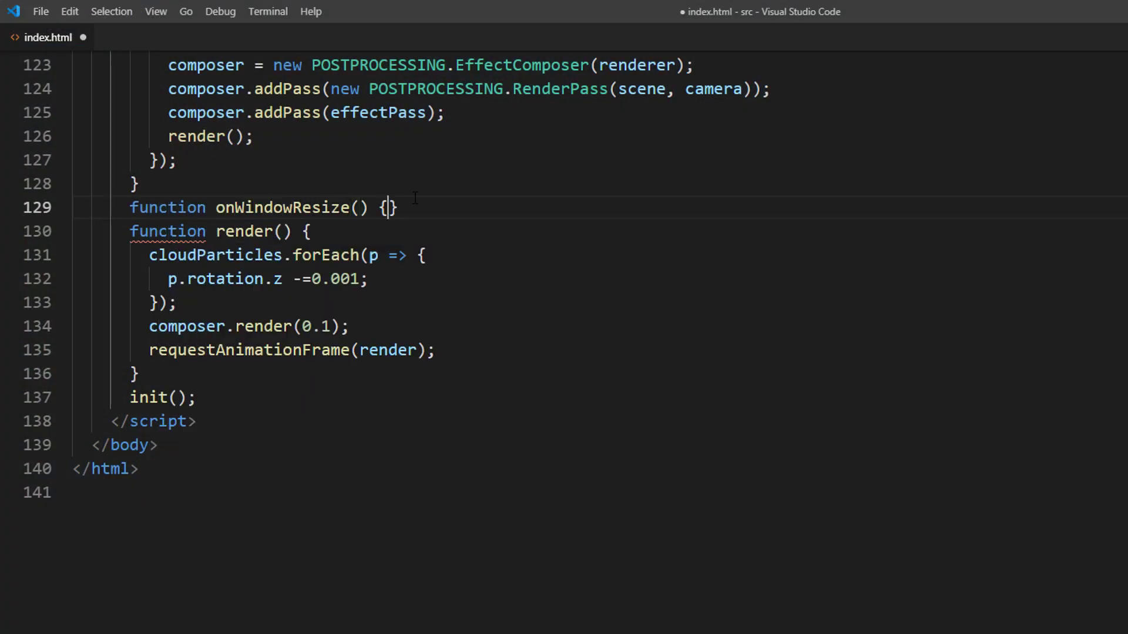
type("camera")
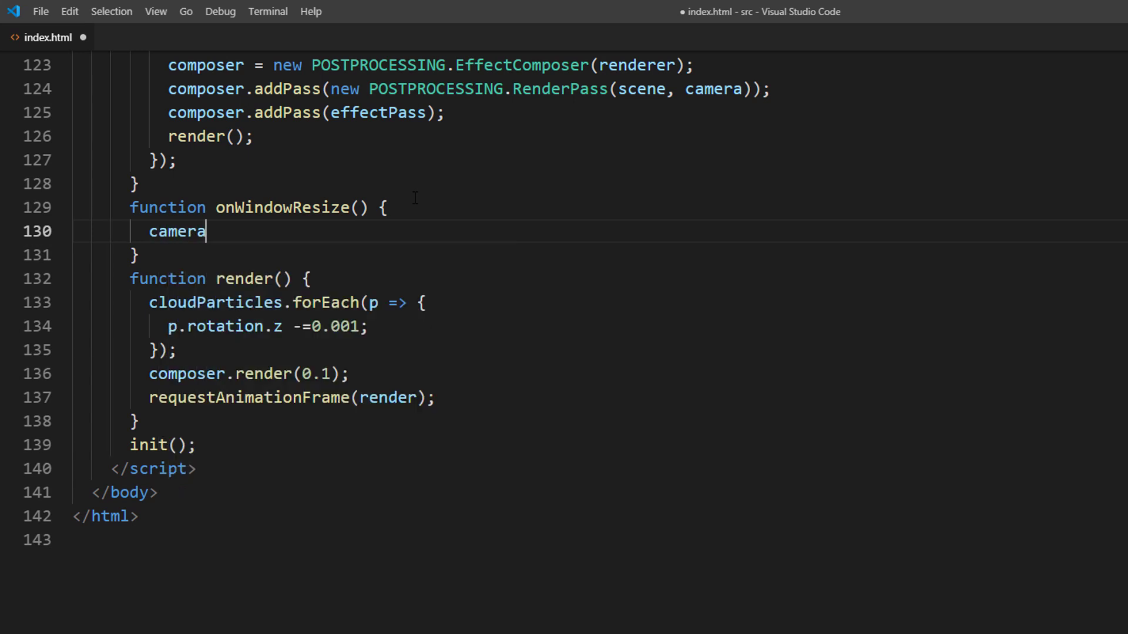
type(".aspect = w")
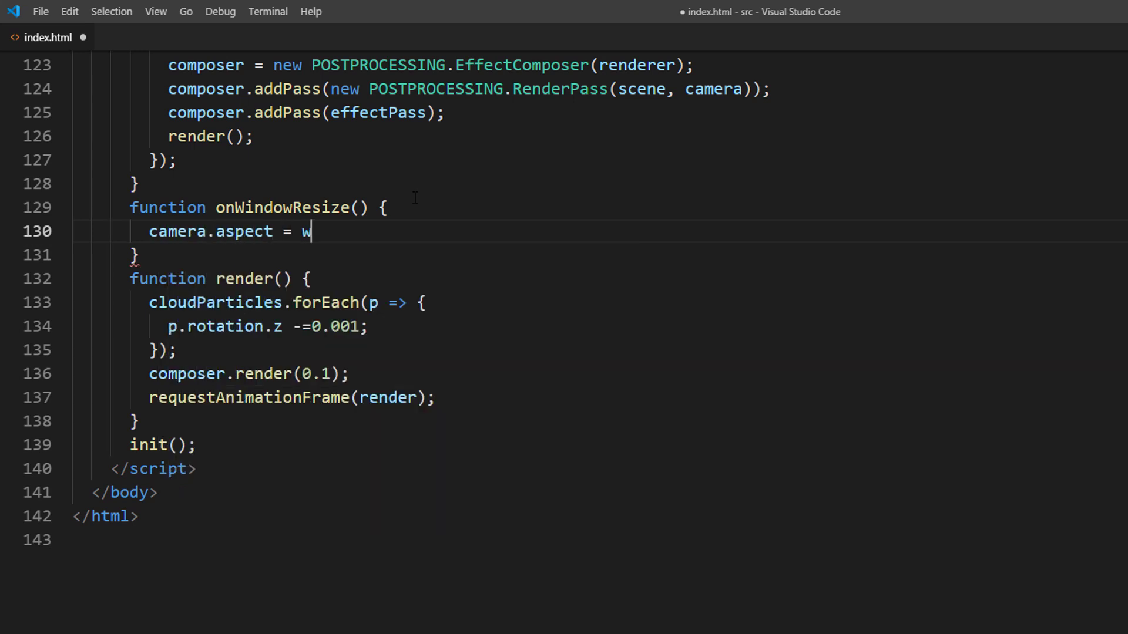
type("indow.innerwi")
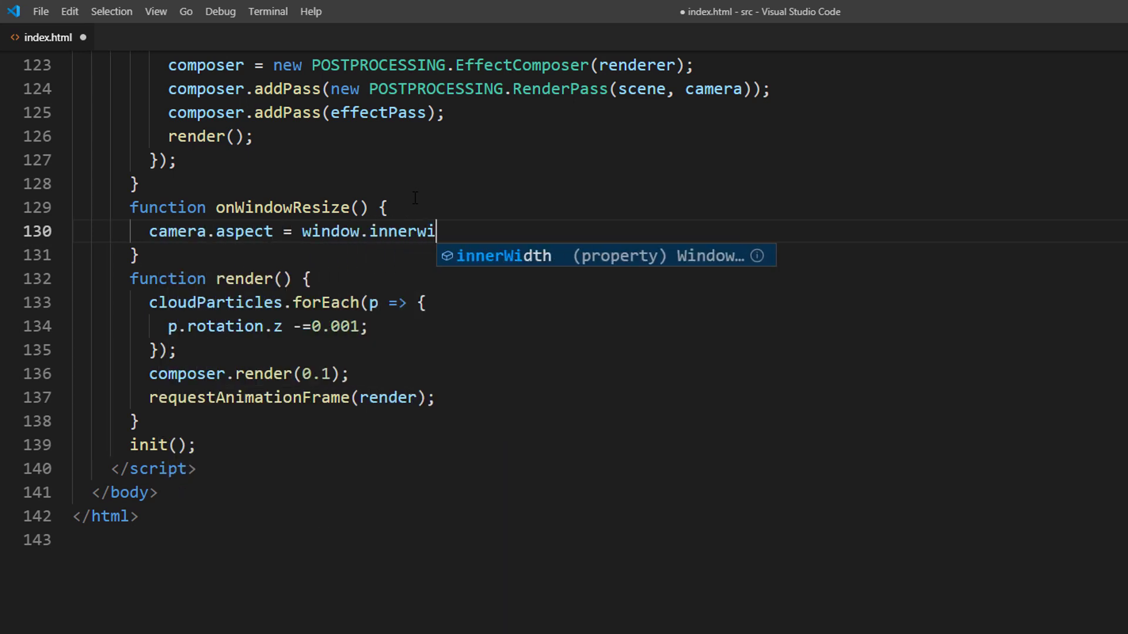
type("dth / window.innerHeight;")
type("camera")
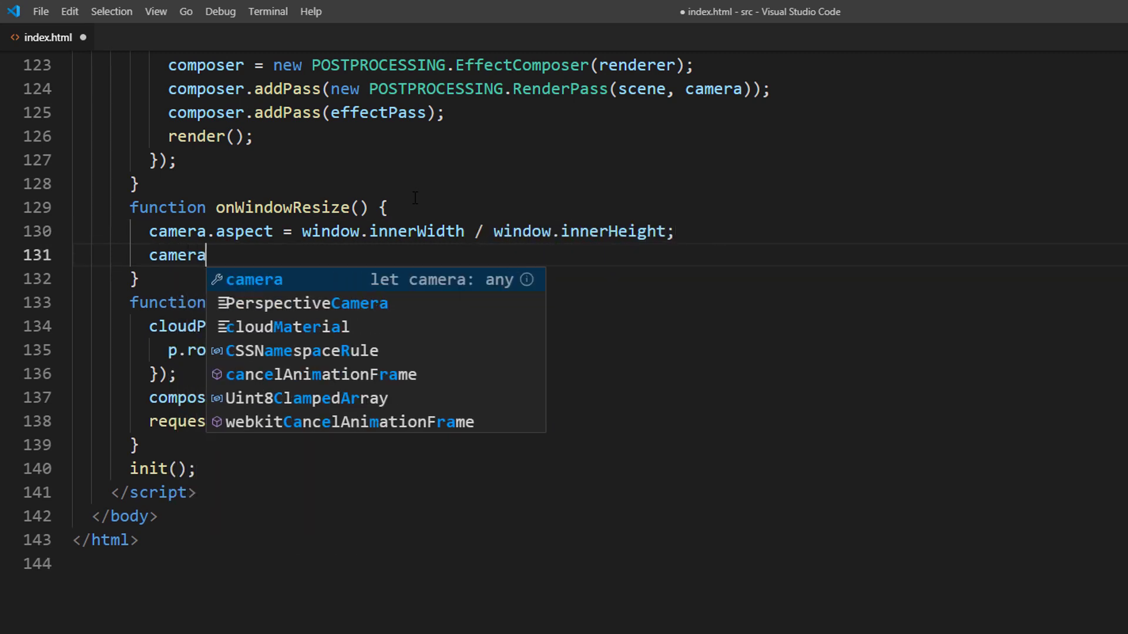
type(".updatePro")
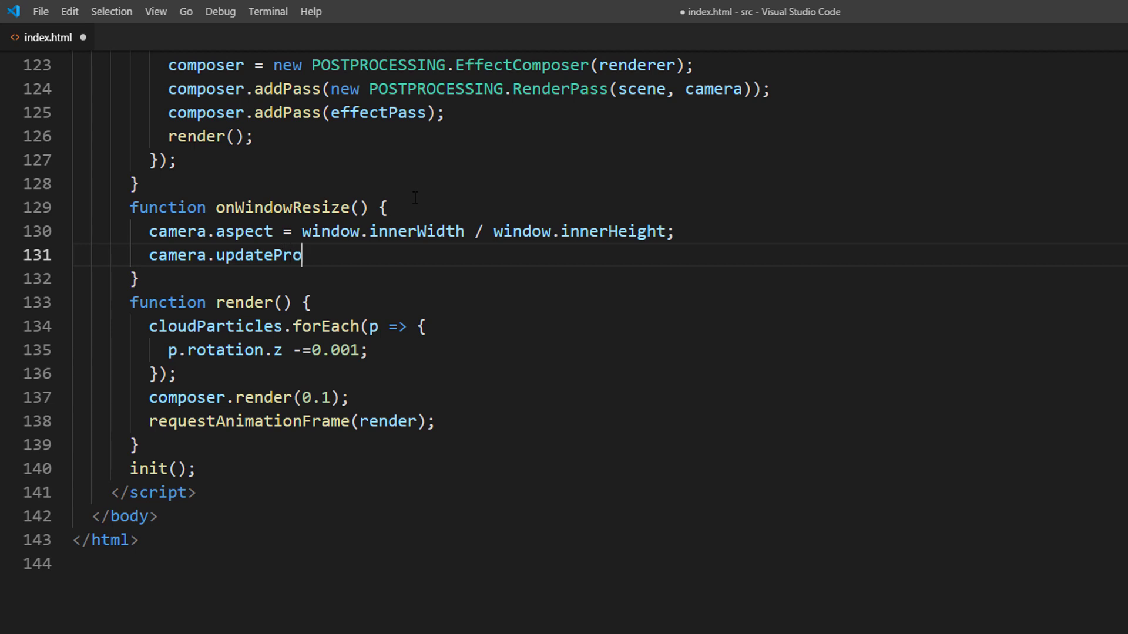
type("jectionMatrix()")
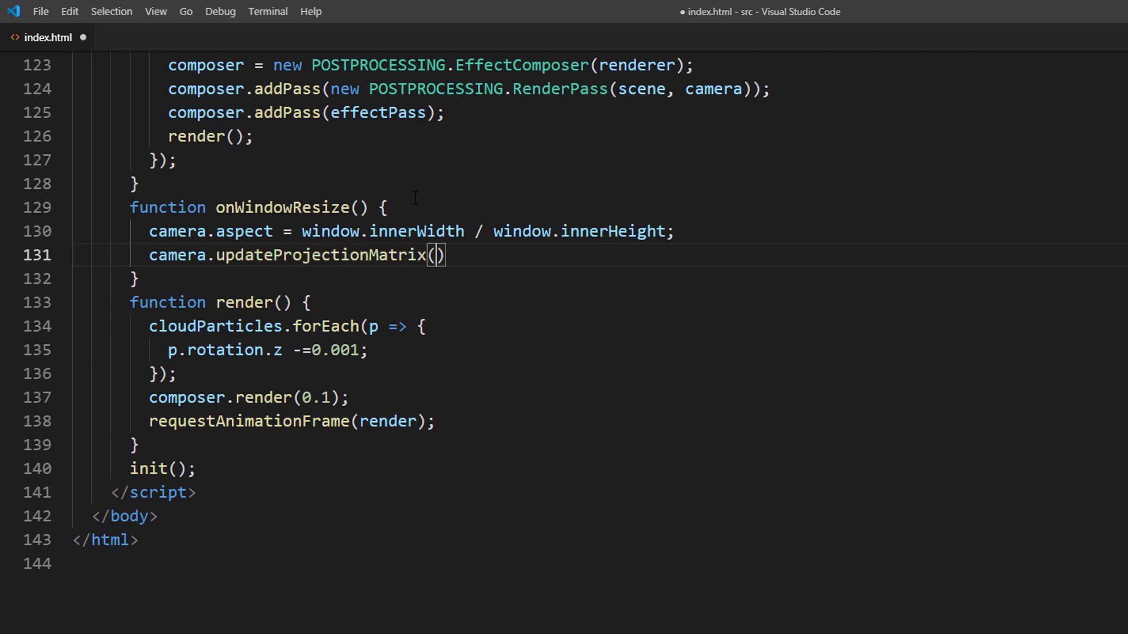
Resize the renderer to the window size and begin window.addEventListener("resize") in init.
type("renderer.setSize(")
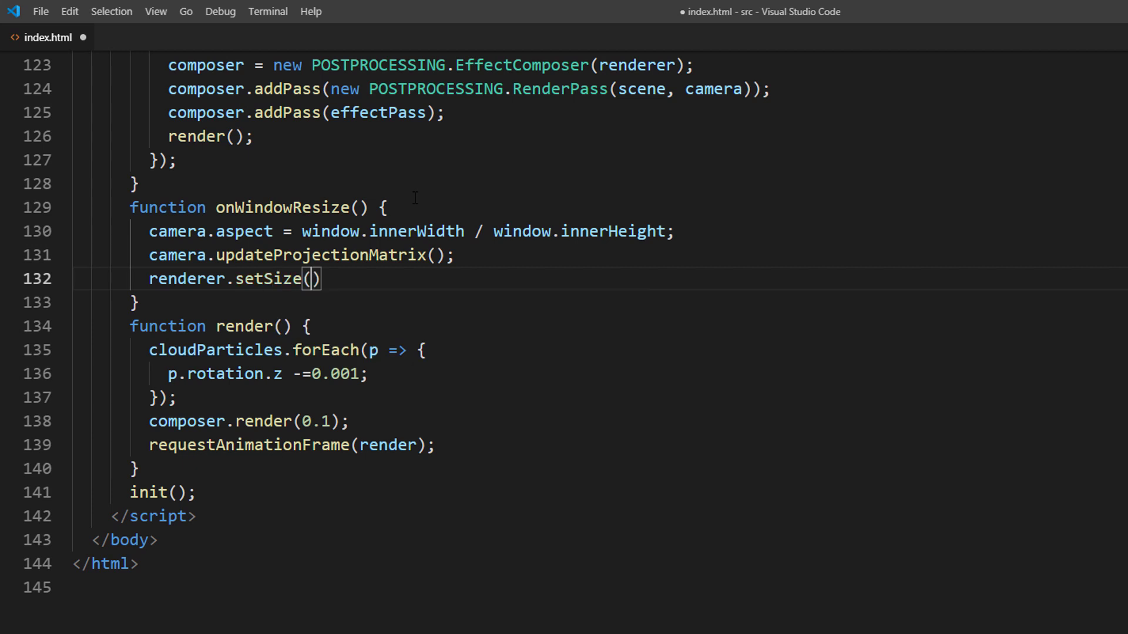
type("window.innerWidth")
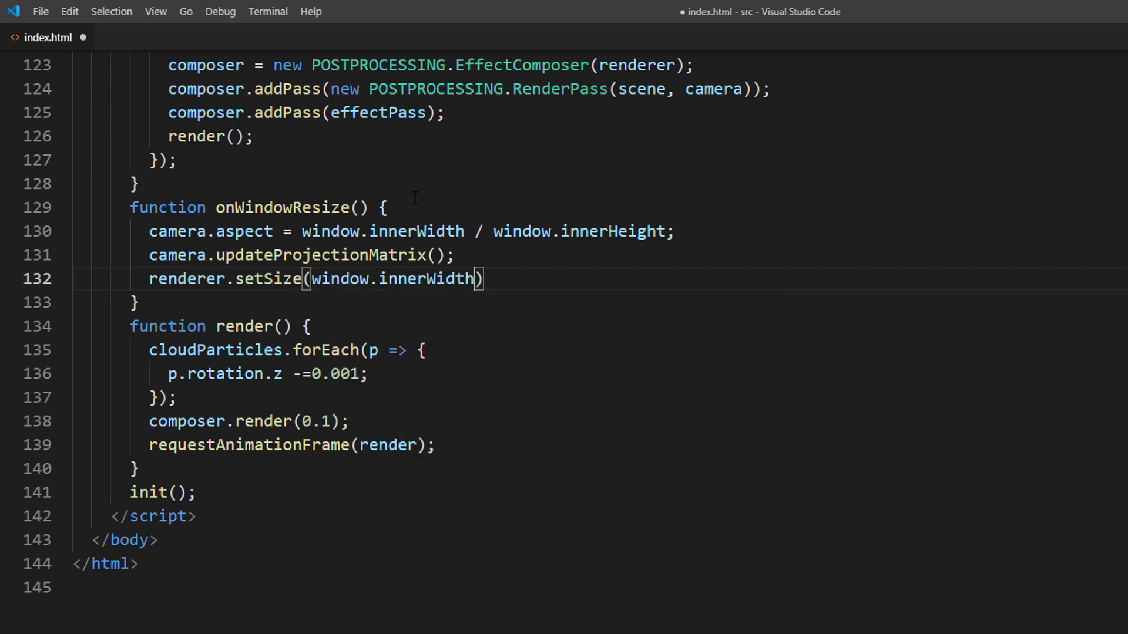
type(", window.innerHeight")
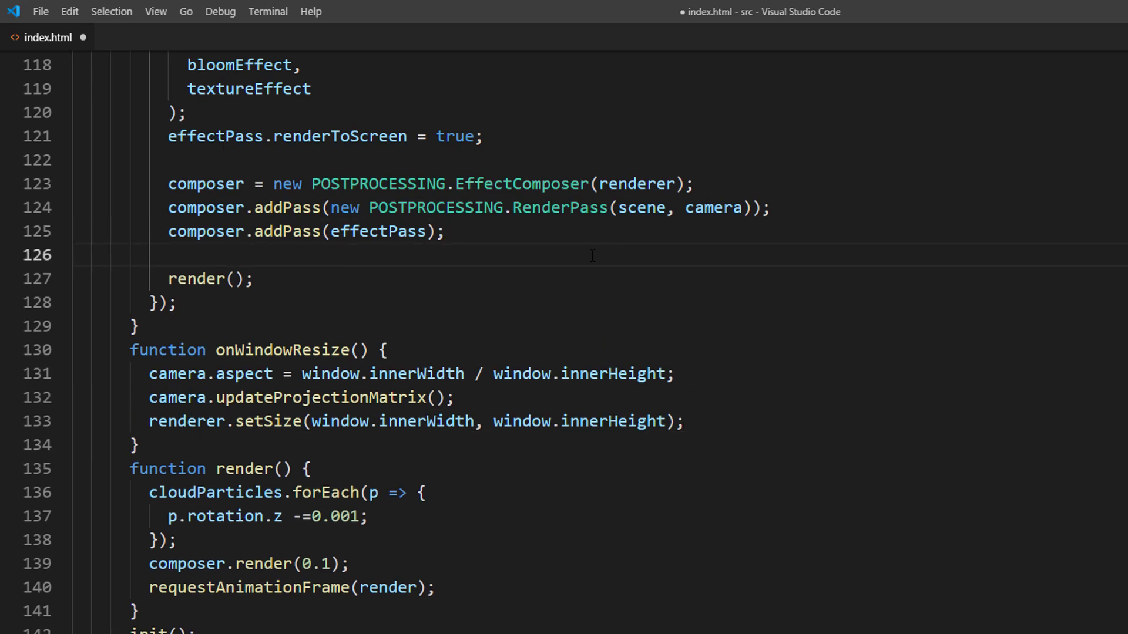
type("window.addEventListener(\"")
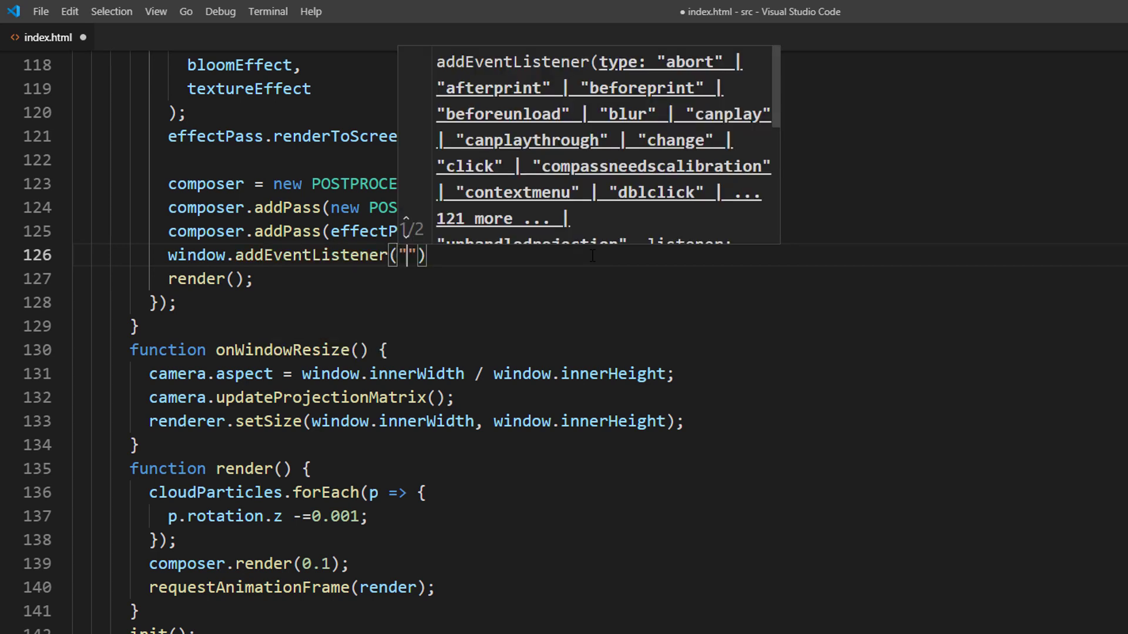
type("resize")
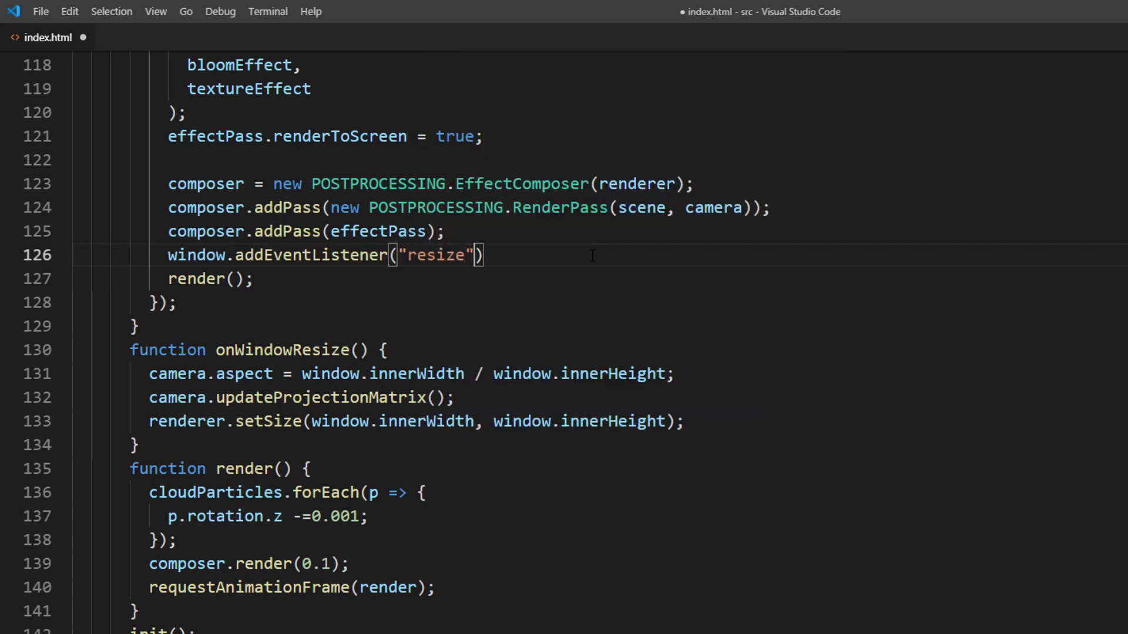